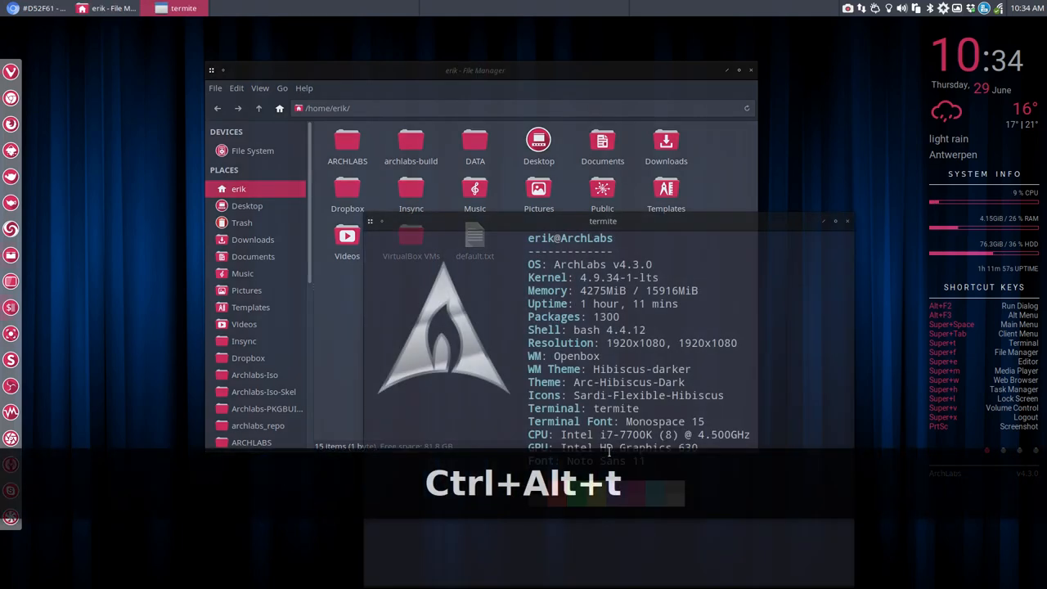
- Show the system summary in a new termite terminal, noting the Sardi-Flexible-Hibiscus icon theme, and dismiss the rofi launcher
key(ctrl+alt+t)
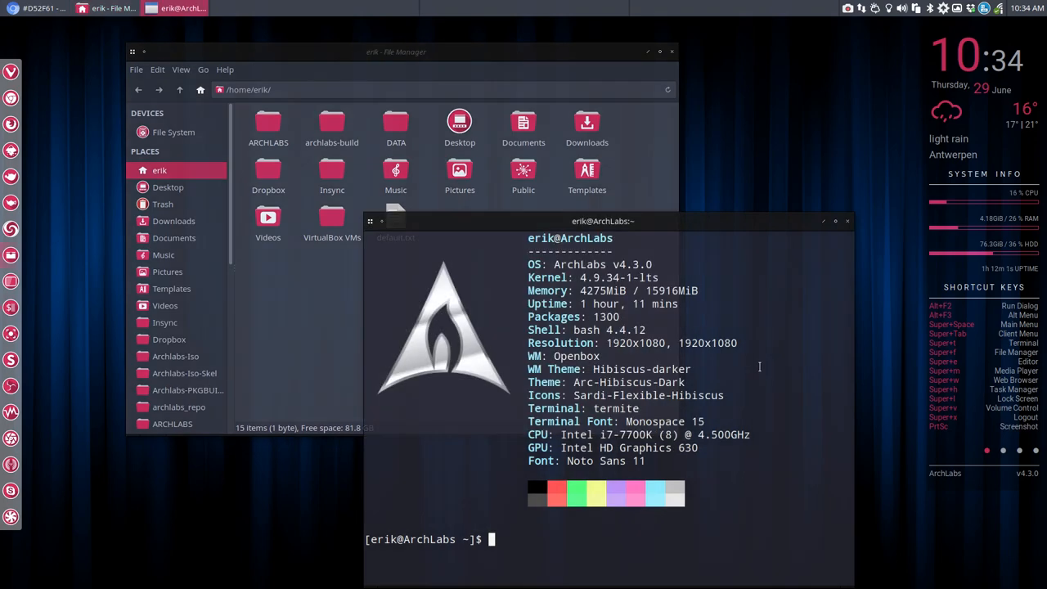
double_click(648, 394)
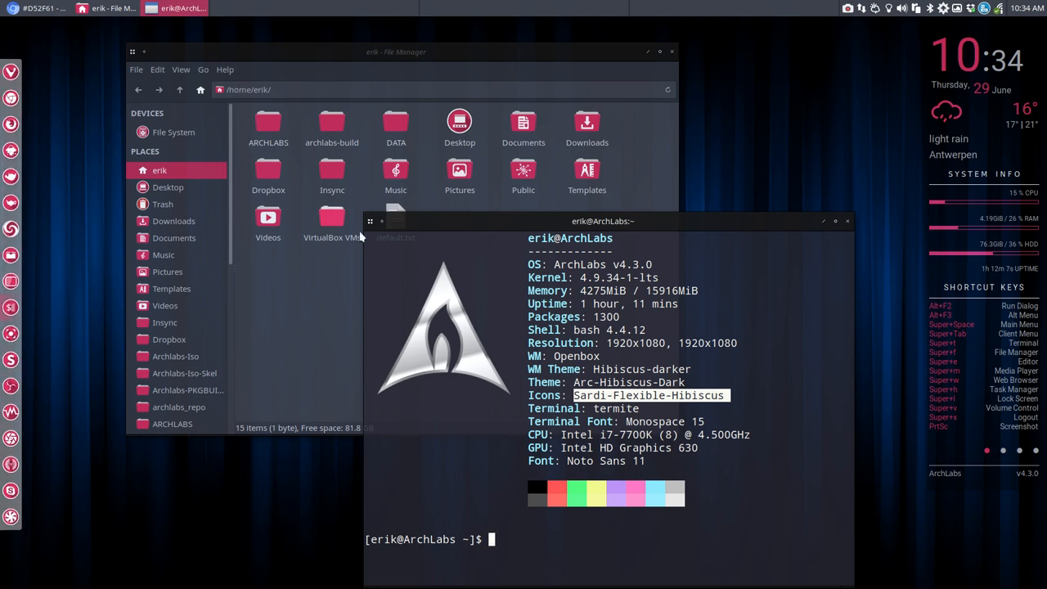
mouse_move(900, 245)
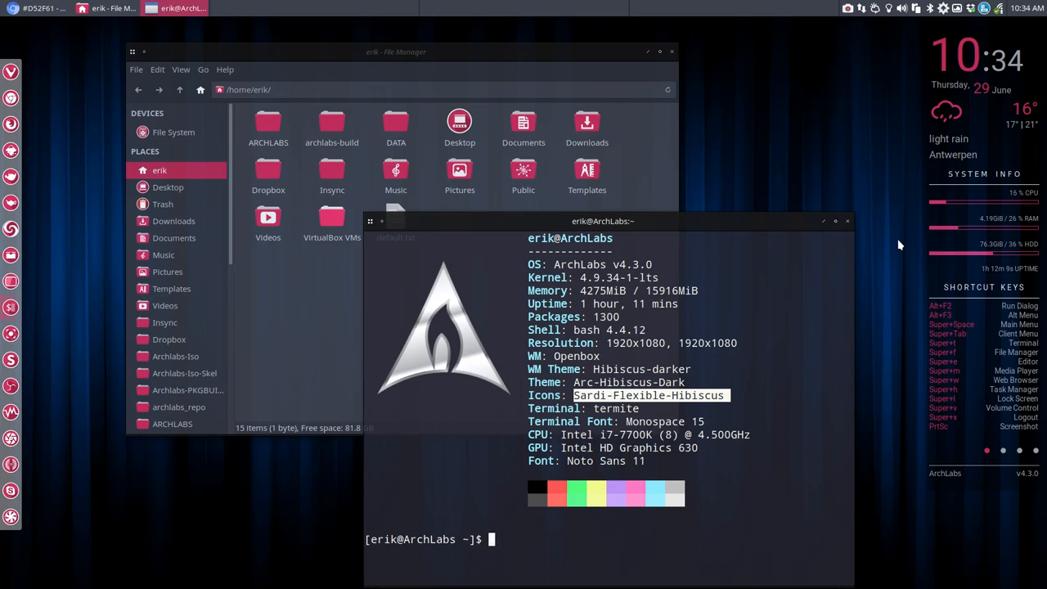
key(super)
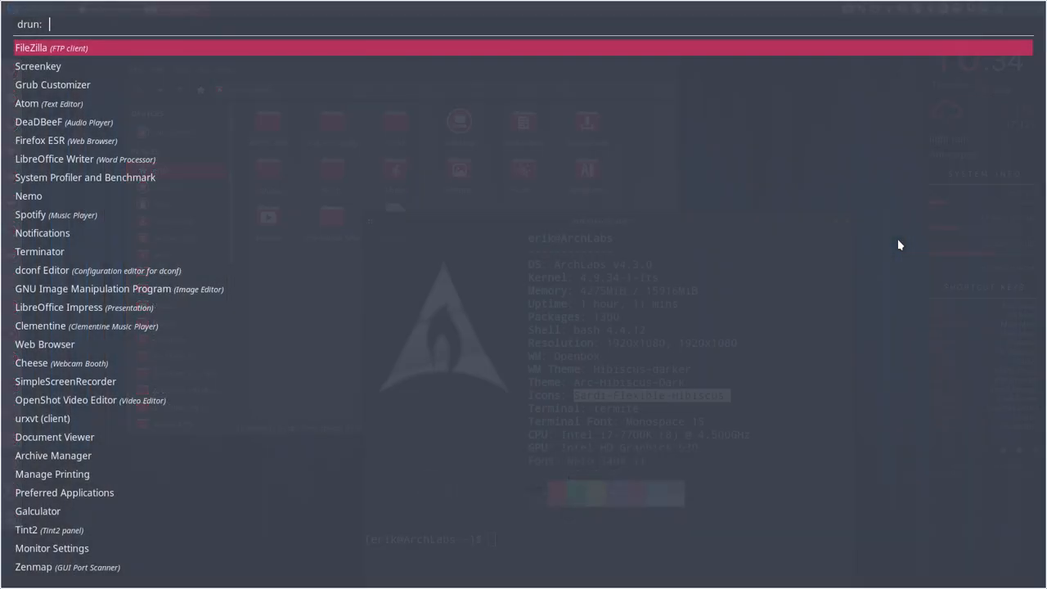
key(Escape)
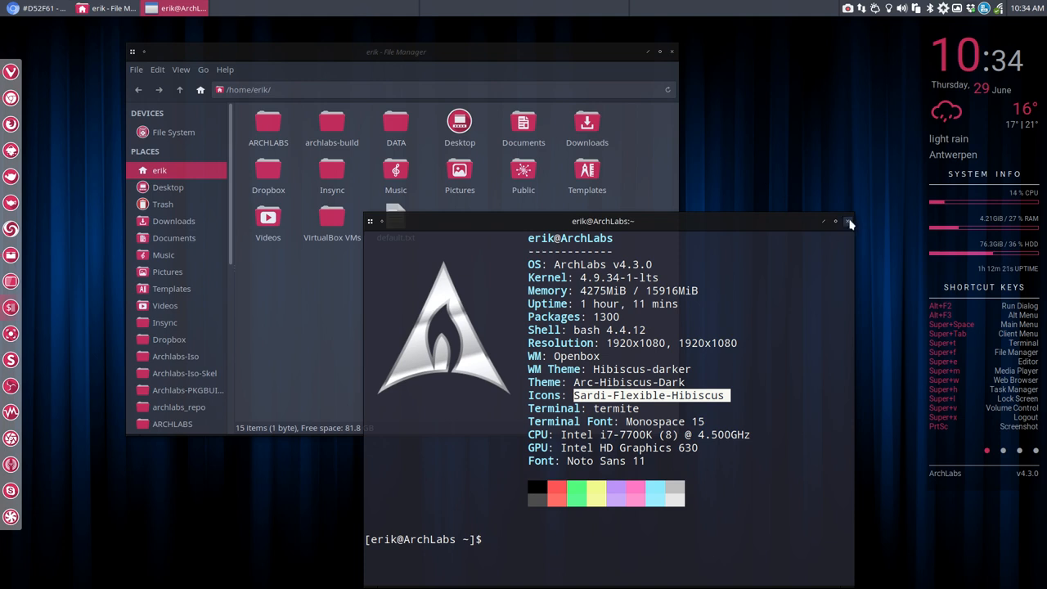
- Close the terminal and reach the hidden .icons folder in the Thunar side pane
click(849, 221)
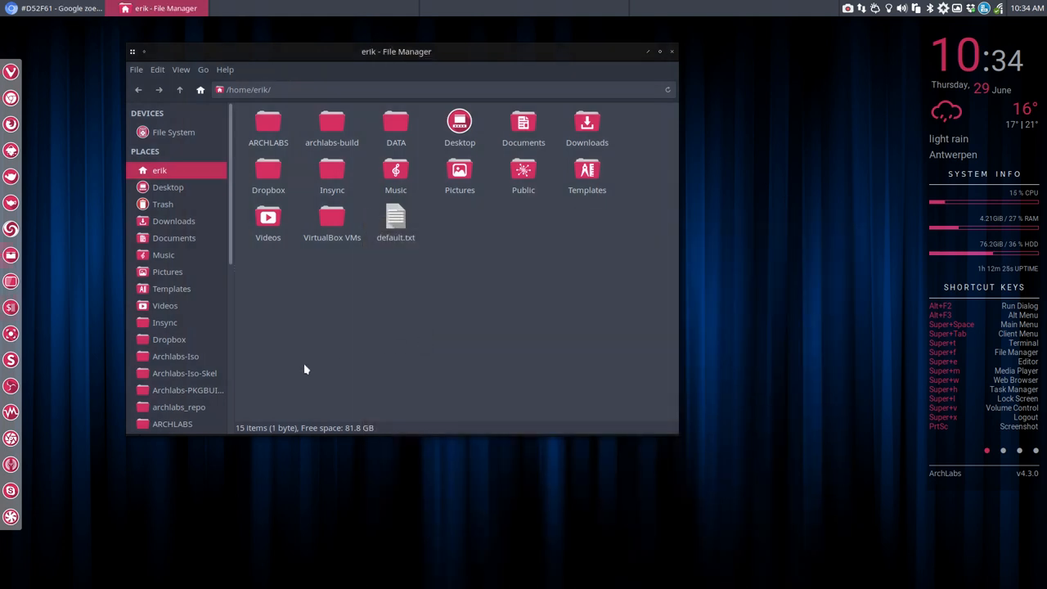
scroll(down, 3)
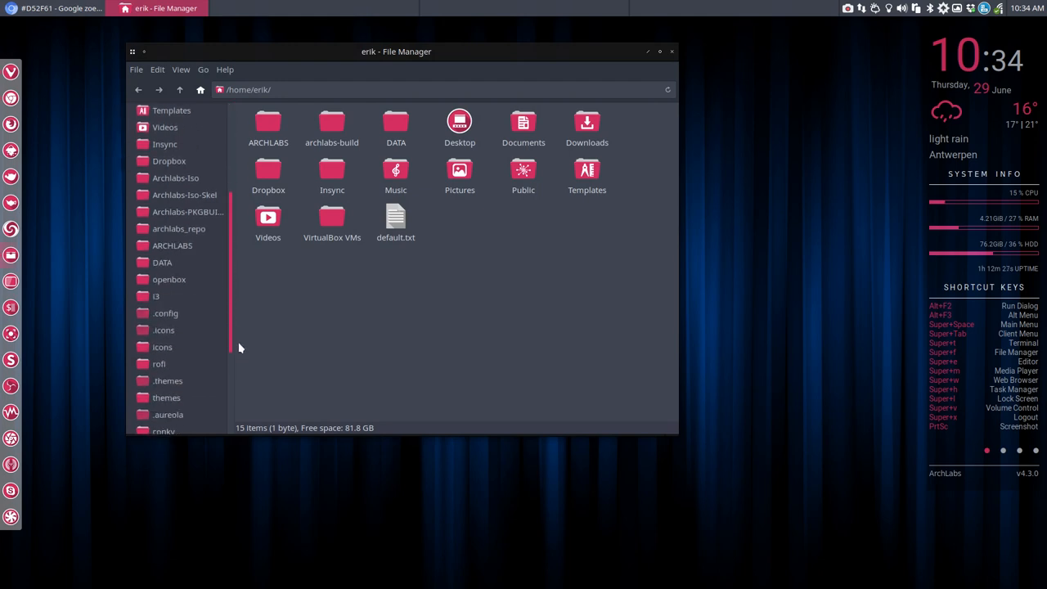
scroll(down, 3)
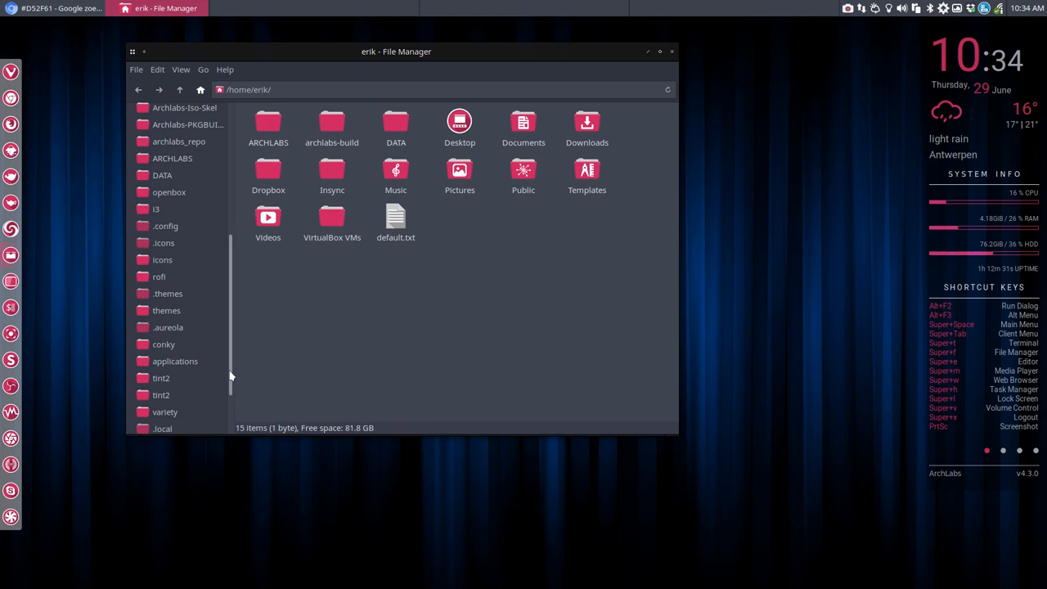
scroll(down, 3)
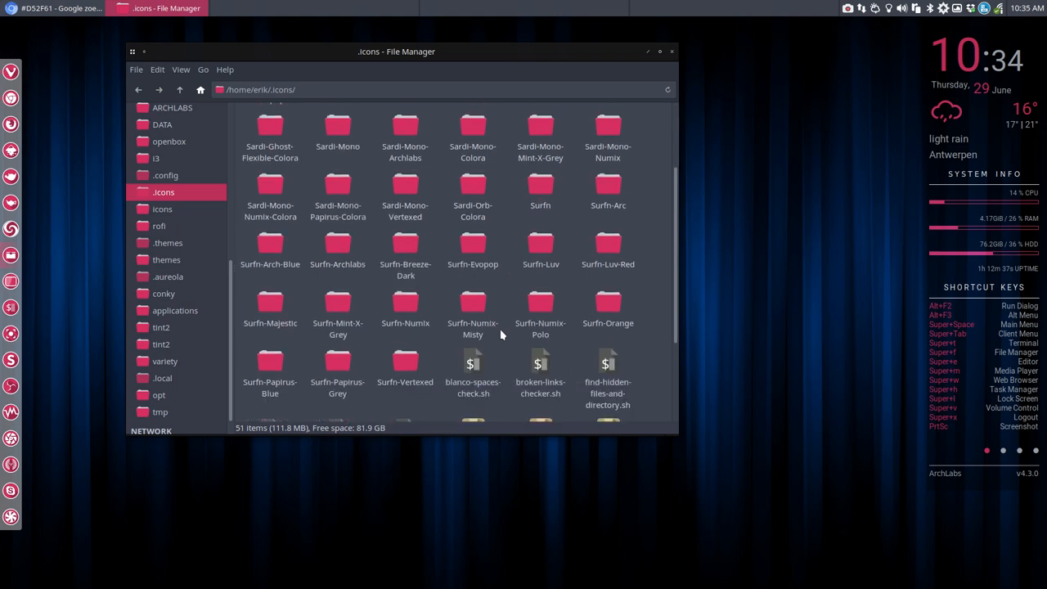
scroll(down, 3)
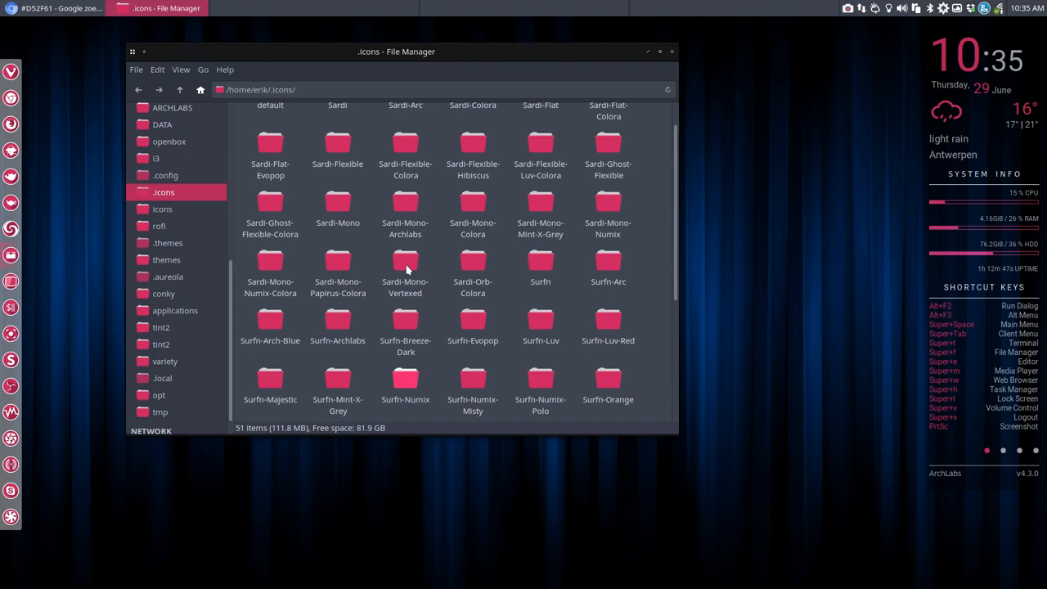
click(270, 262)
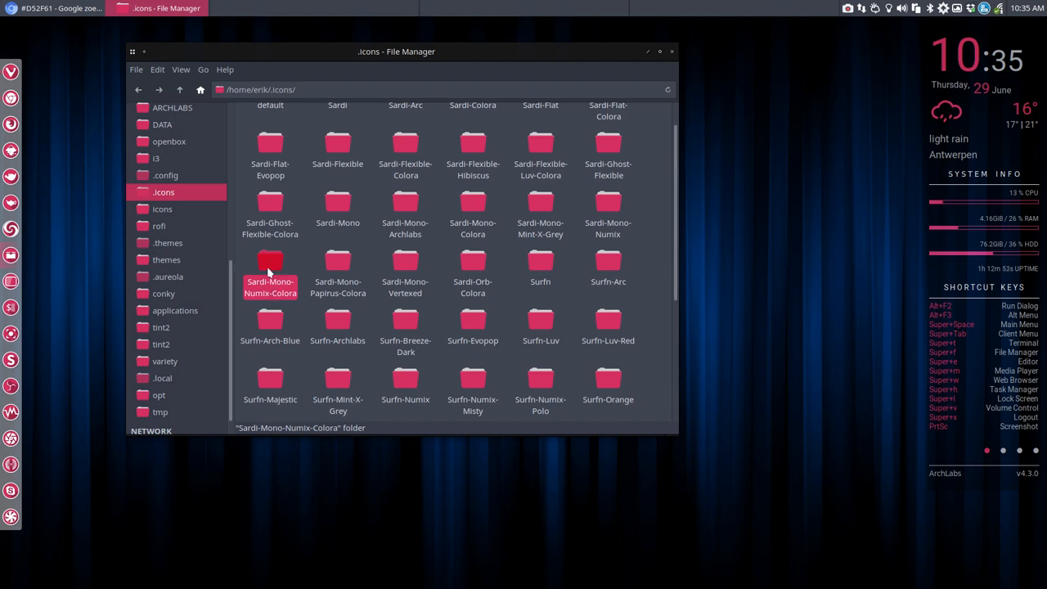
double_click(270, 262)
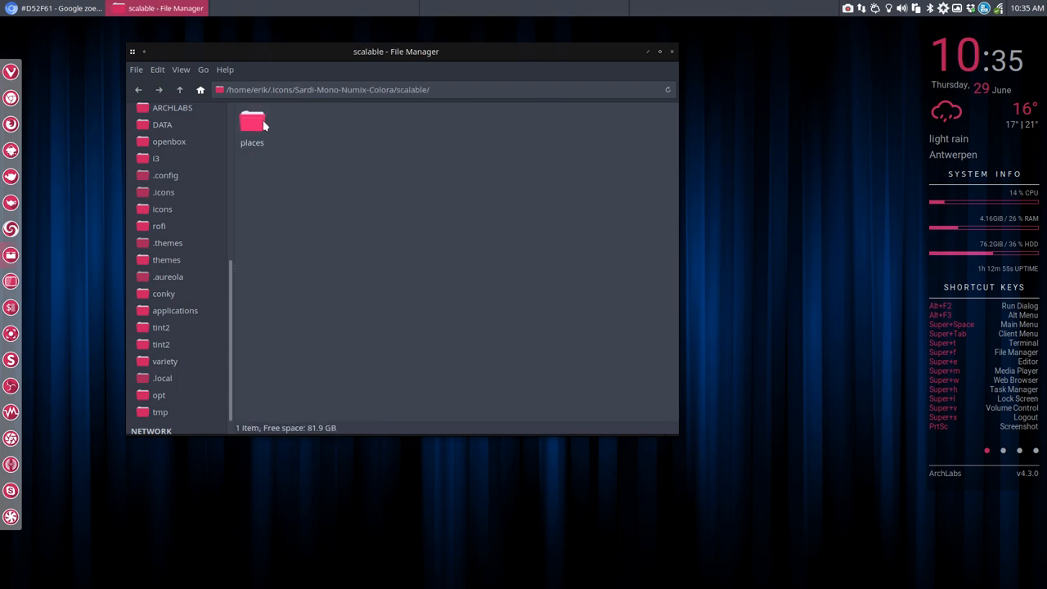
double_click(252, 122)
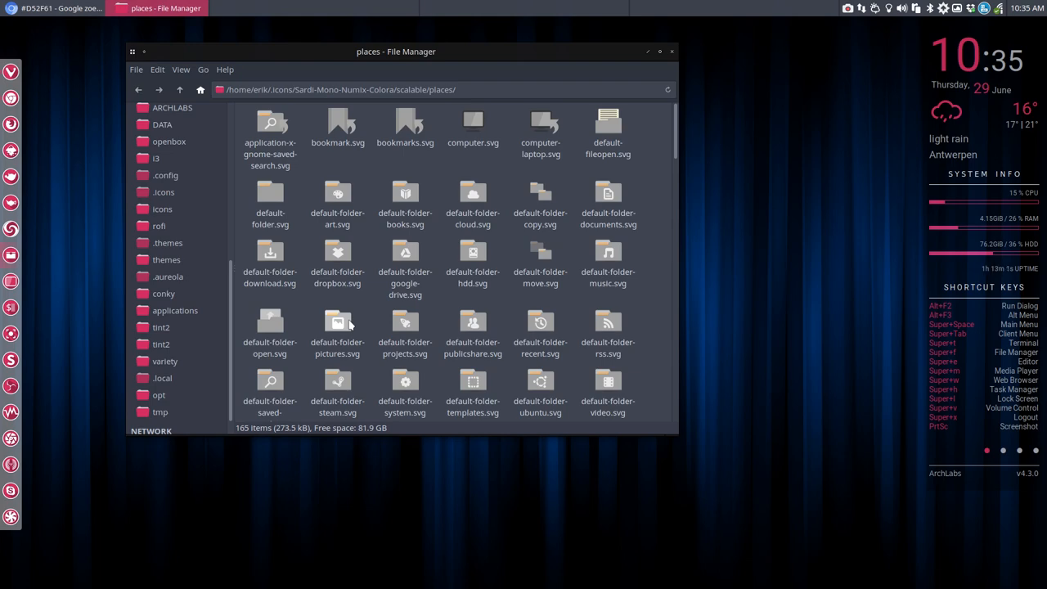
mouse_move(180, 88)
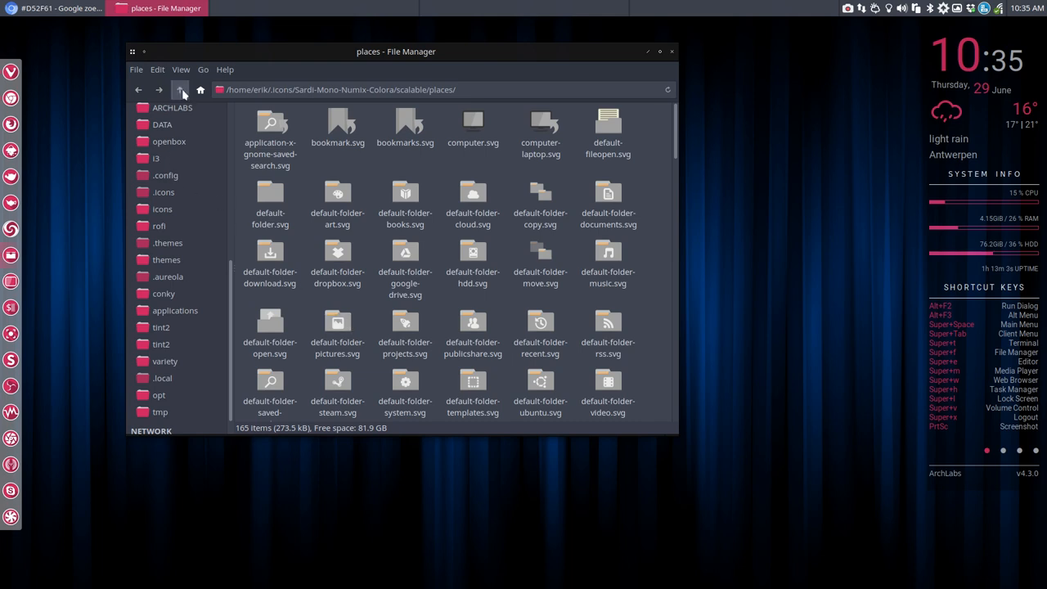
click(180, 89)
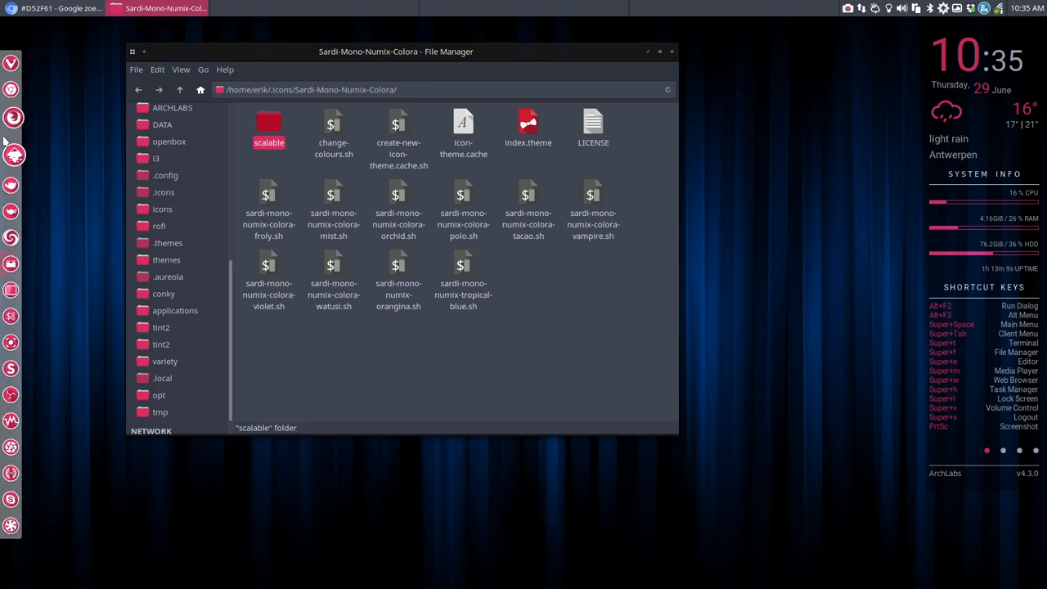
mouse_move(399, 278)
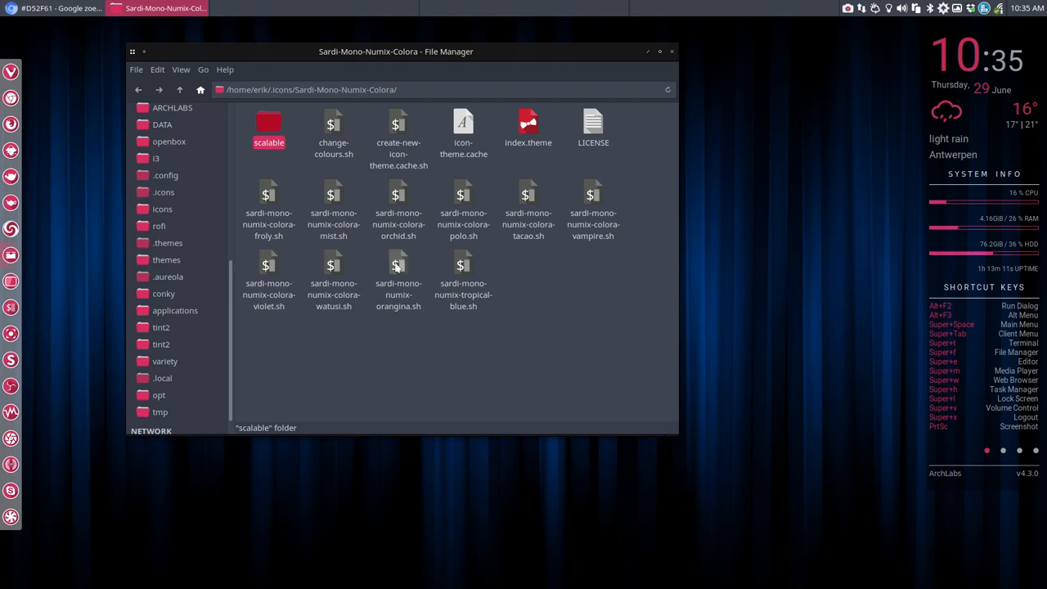
click(180, 90)
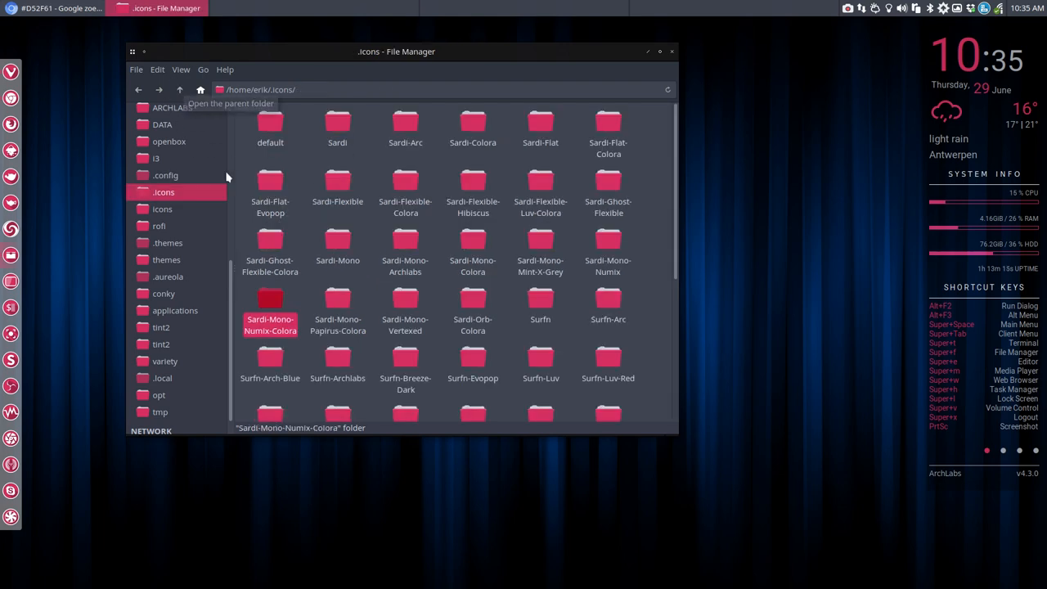
mouse_move(445, 274)
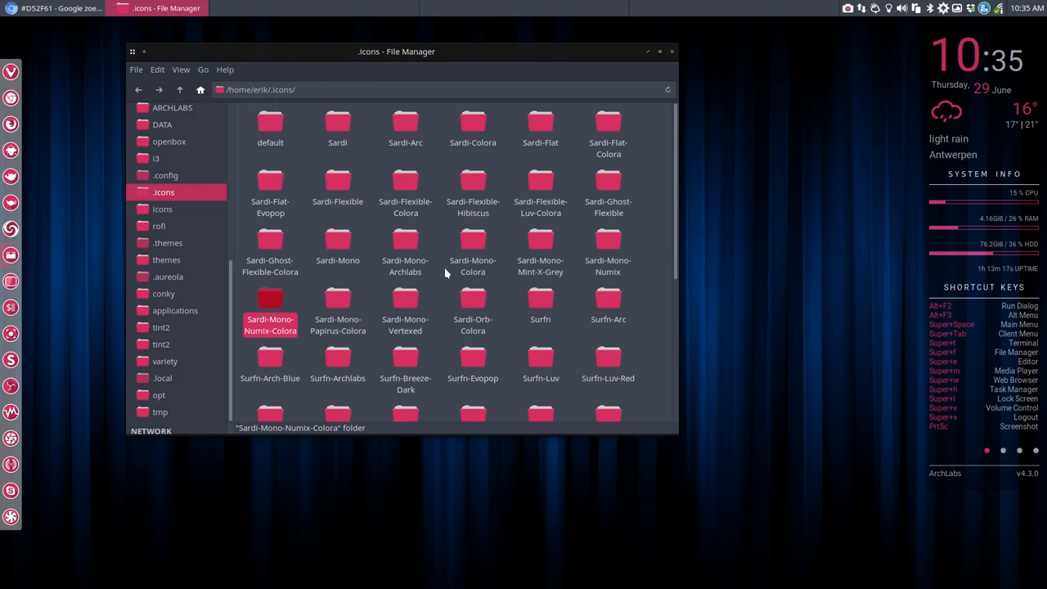
mouse_move(409, 196)
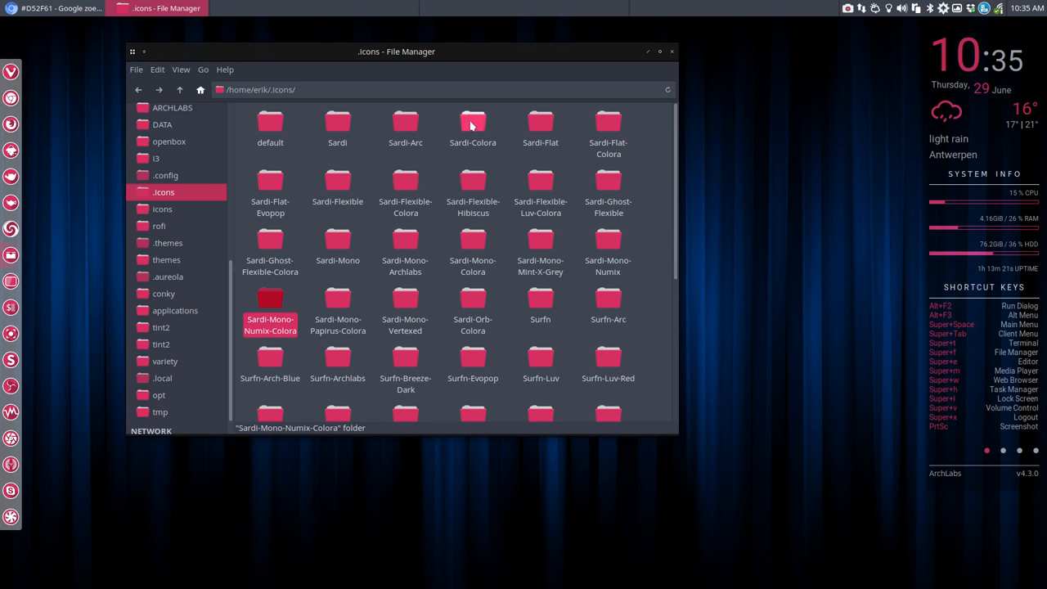
click(473, 124)
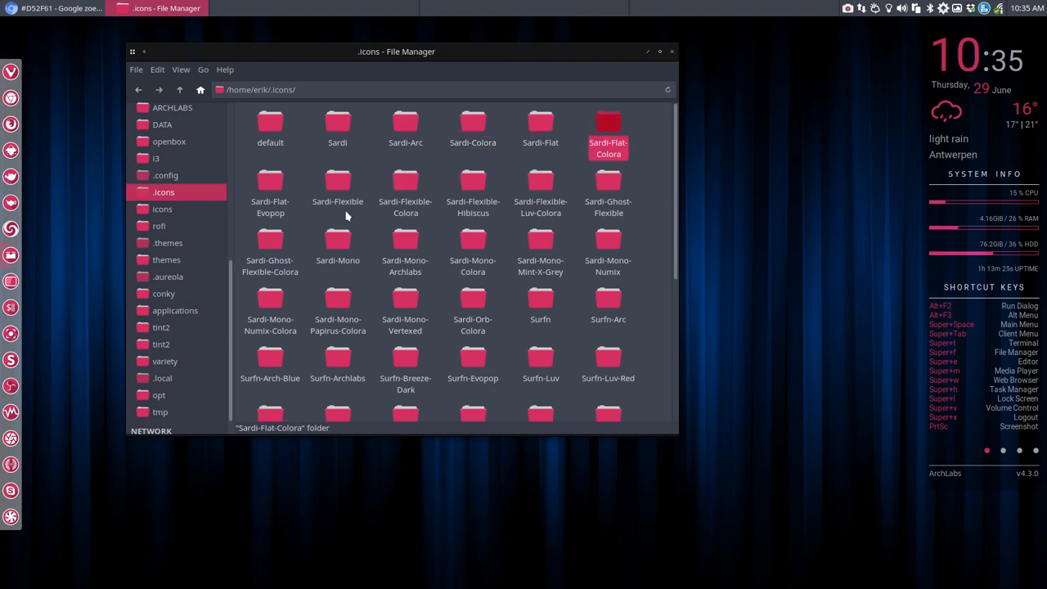
click(270, 183)
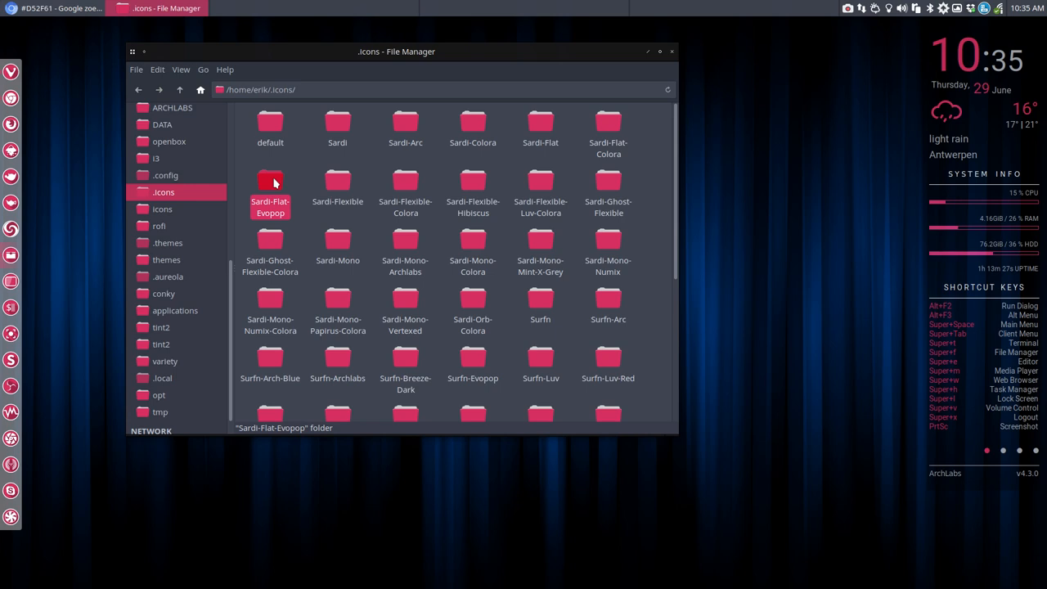
mouse_move(509, 194)
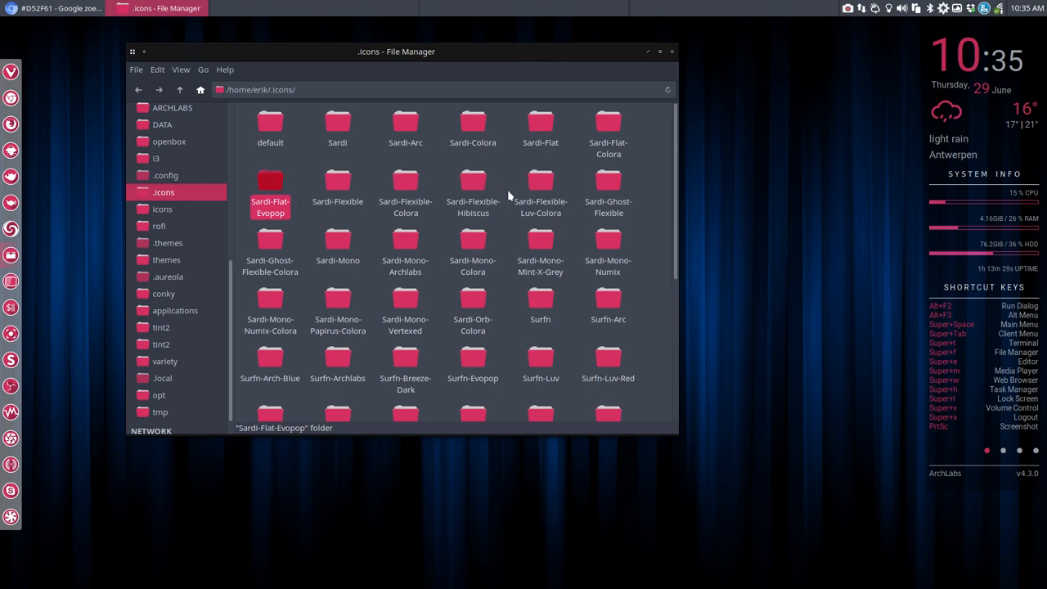
click(540, 197)
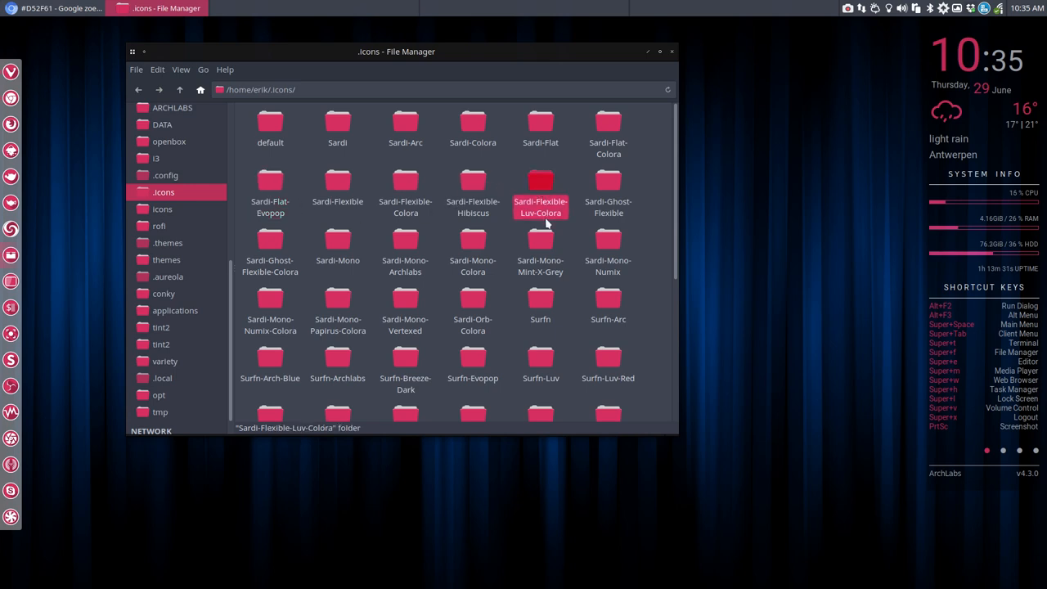
click(269, 245)
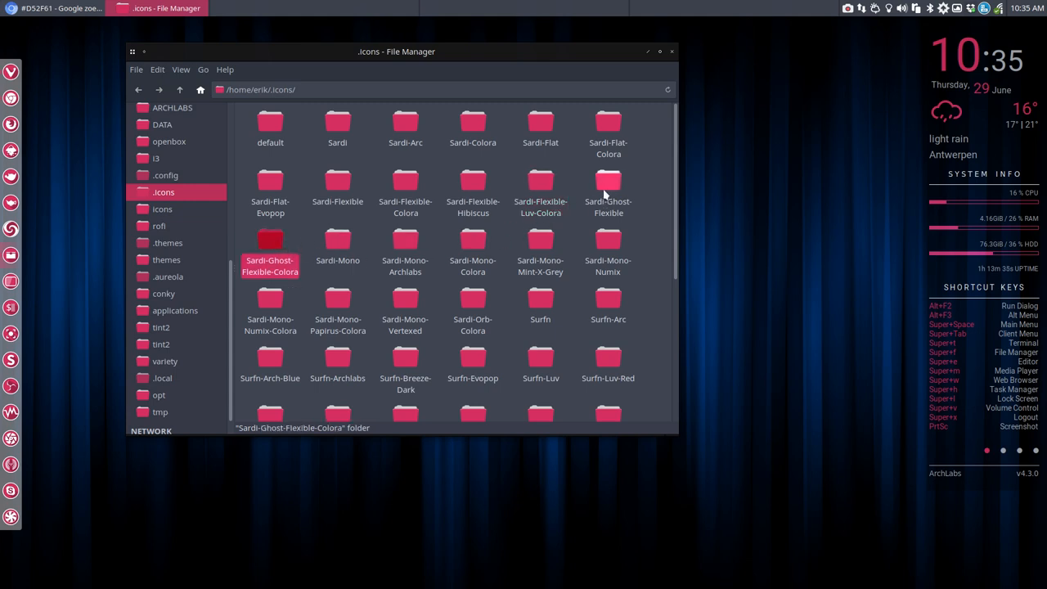
click(609, 188)
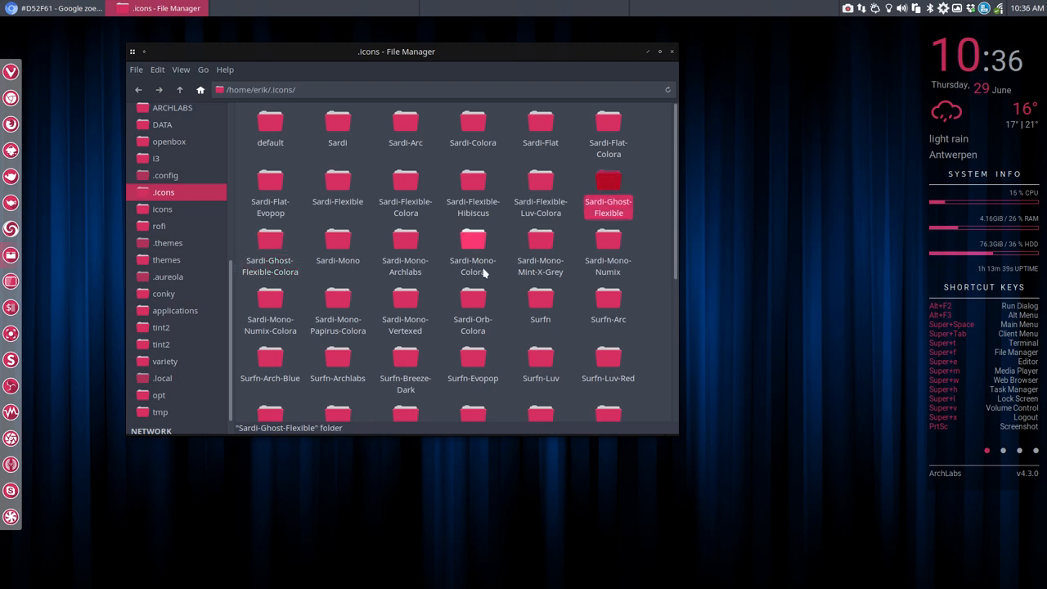
click(473, 245)
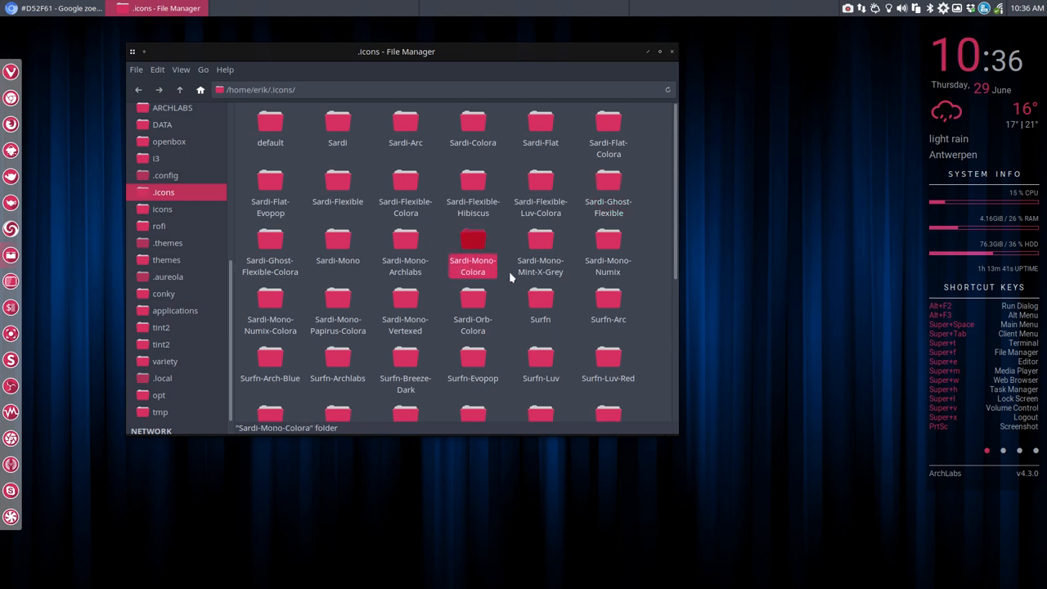
click(337, 308)
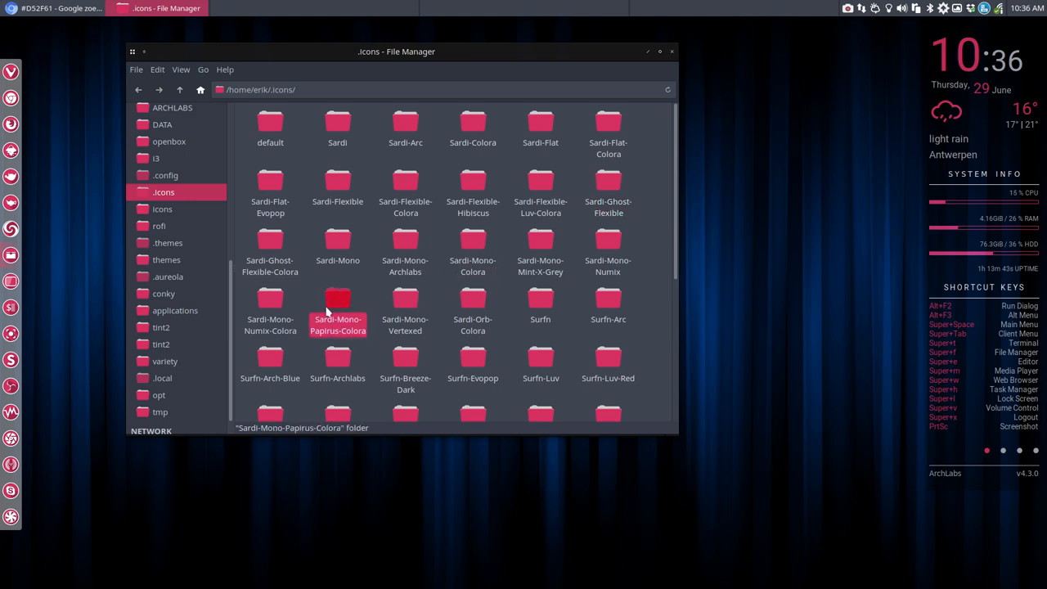
scroll(down, 3)
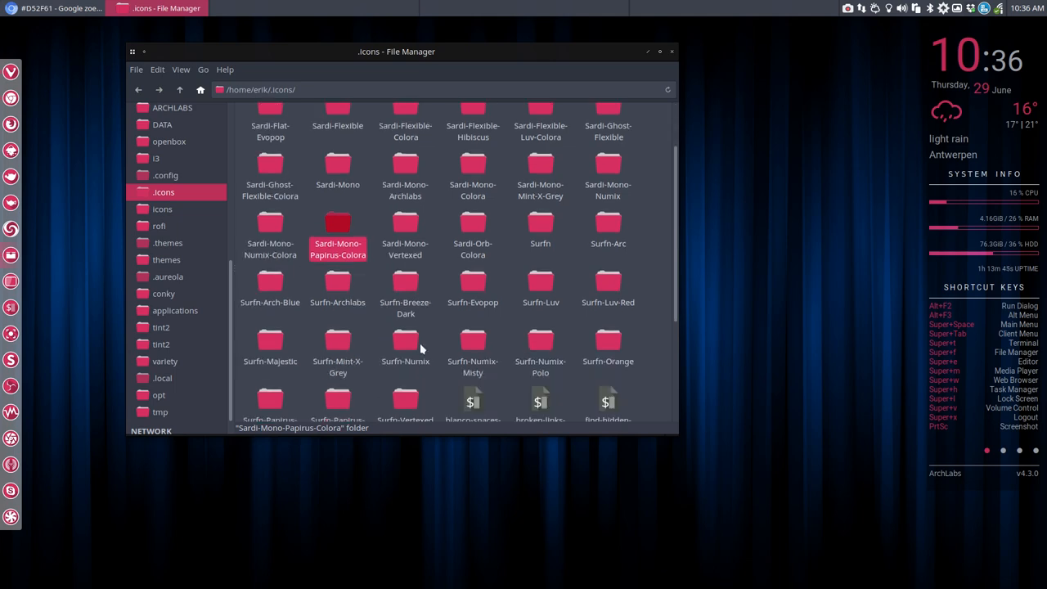
mouse_move(365, 286)
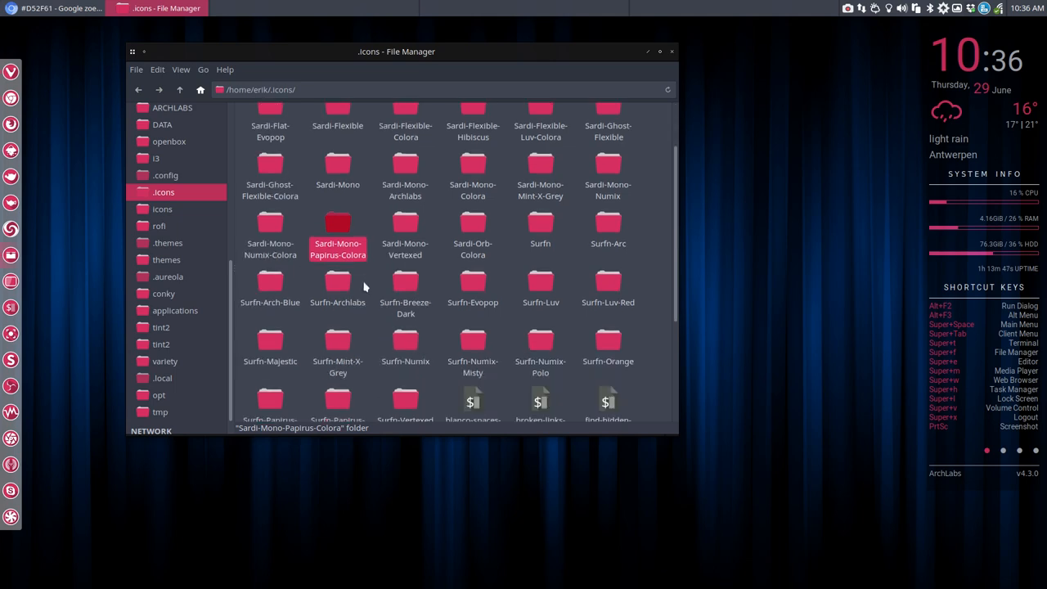
mouse_move(320, 237)
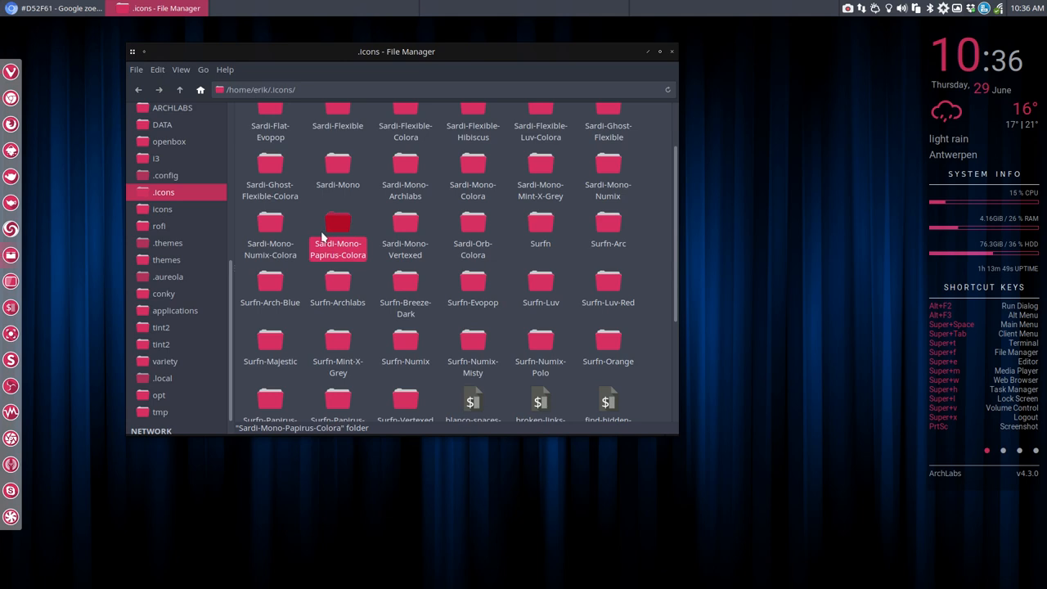
click(270, 229)
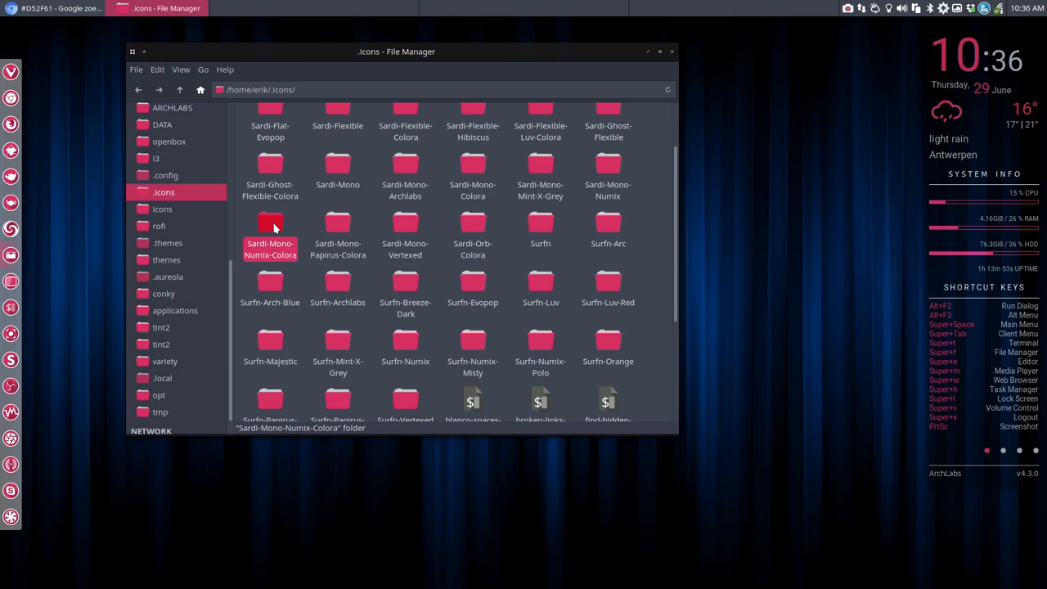
double_click(270, 229)
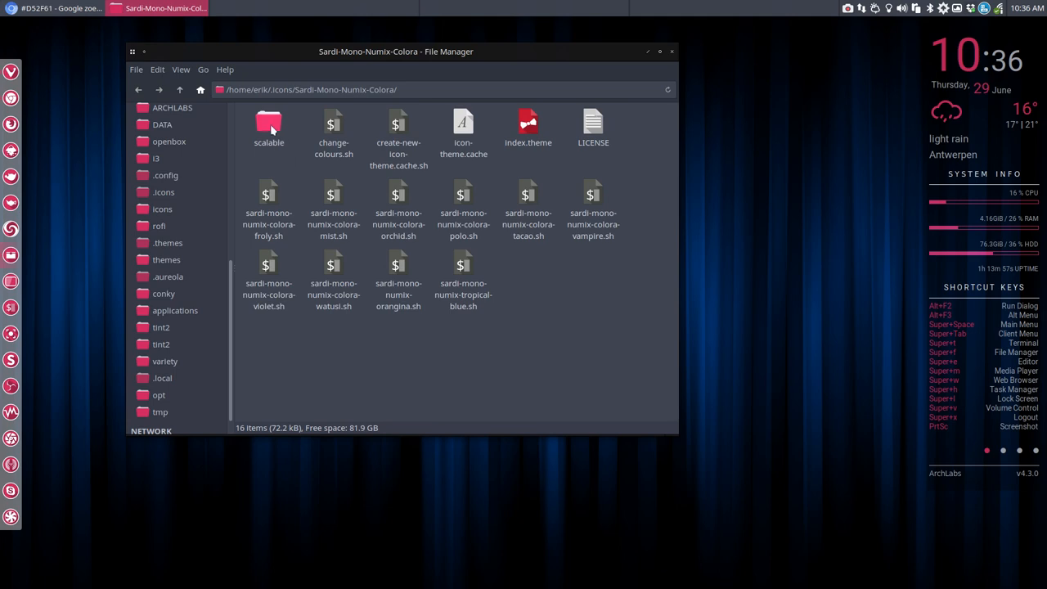
click(268, 128)
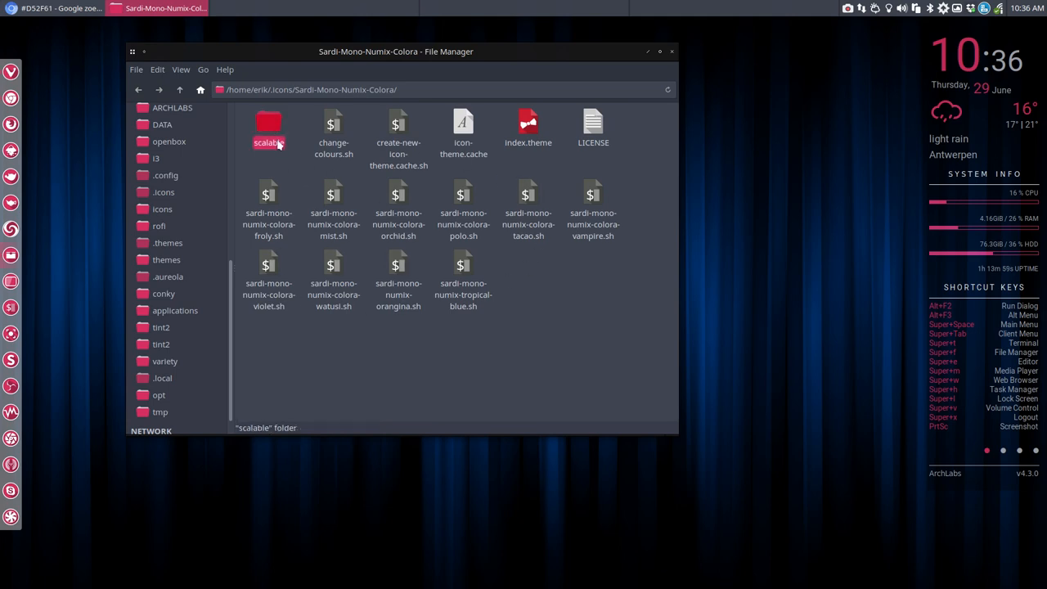
double_click(268, 128)
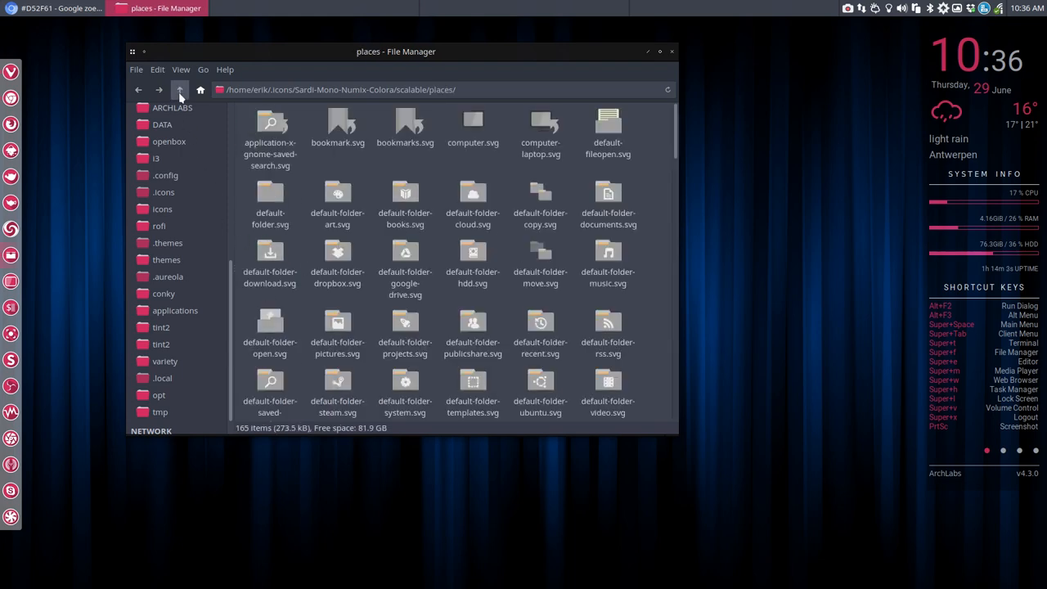
click(180, 90)
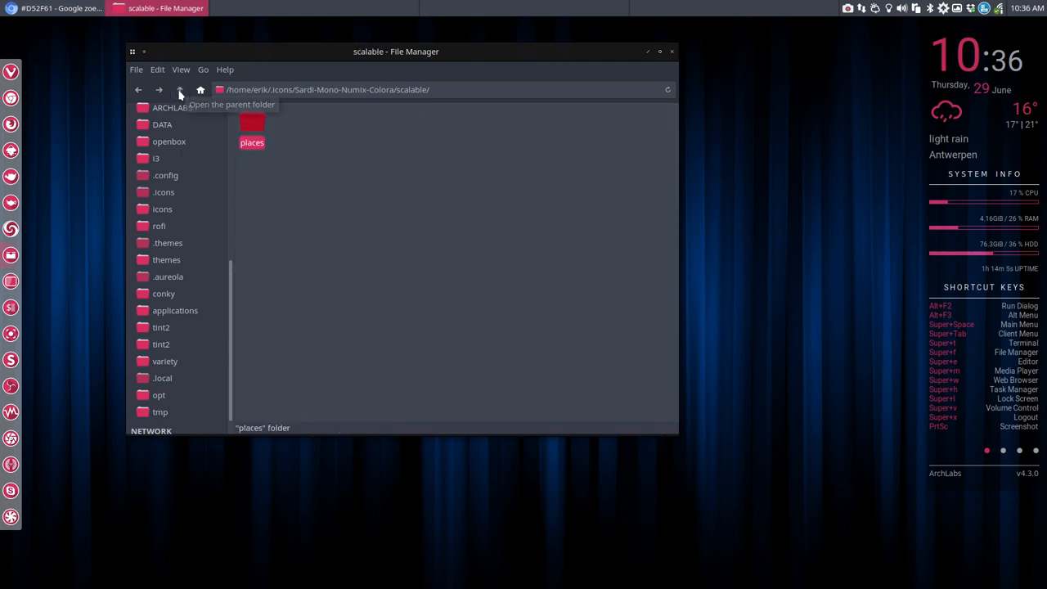
click(180, 88)
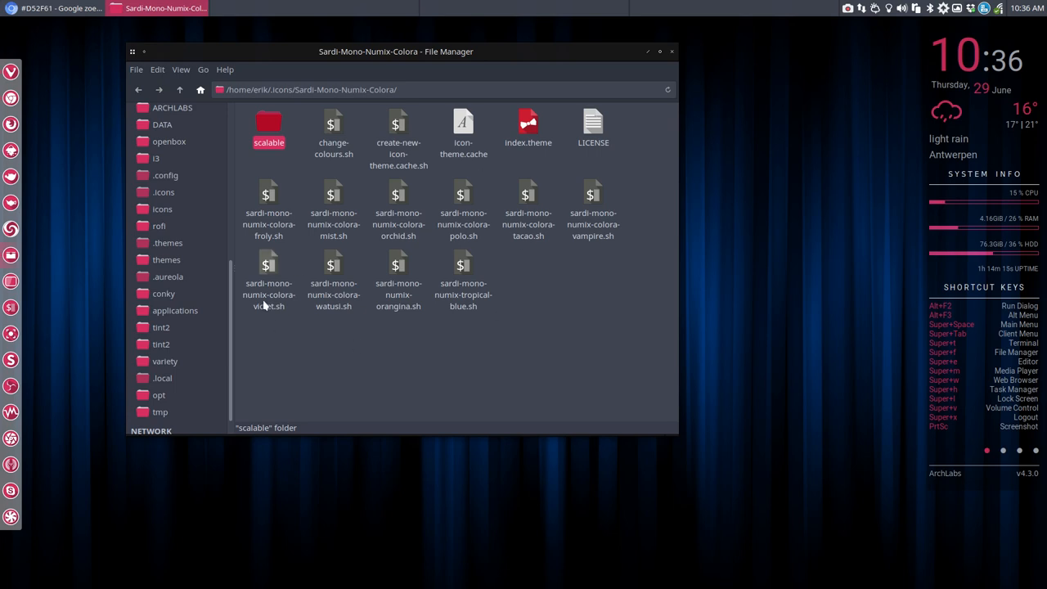
- Rename the copied Sardi-Mono-Numix-Colora folder in .icons to Sardi-Mono-Numix-Hibiscus
click(180, 89)
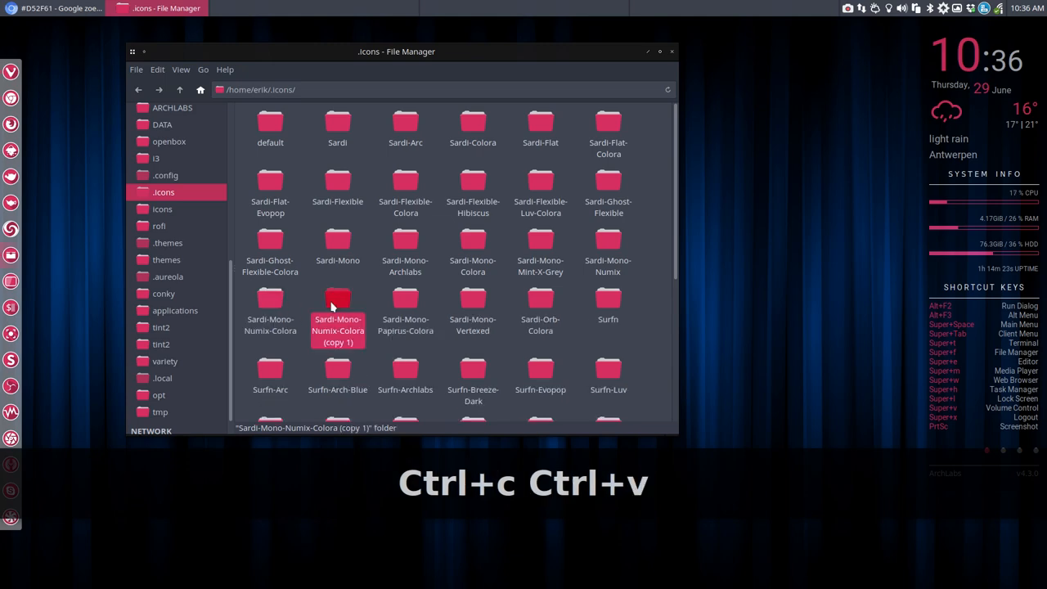
key(F2)
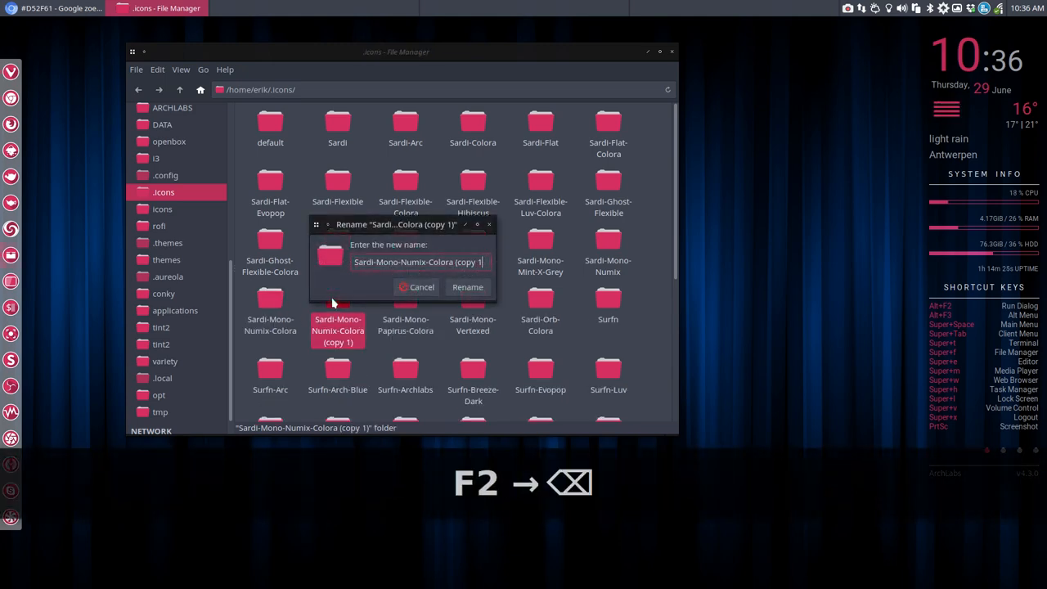
key(BackSpace)
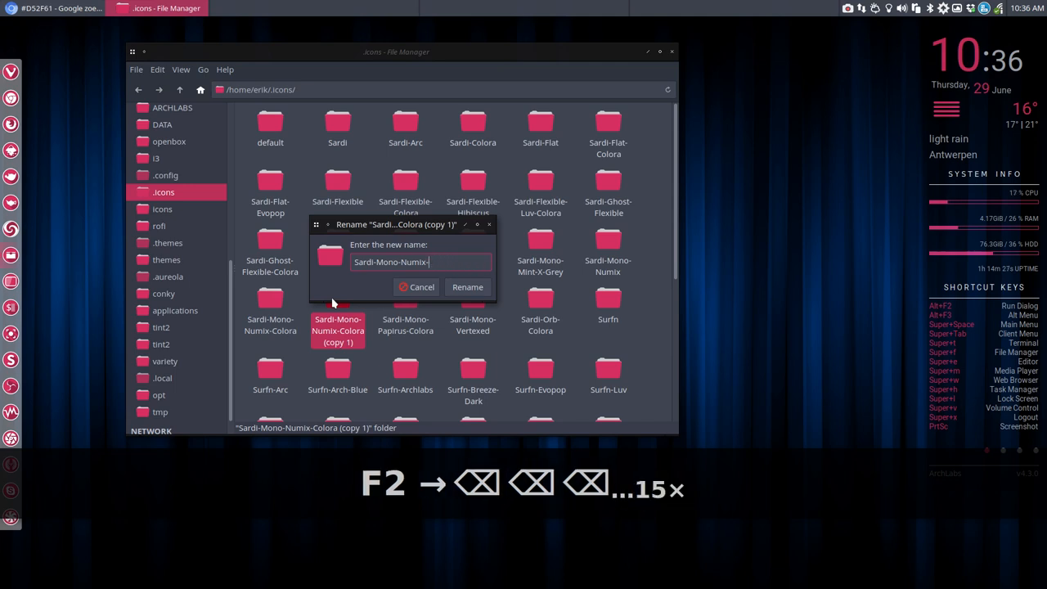
text(Hibiscus)
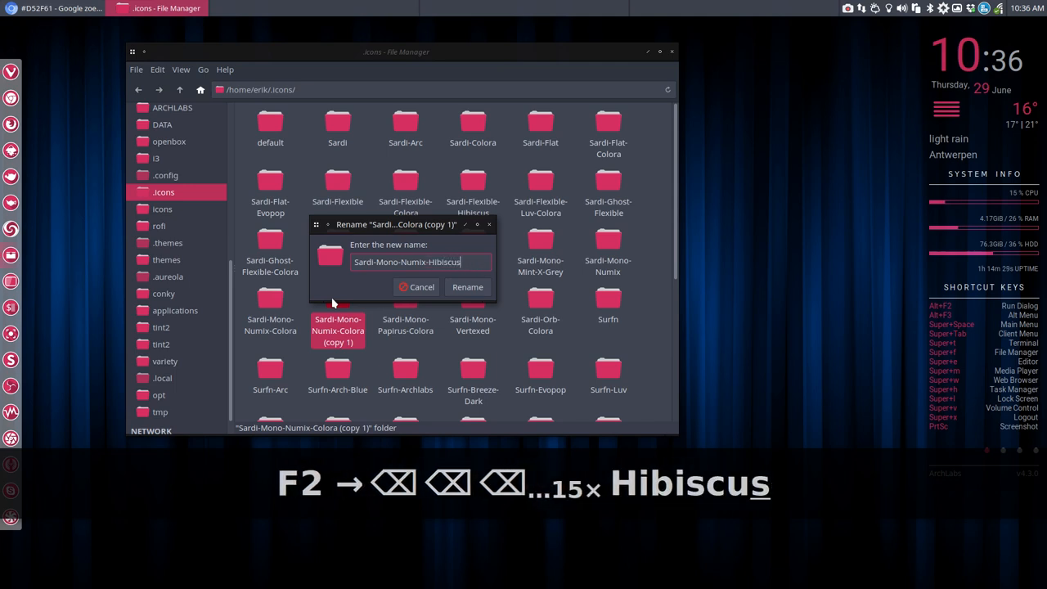
click(468, 287)
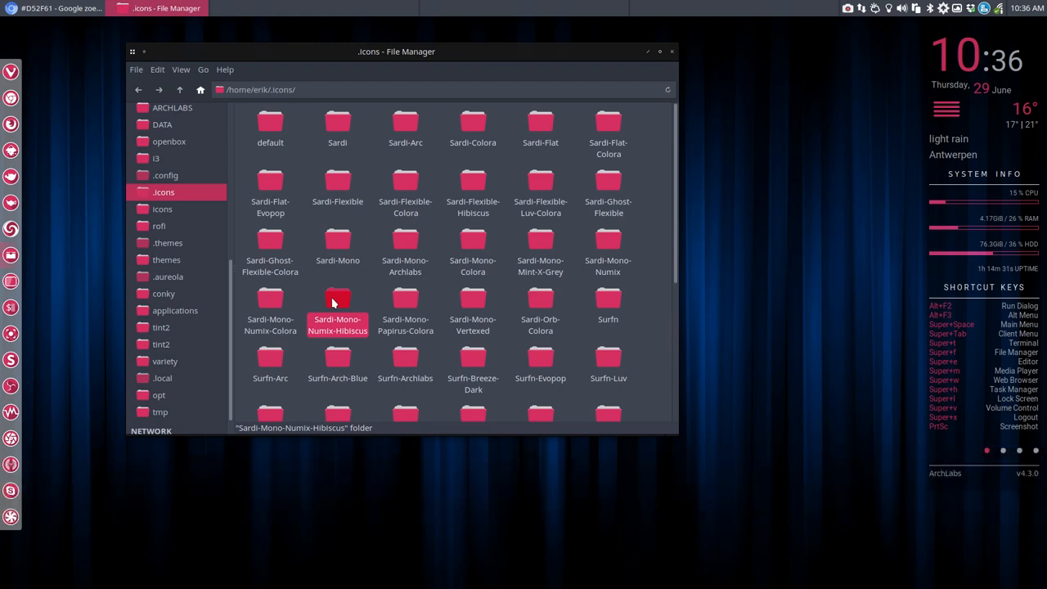
right_click(789, 246)
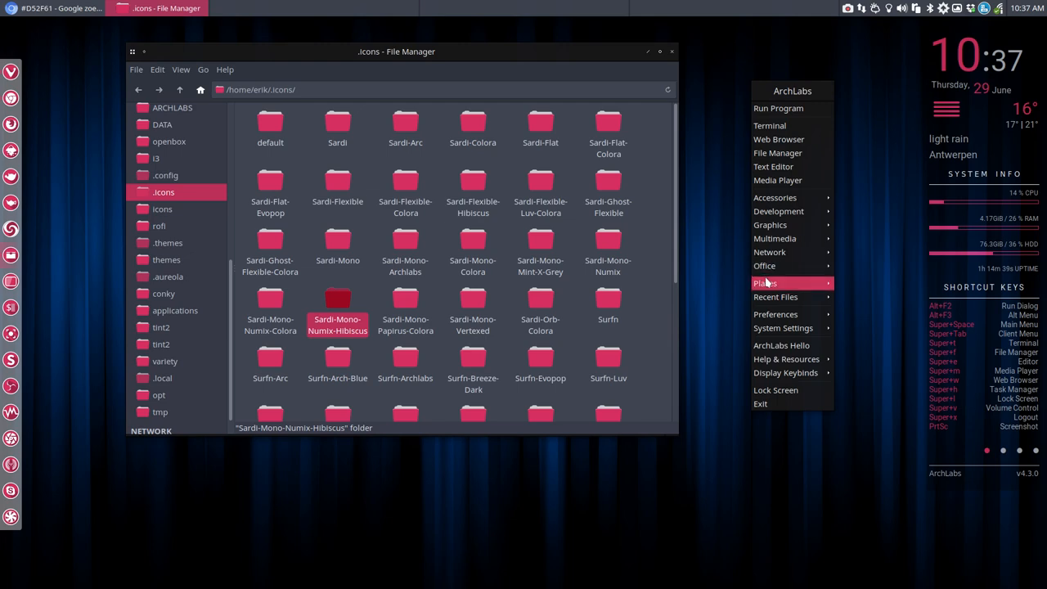
mouse_move(775, 314)
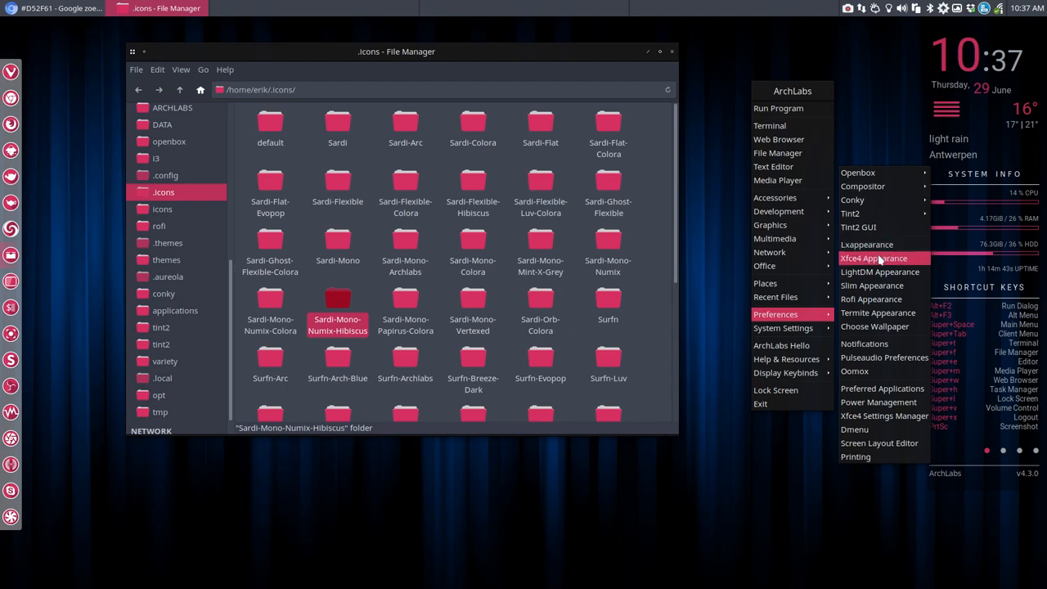
click(874, 259)
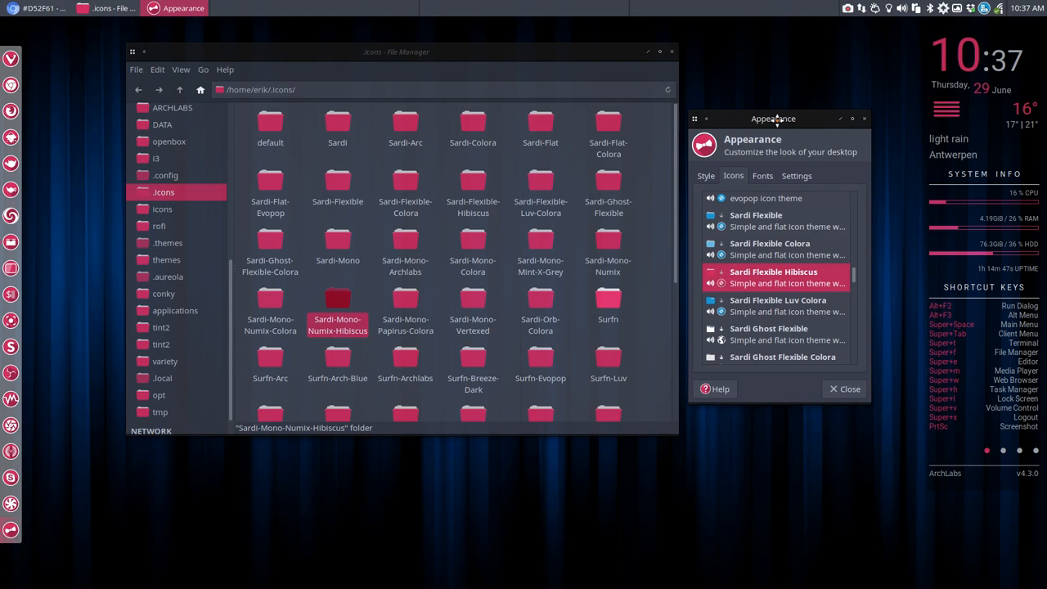
mouse_move(767, 319)
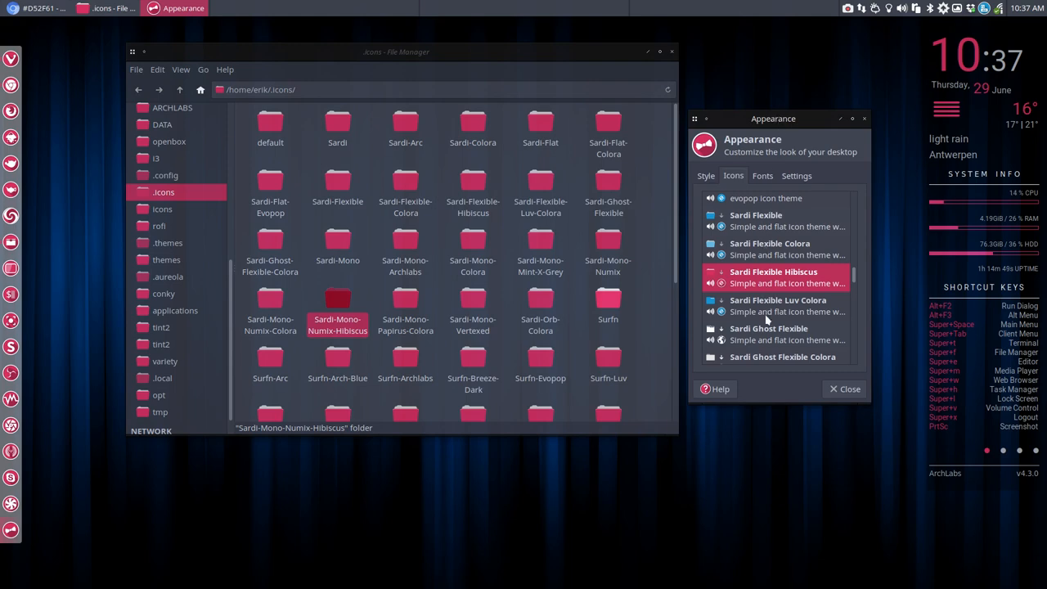
scroll(down, 3)
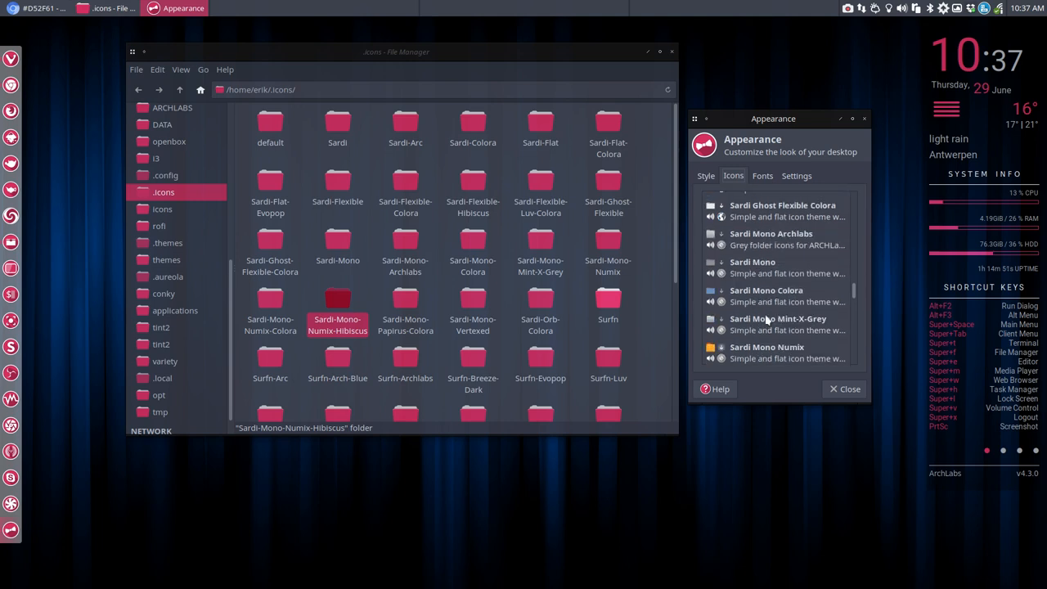
scroll(down, 3)
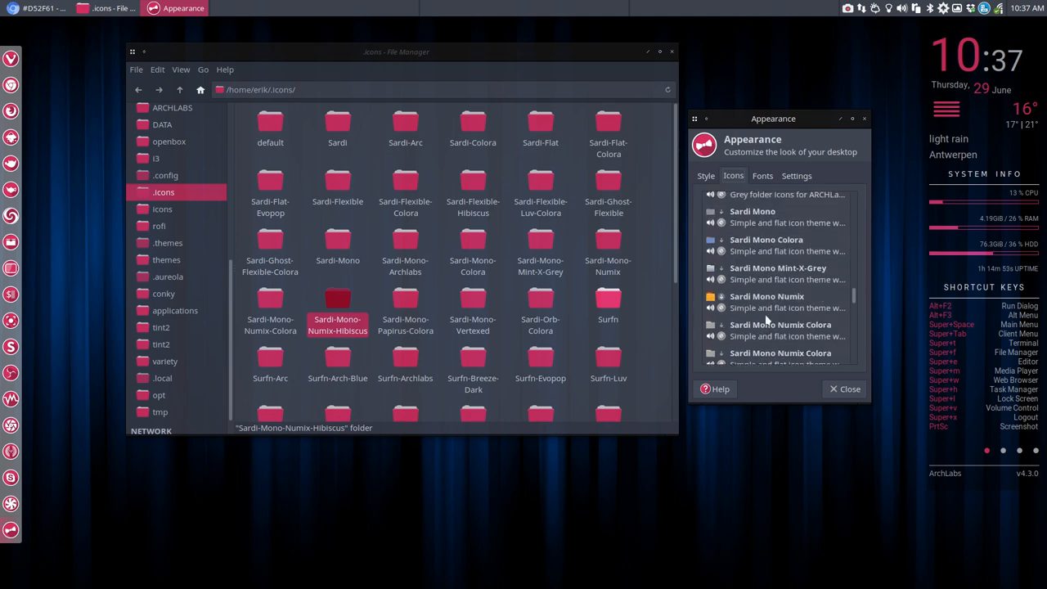
scroll(down, 3)
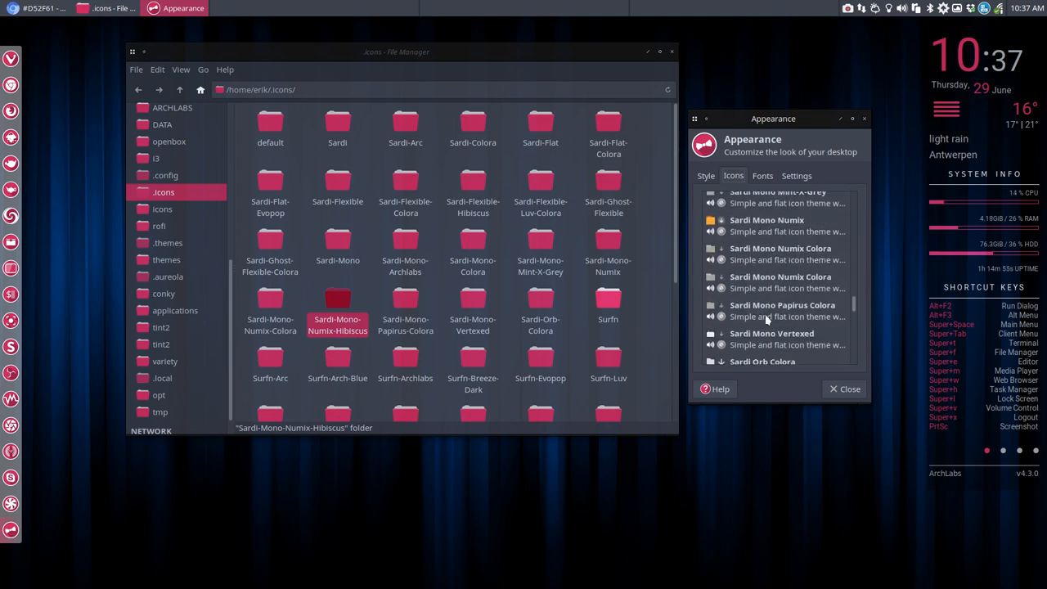
scroll(down, 3)
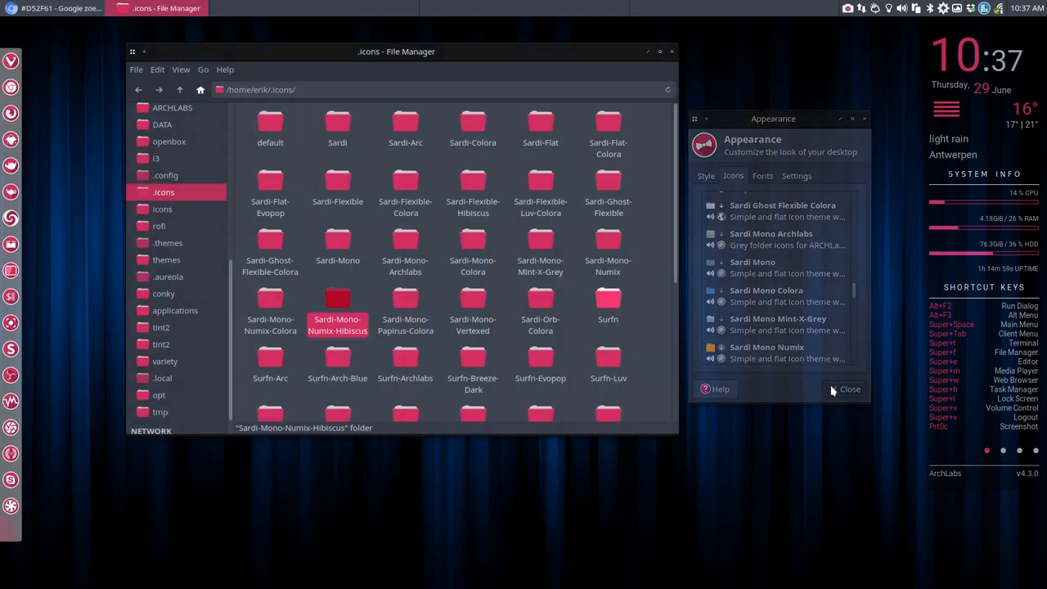
- Change the Name line in the Hibiscus folder's index.theme from Colora to Hibiscus and save
double_click(337, 298)
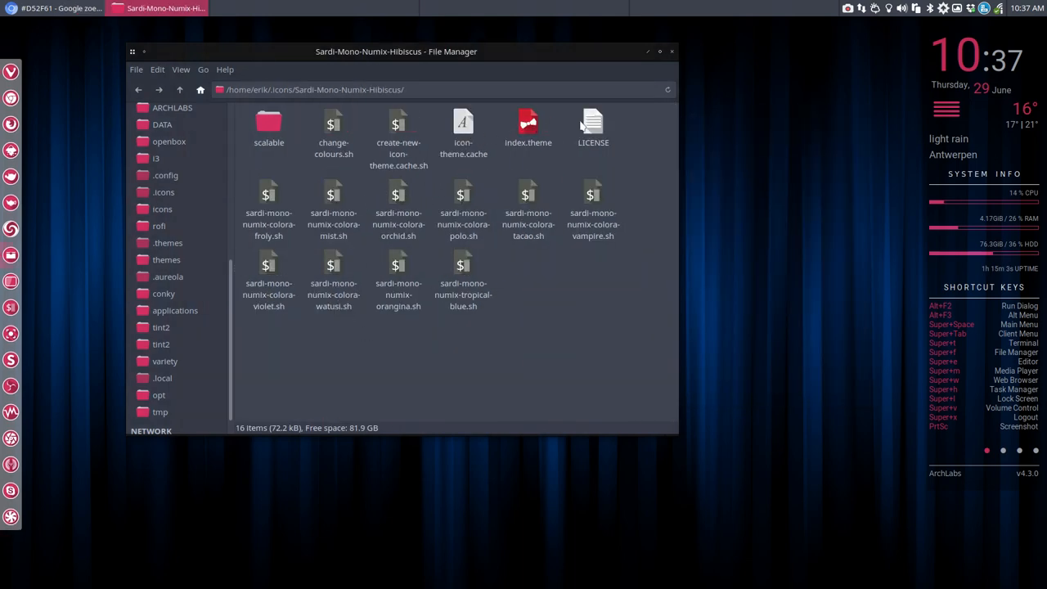
double_click(527, 128)
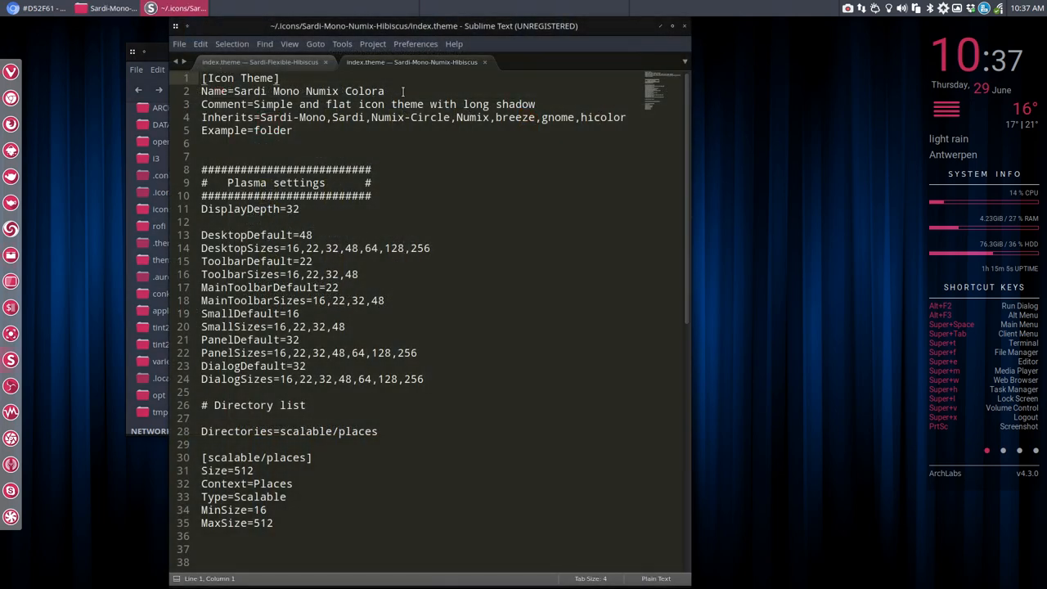
double_click(363, 92)
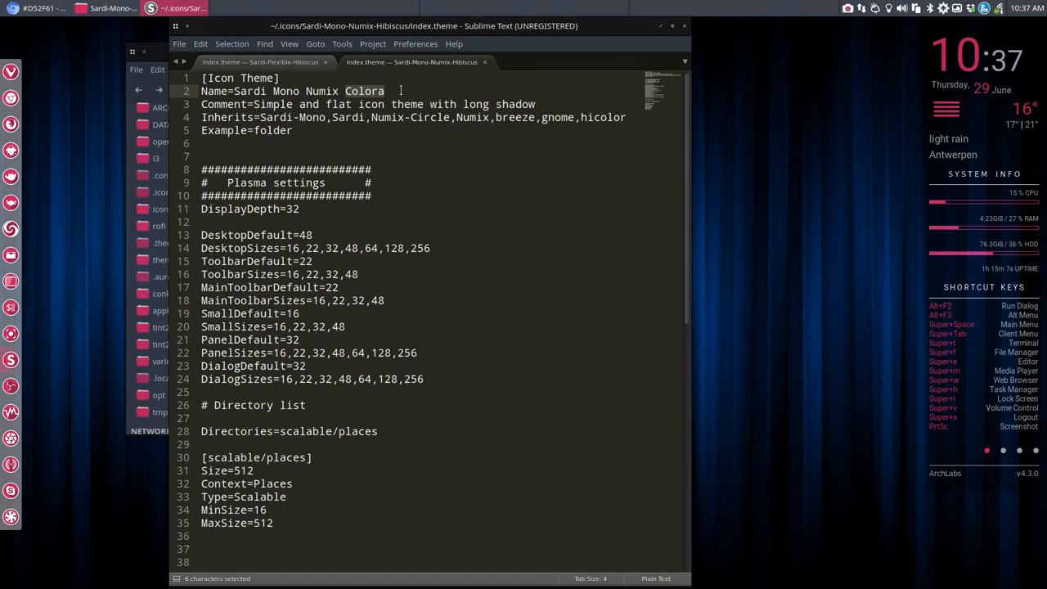
text(Hibiscus)
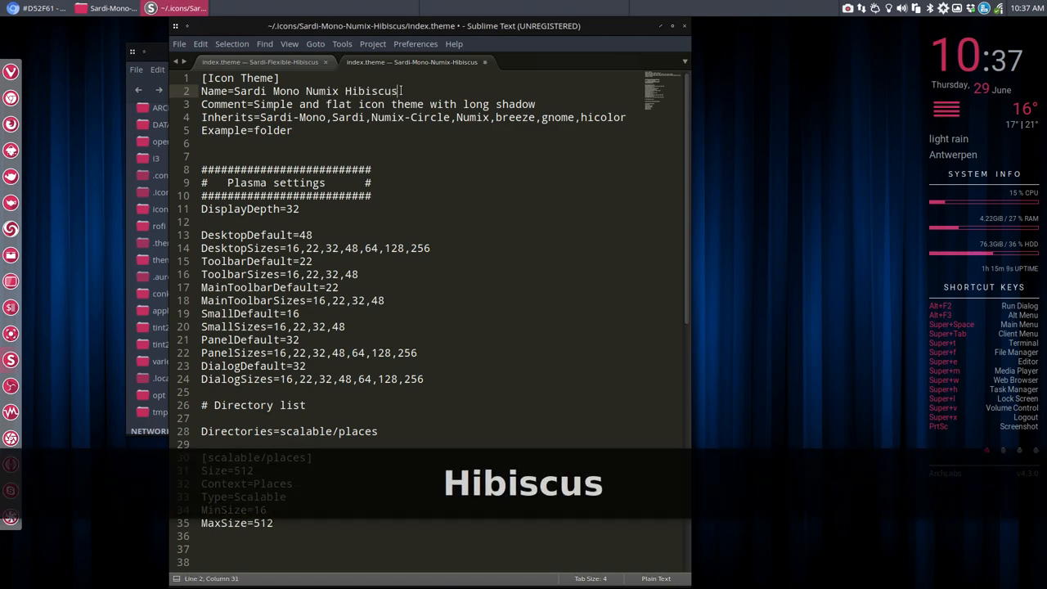
key(ctrl+s)
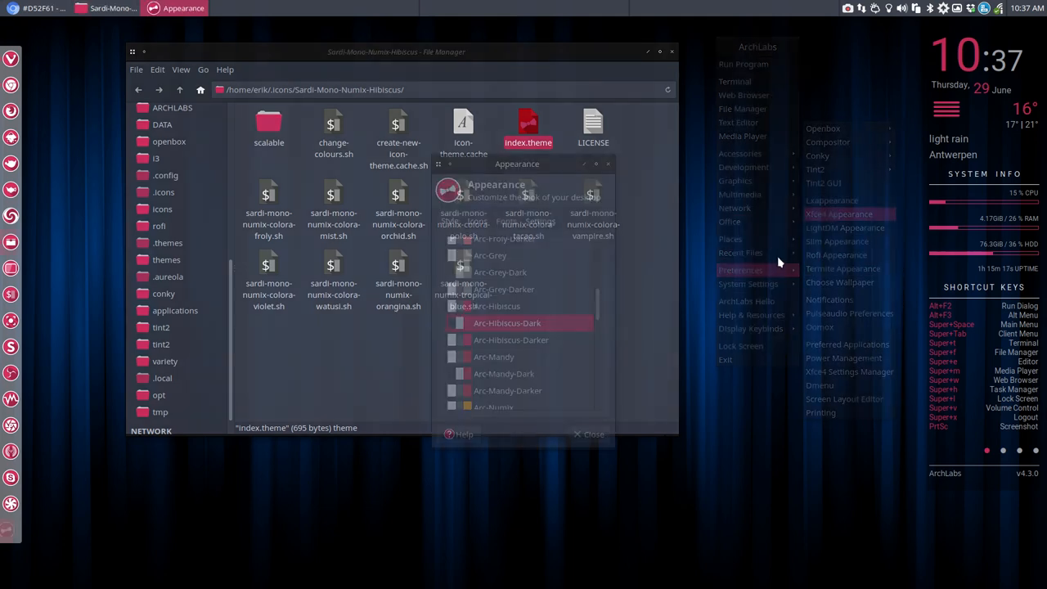
- Select the Sardi Mono Numix Hibiscus icon theme on the Xfce Appearance Icons list and close the settings
click(477, 221)
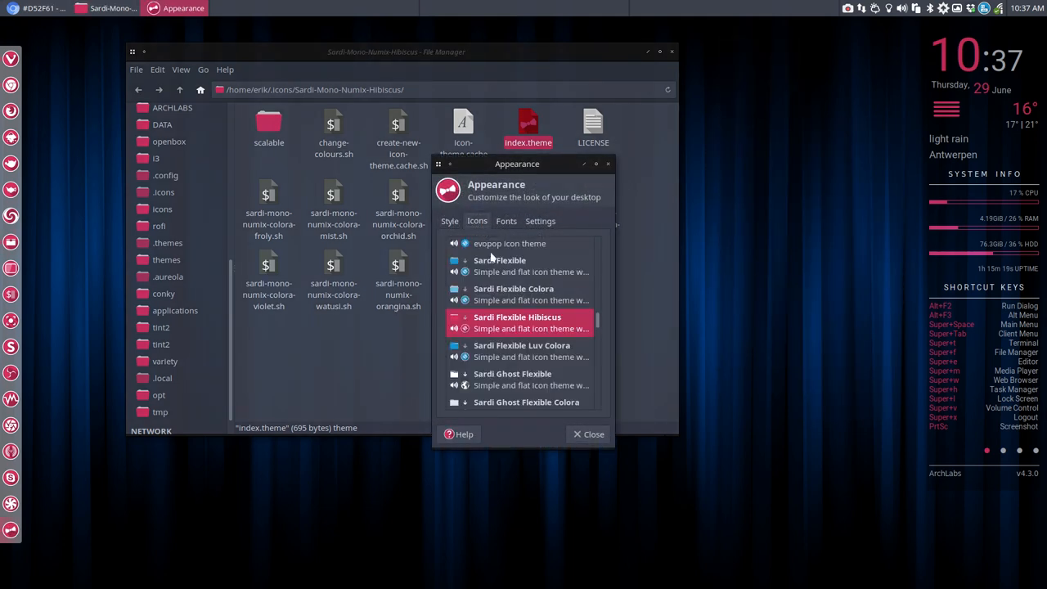
scroll(down, 3)
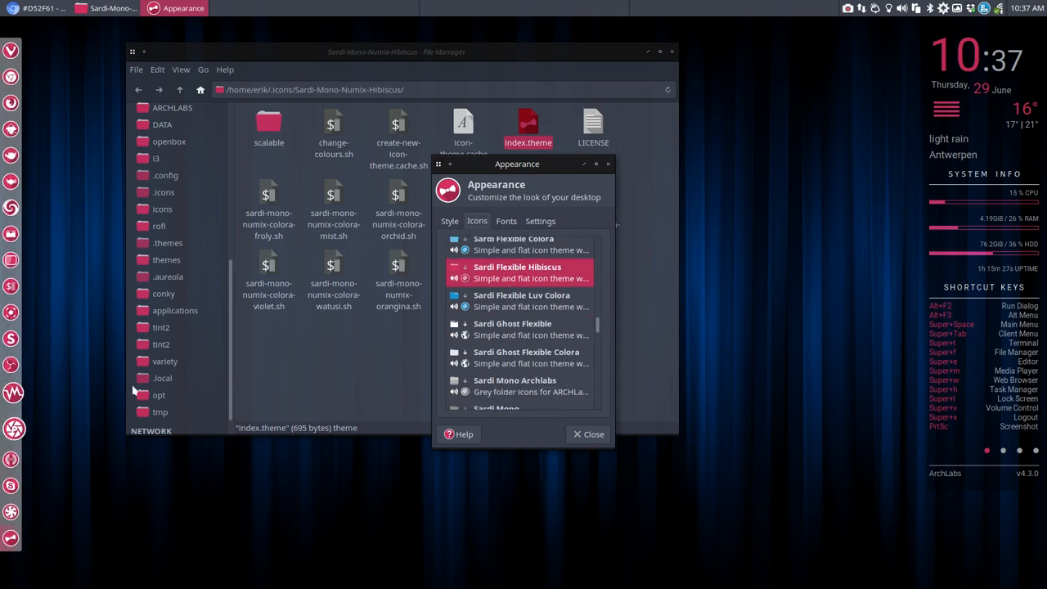
scroll(down, 3)
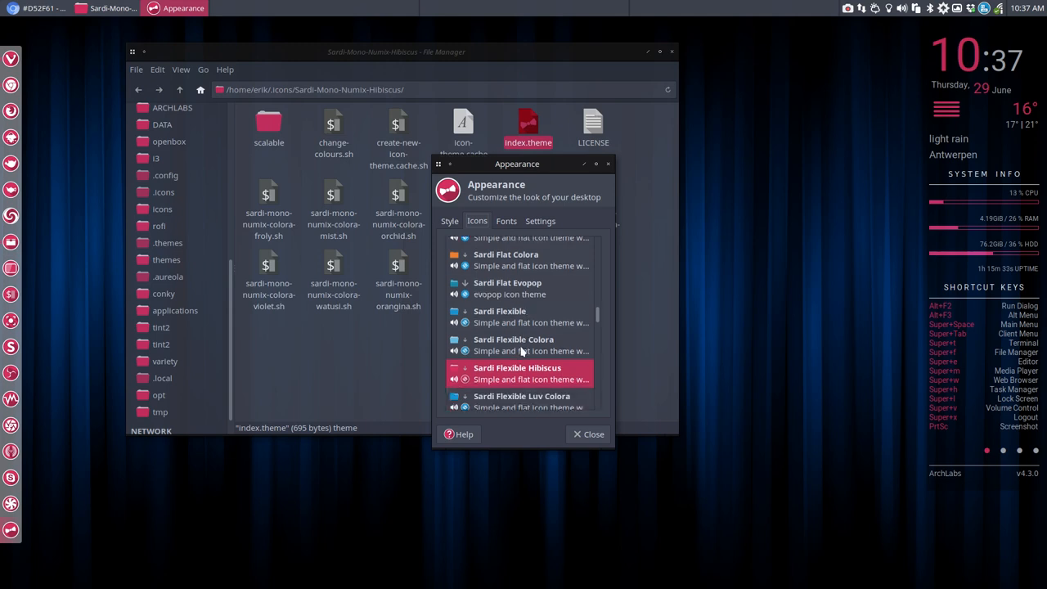
click(514, 339)
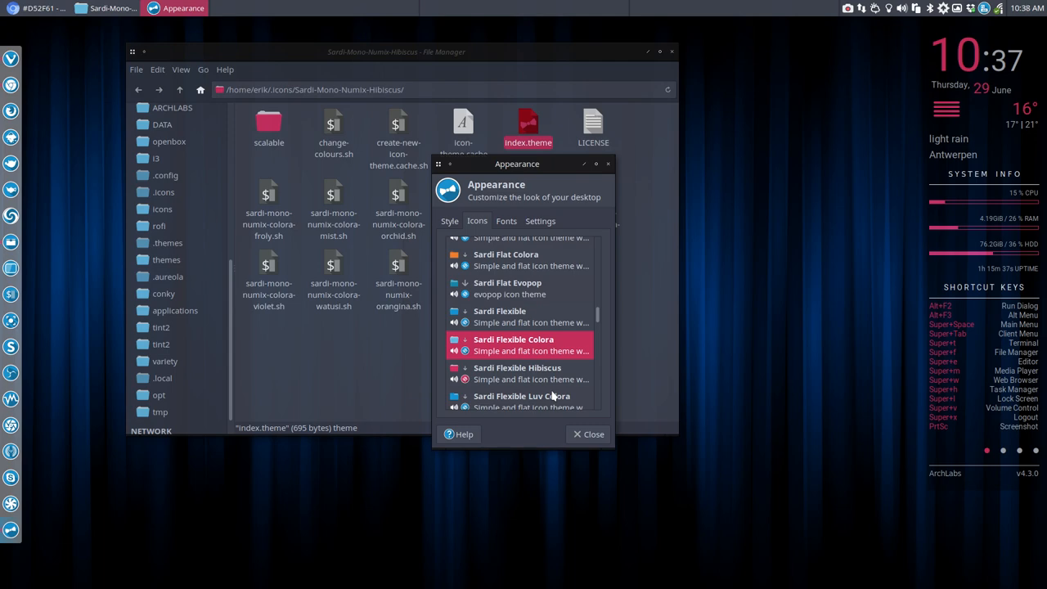
scroll(down, 3)
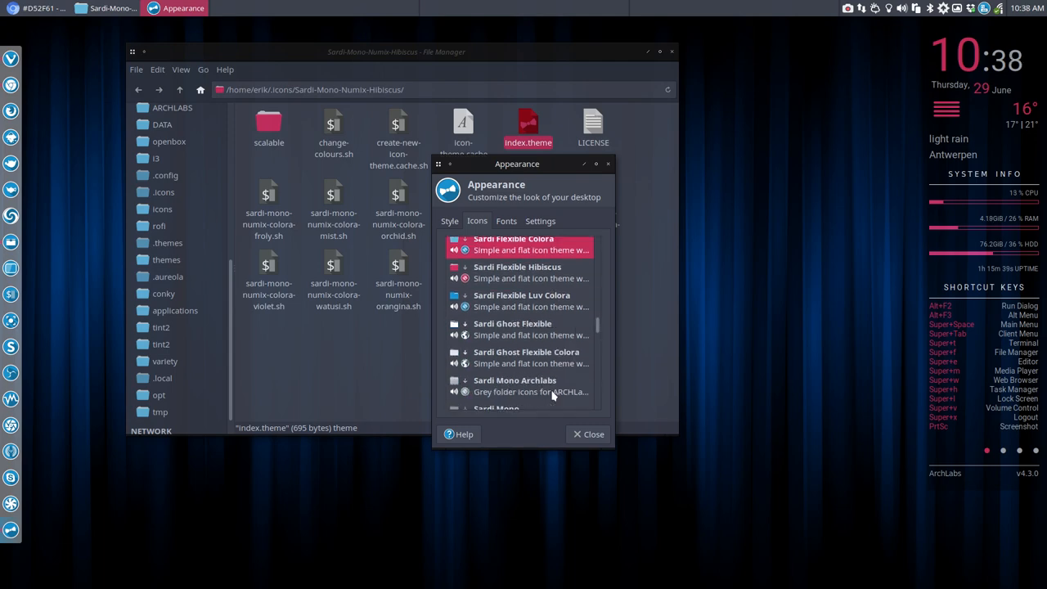
scroll(down, 3)
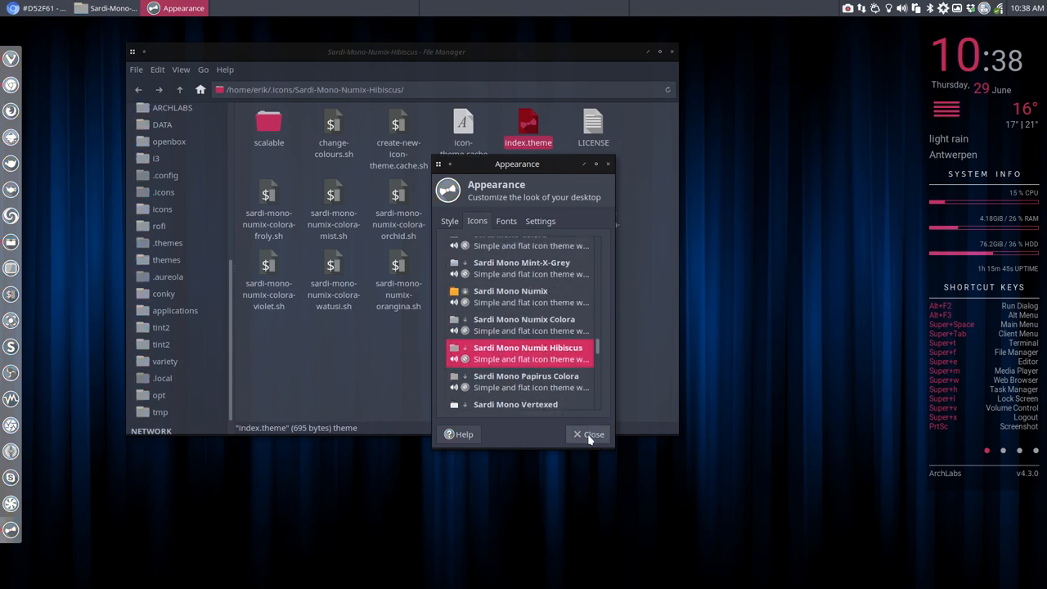
click(589, 434)
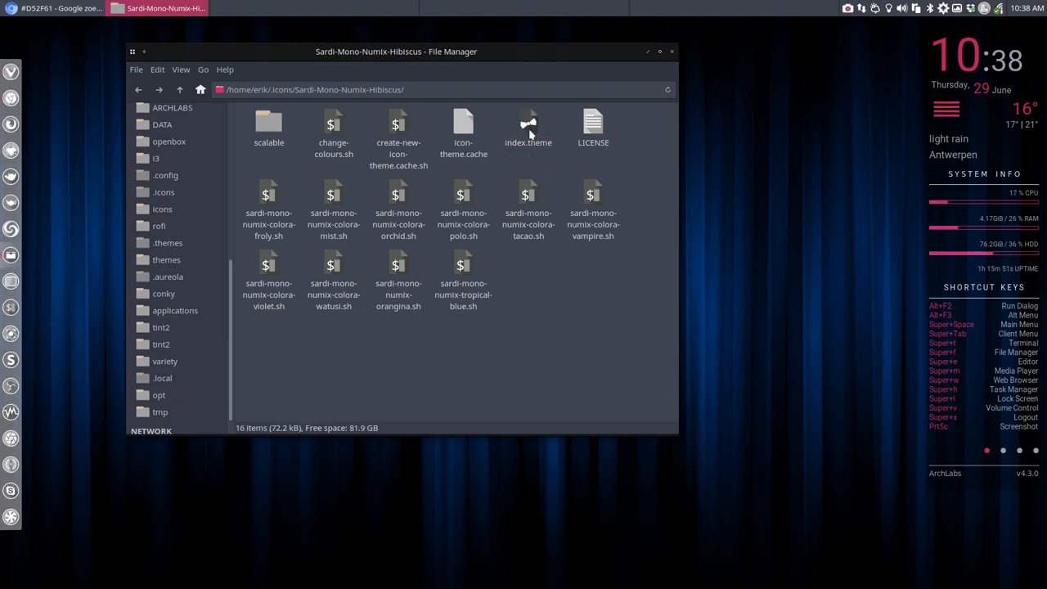
- Insert Sardi-Flexible at the start of the Inherits= line in the Hibiscus index.theme and save
double_click(527, 127)
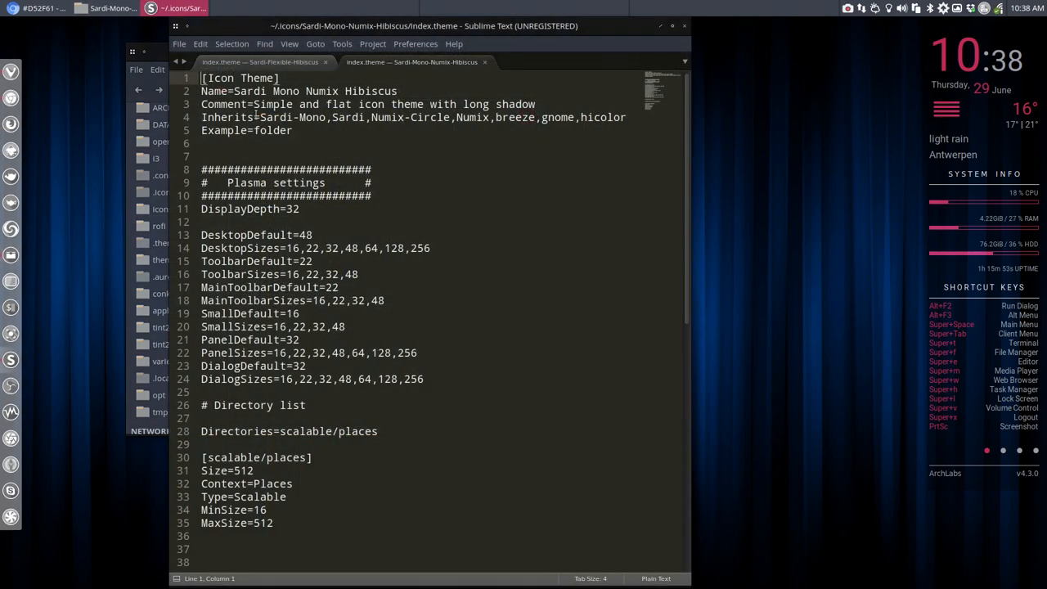
double_click(292, 118)
text(Sardi-Flexib)
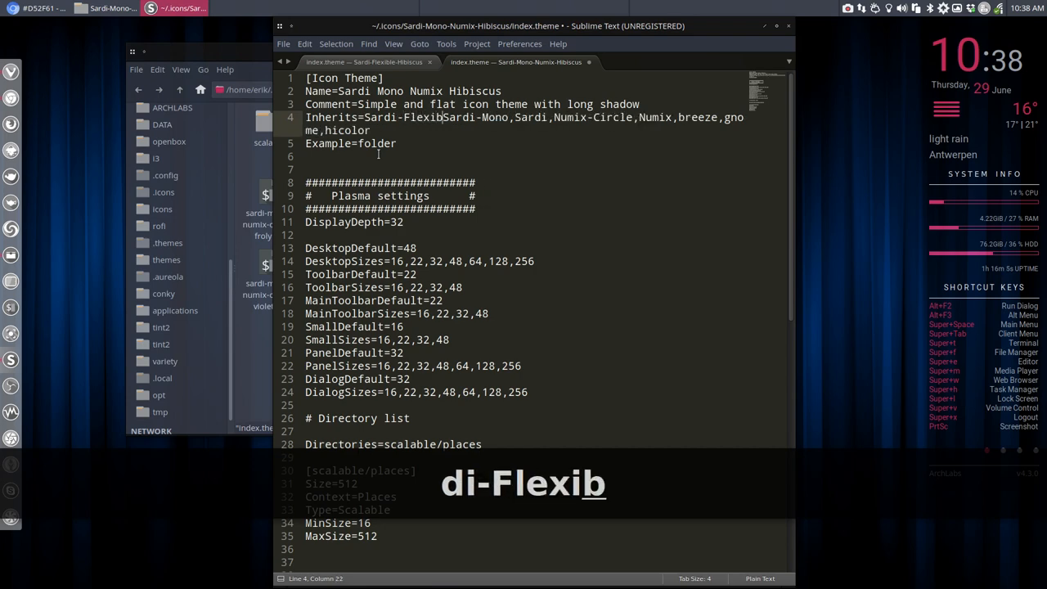
key(ctrl+s)
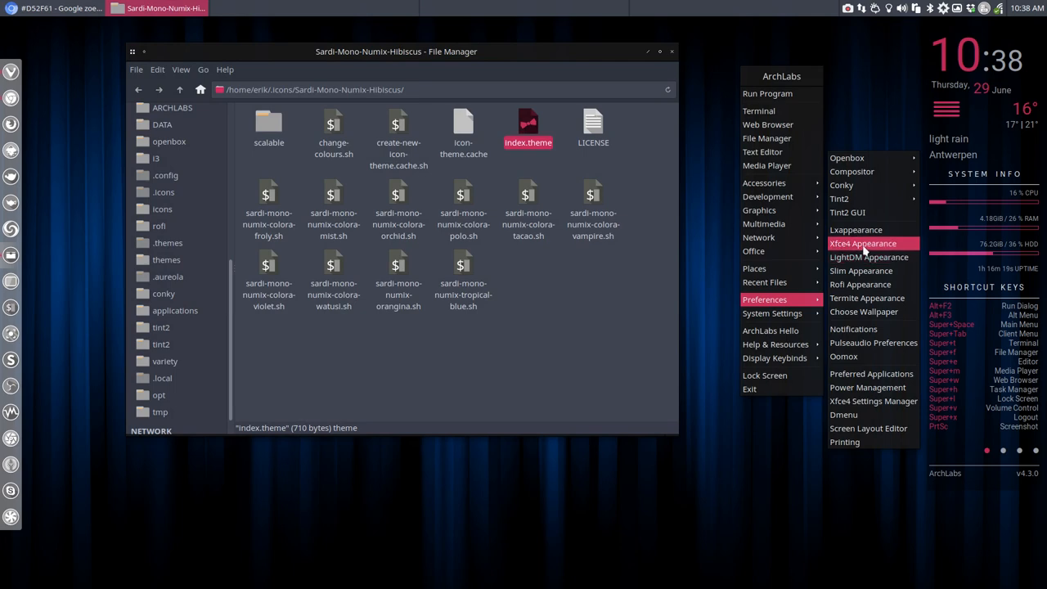
- Apply the Arc-Hibiscus-Dark style with Sardi Mono Numix Hibiscus icons in Xfce Appearance, then return to .icons
click(864, 242)
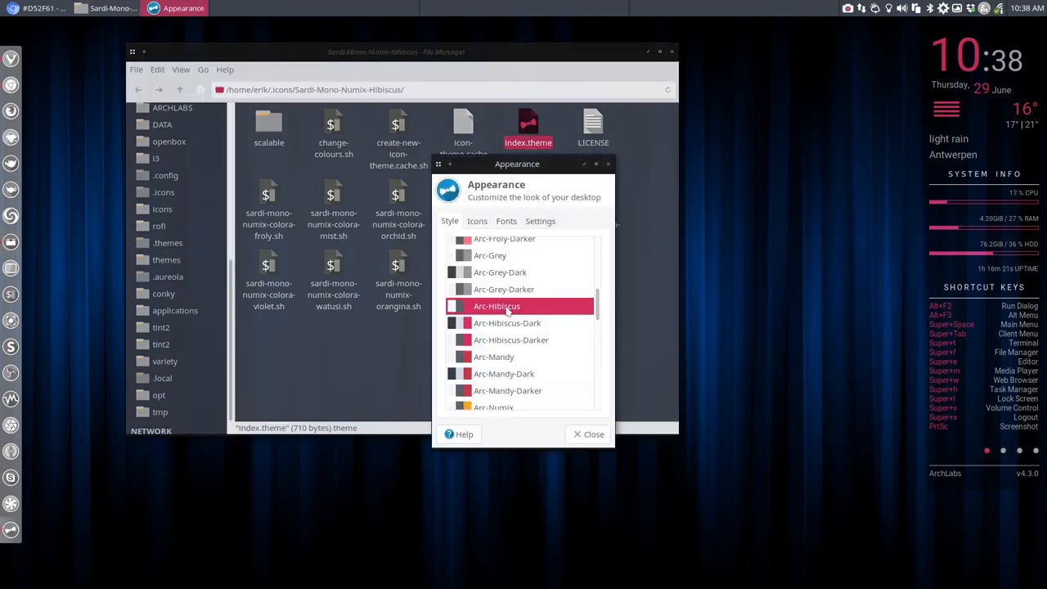
click(508, 322)
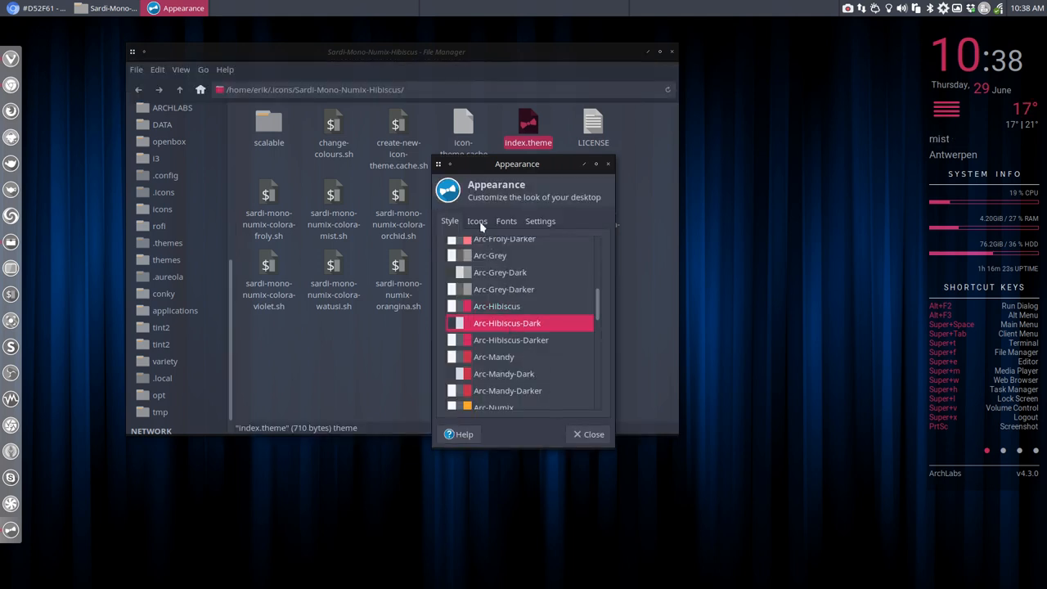
click(478, 221)
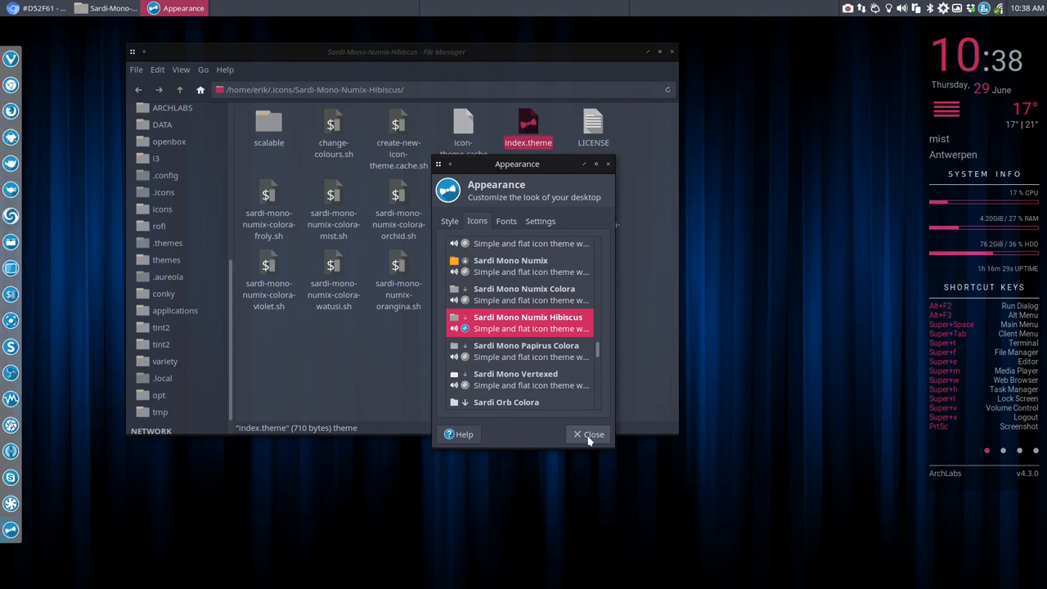
click(589, 434)
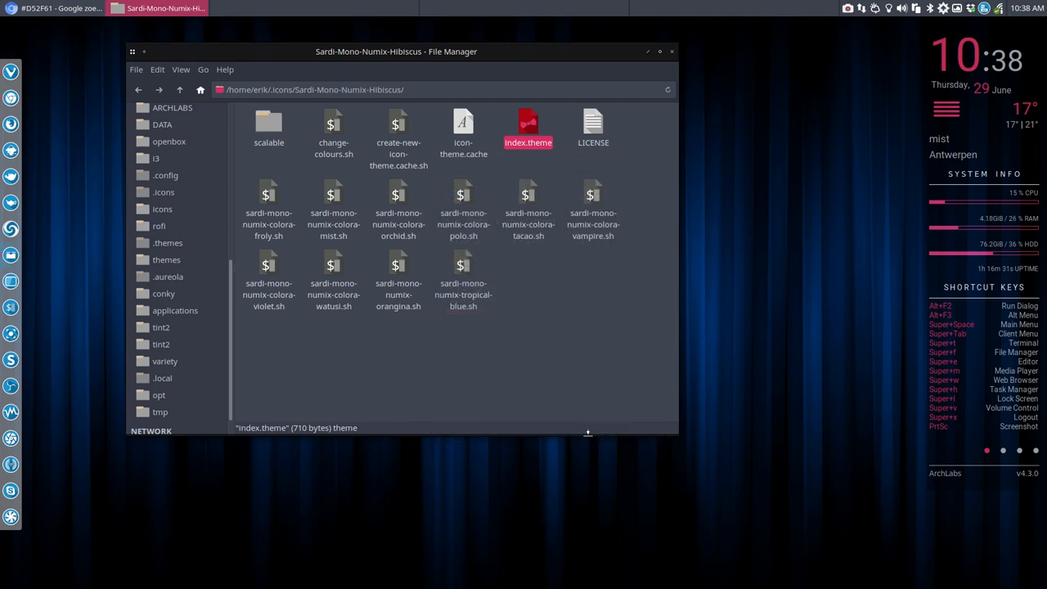
mouse_move(548, 334)
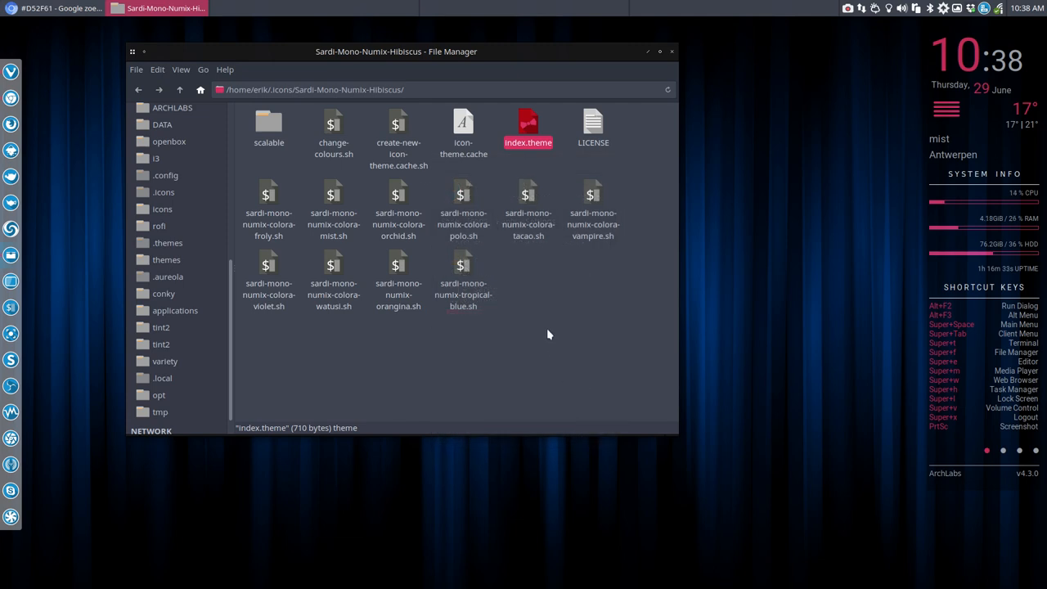
mouse_move(553, 298)
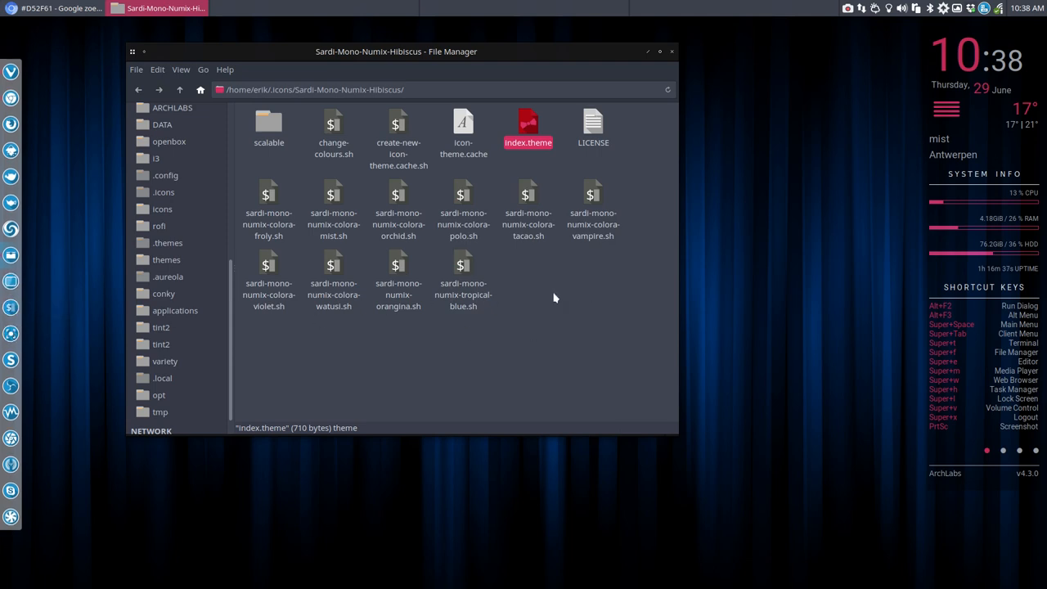
click(180, 89)
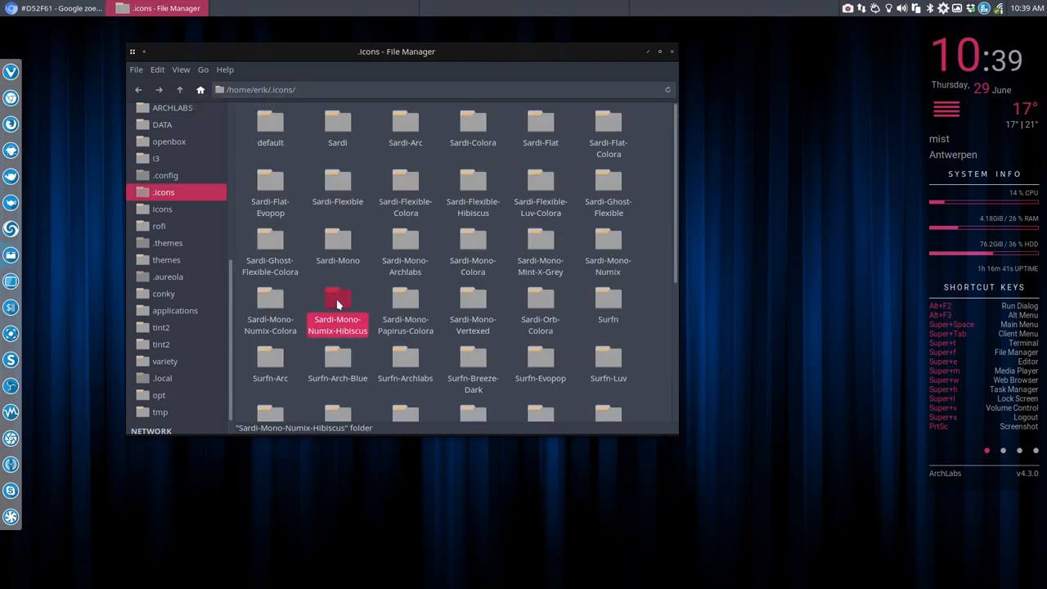
mouse_move(423, 252)
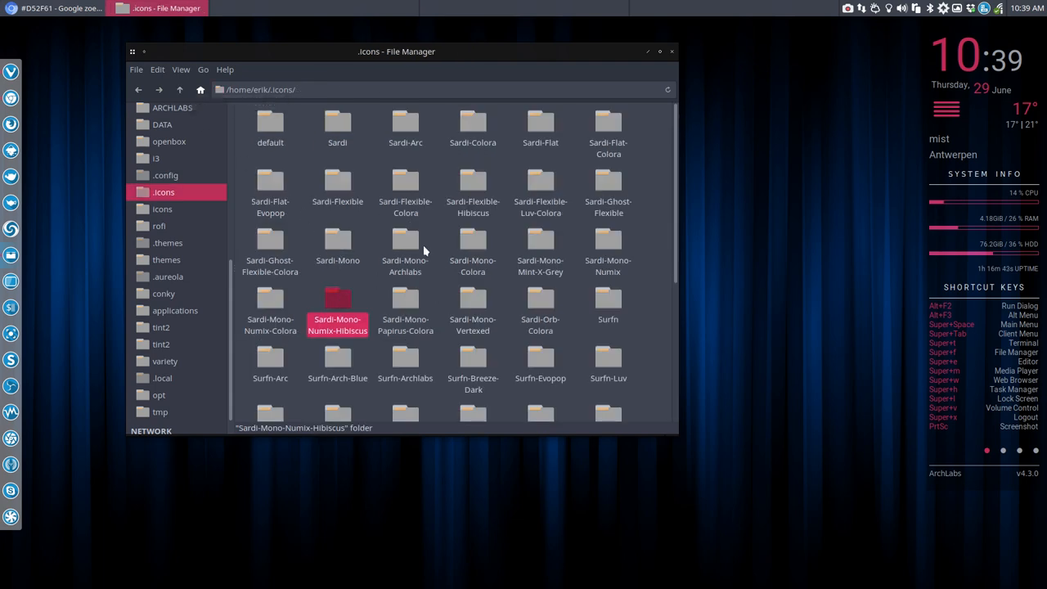
- Review the Hibiscus theme folders and reopen the Sardi-Mono-Numix-Hibiscus index.theme in Sublime Text
click(472, 190)
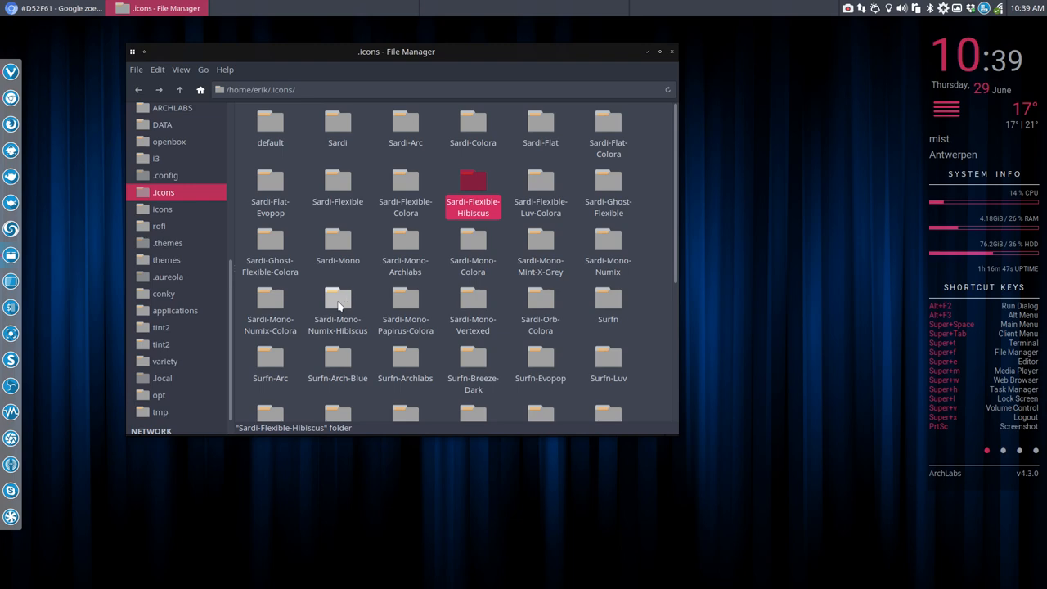
double_click(337, 303)
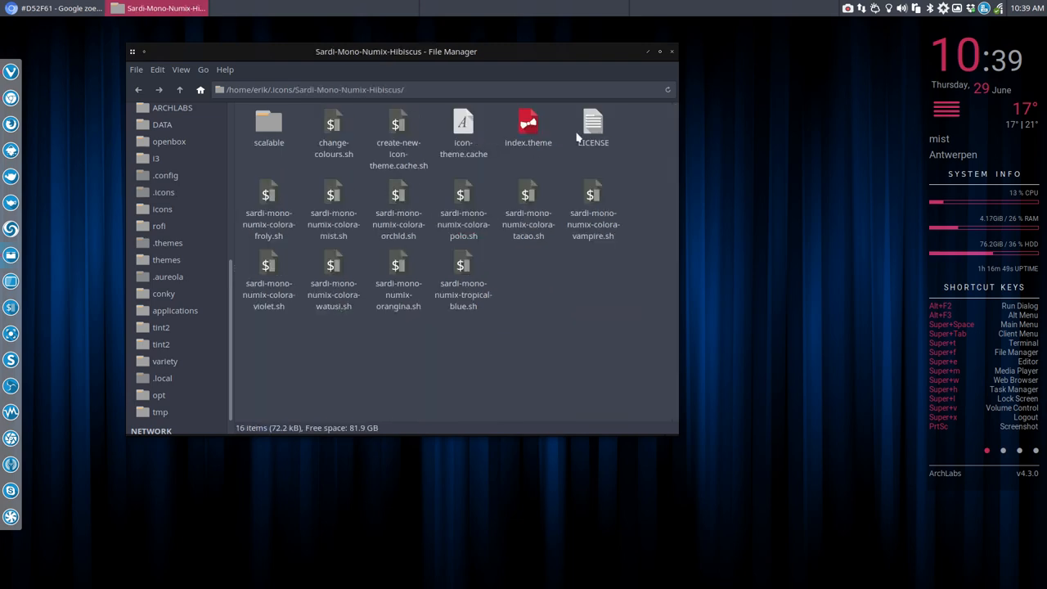
double_click(527, 127)
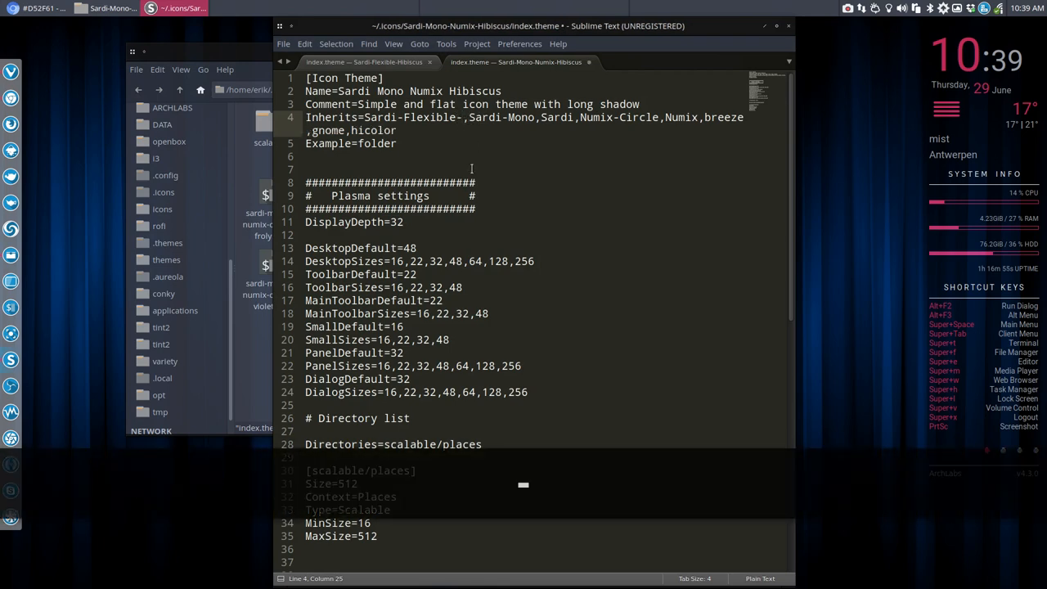
- Complete the inherited theme to Sardi-Flexible-Hibiscus on the Inherits line and save index.theme
text(-Hibiscus)
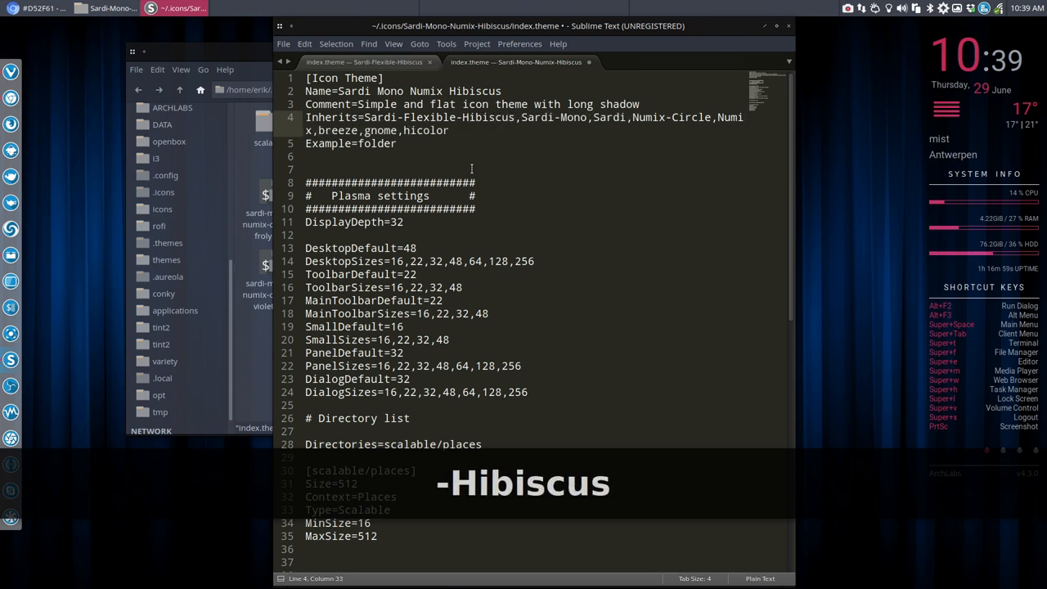
key(ctrl+s)
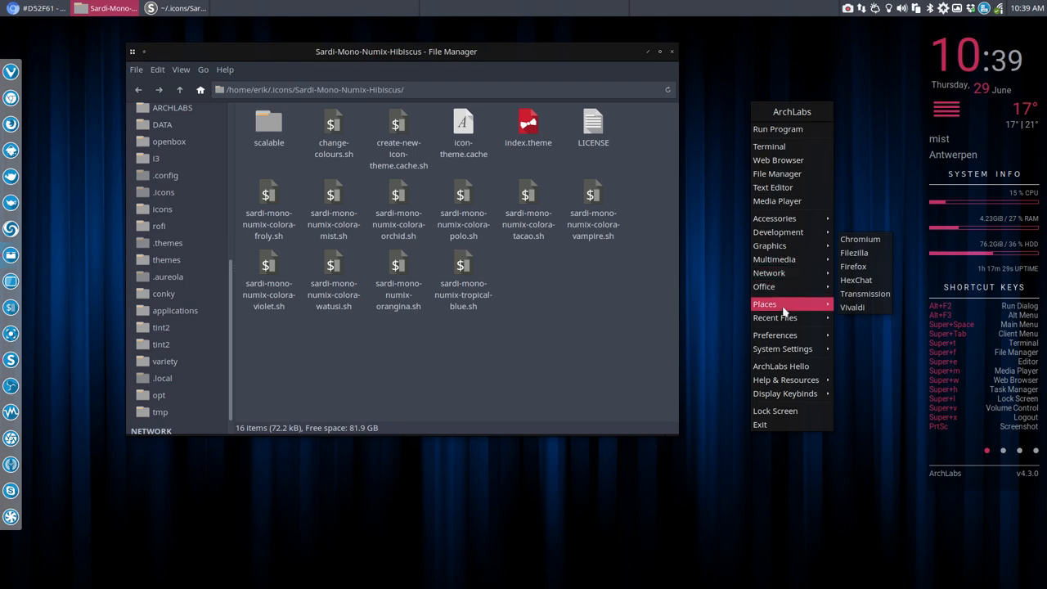
mouse_move(776, 334)
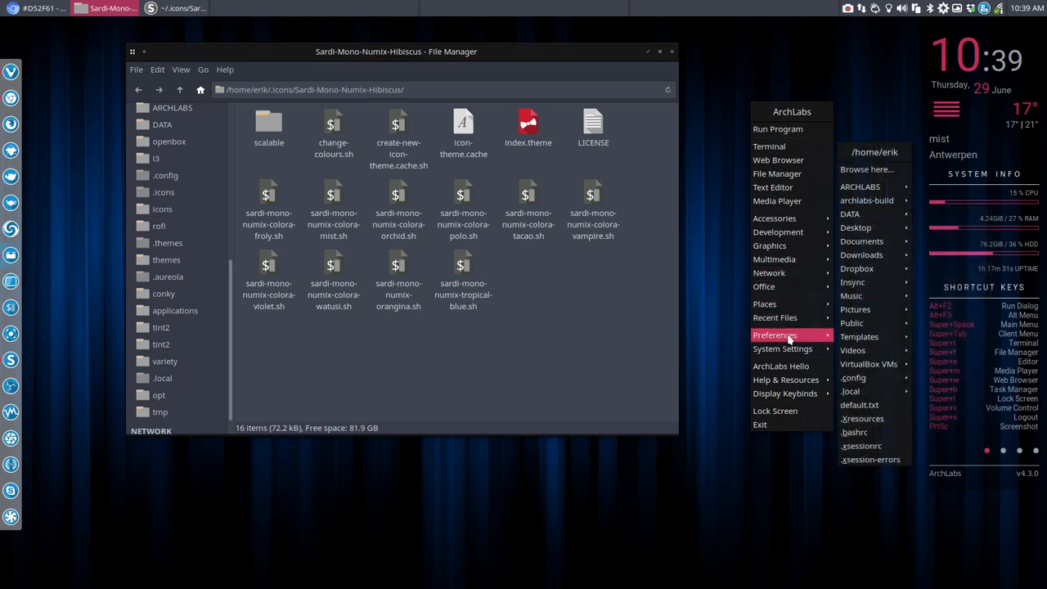
mouse_move(776, 333)
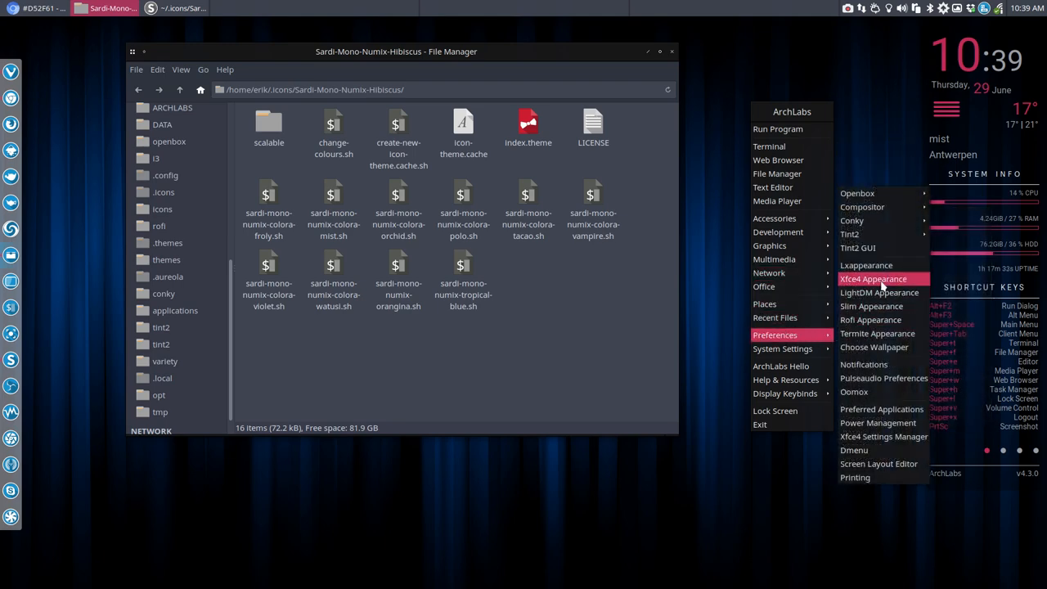
- Reapply the Sardi Mono Numix Hibiscus icon theme in Xfce Appearance so the new inheritance takes effect
click(872, 279)
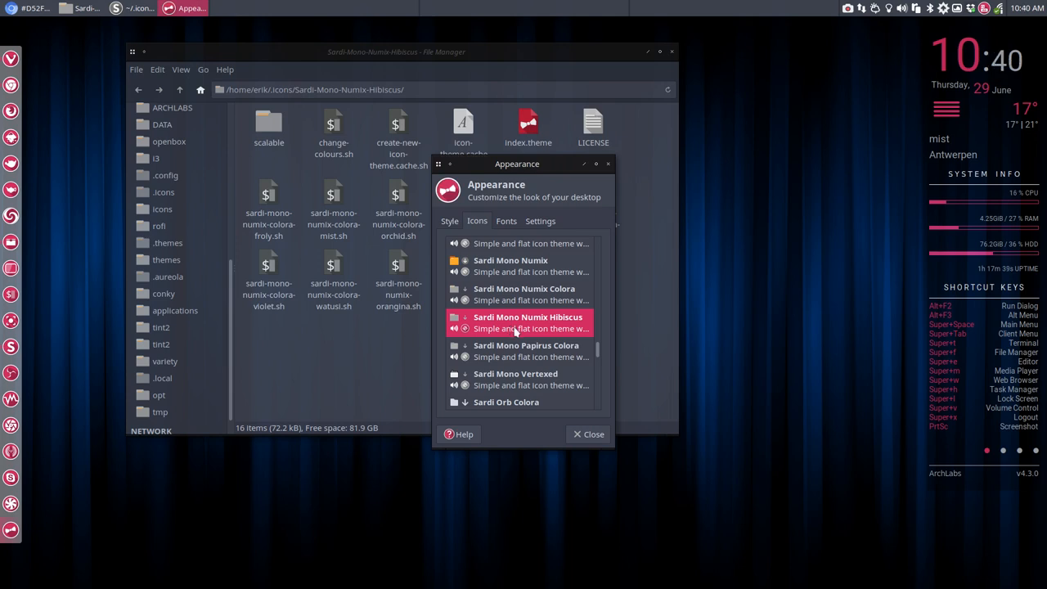
click(589, 433)
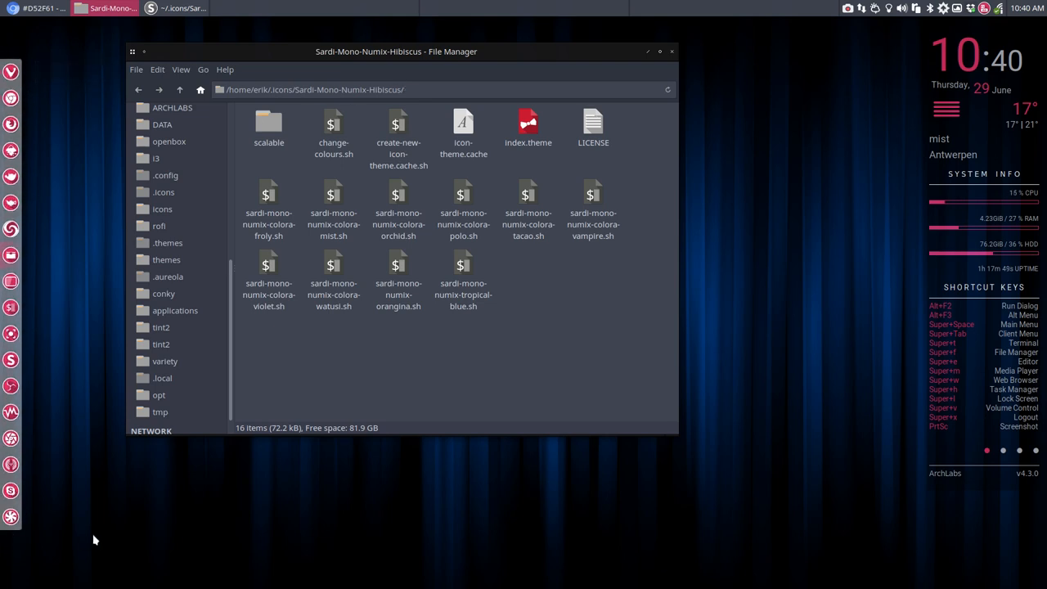
mouse_move(130, 514)
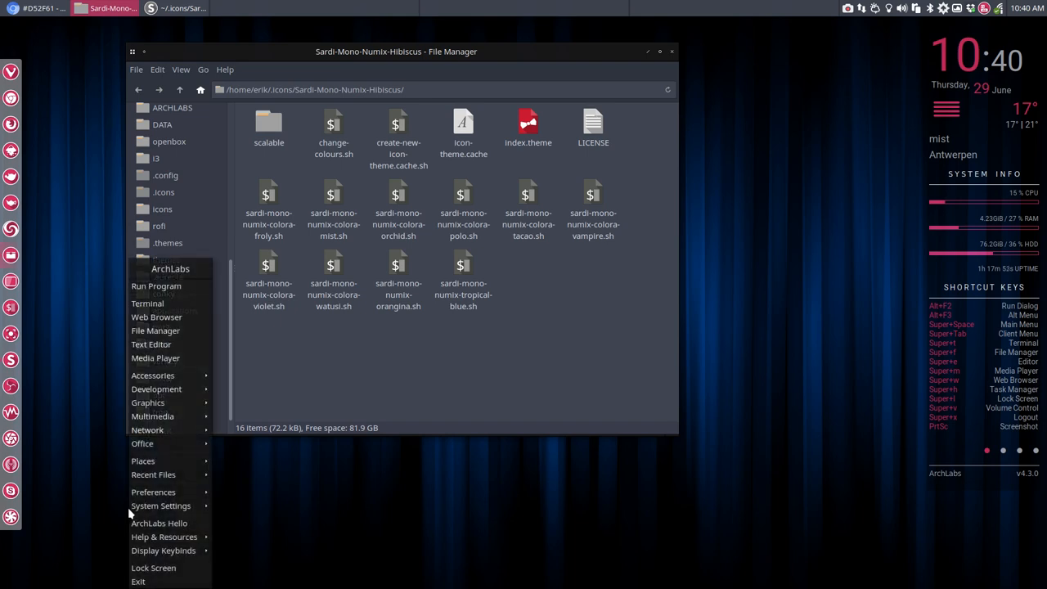
click(155, 330)
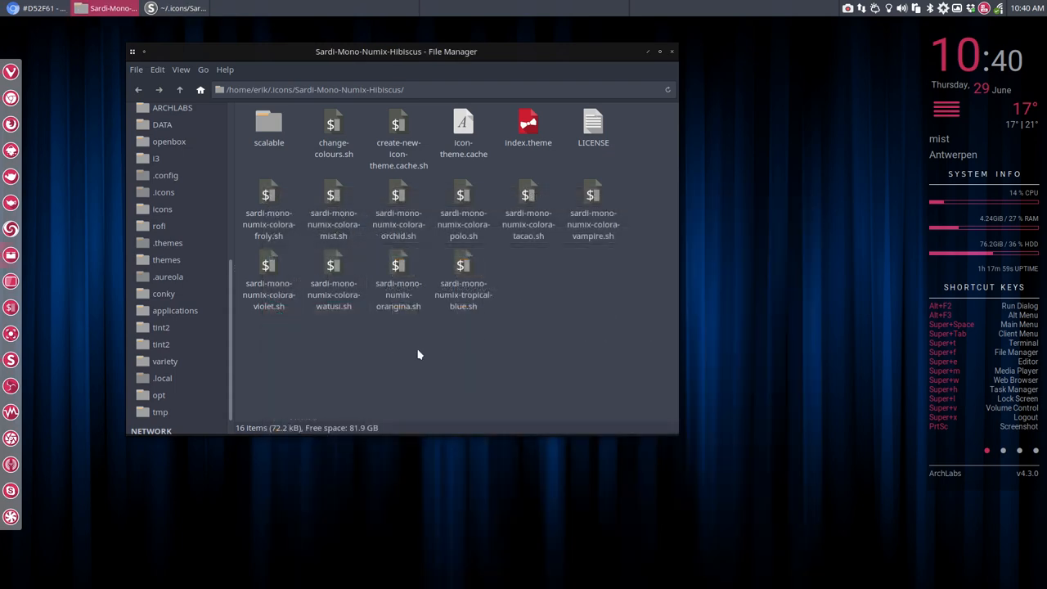
- Browse into scalable/places and select default-folder-cloud.svg
double_click(269, 128)
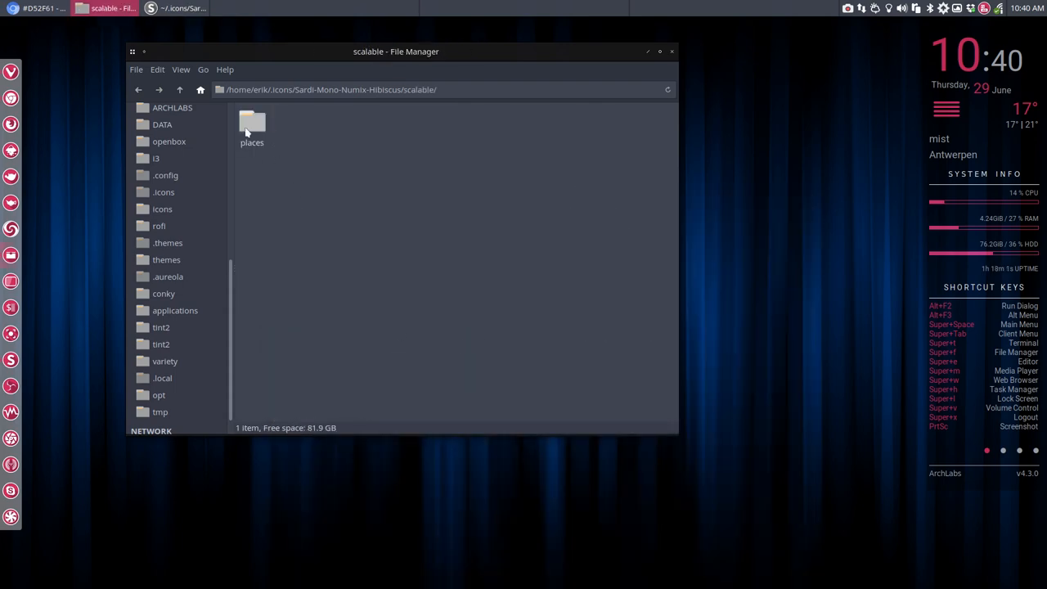
double_click(252, 128)
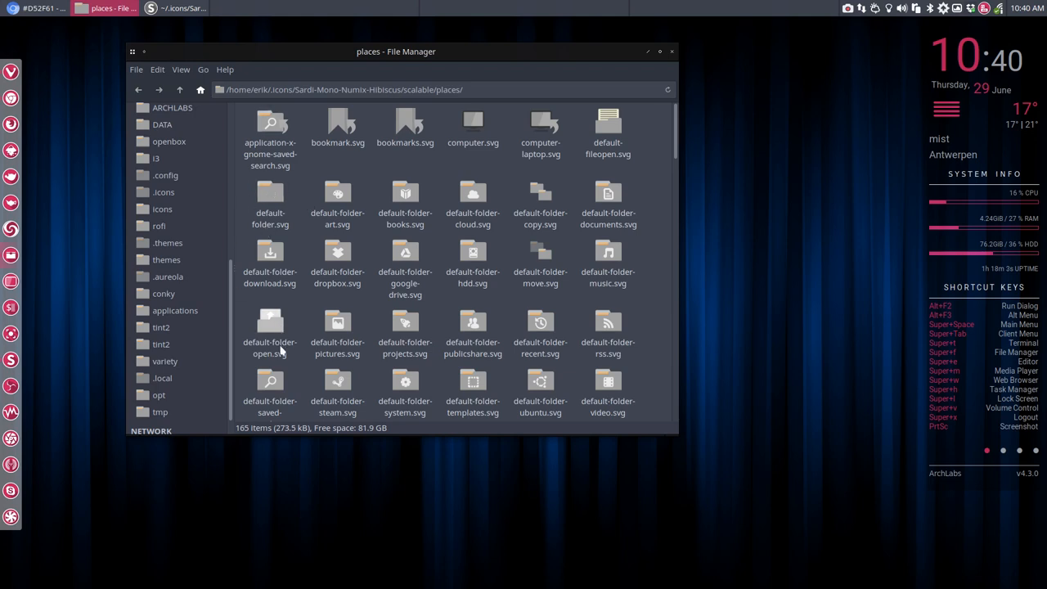
mouse_move(65, 278)
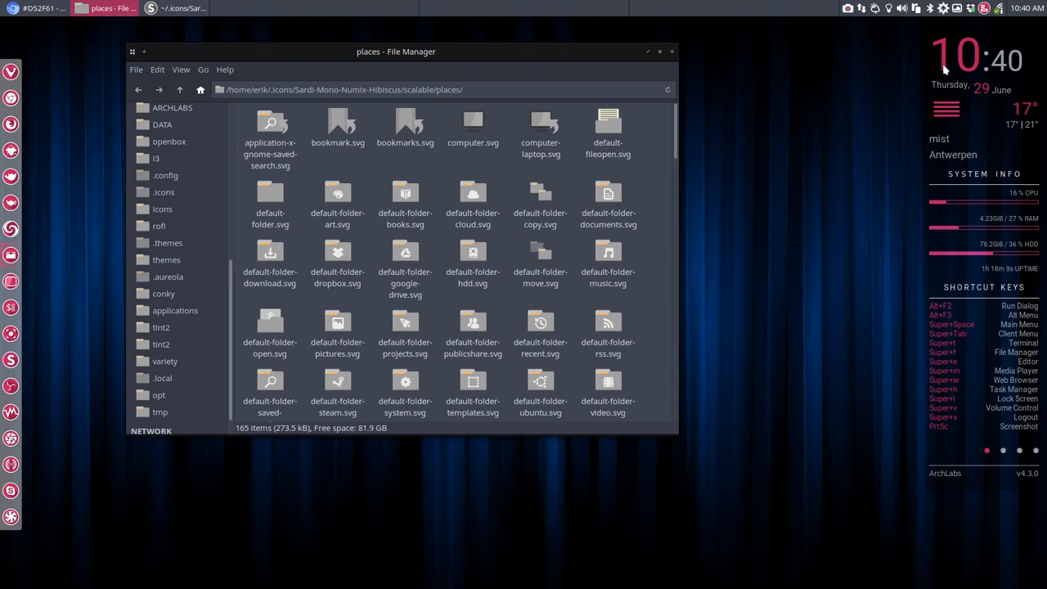
mouse_move(494, 179)
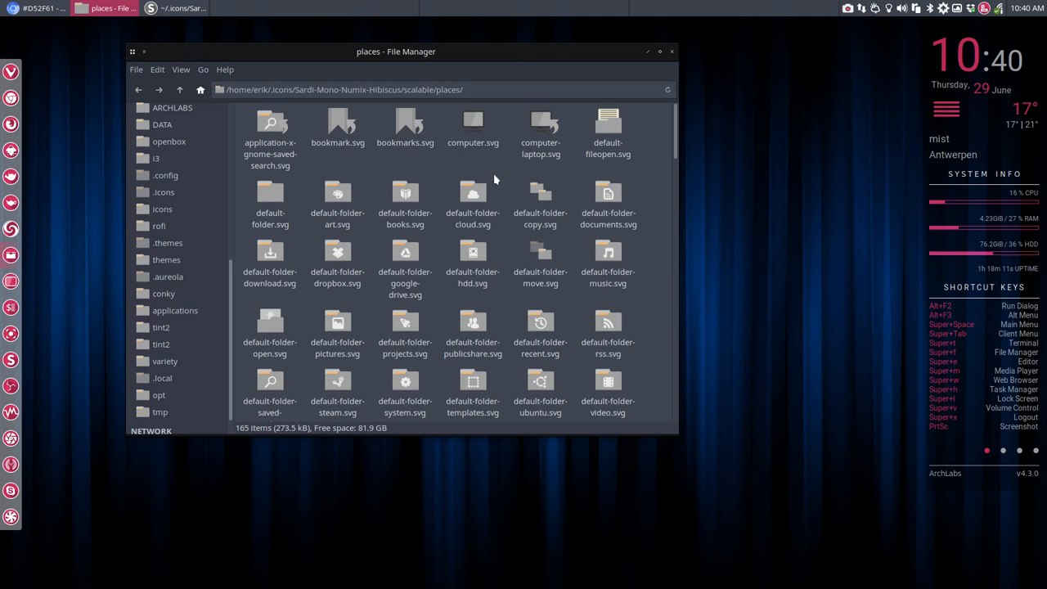
mouse_move(792, 236)
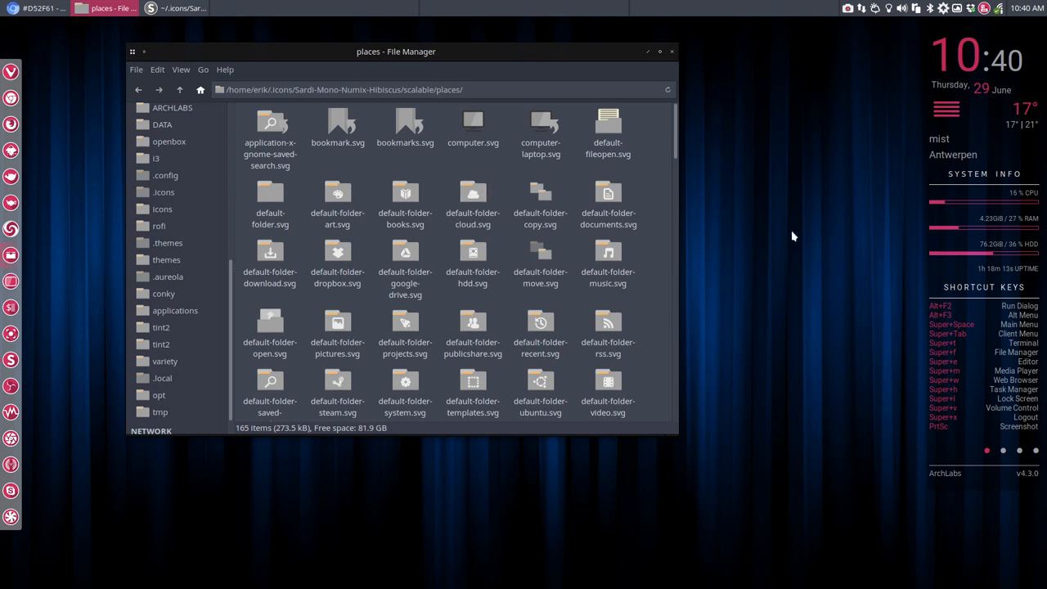
mouse_move(489, 201)
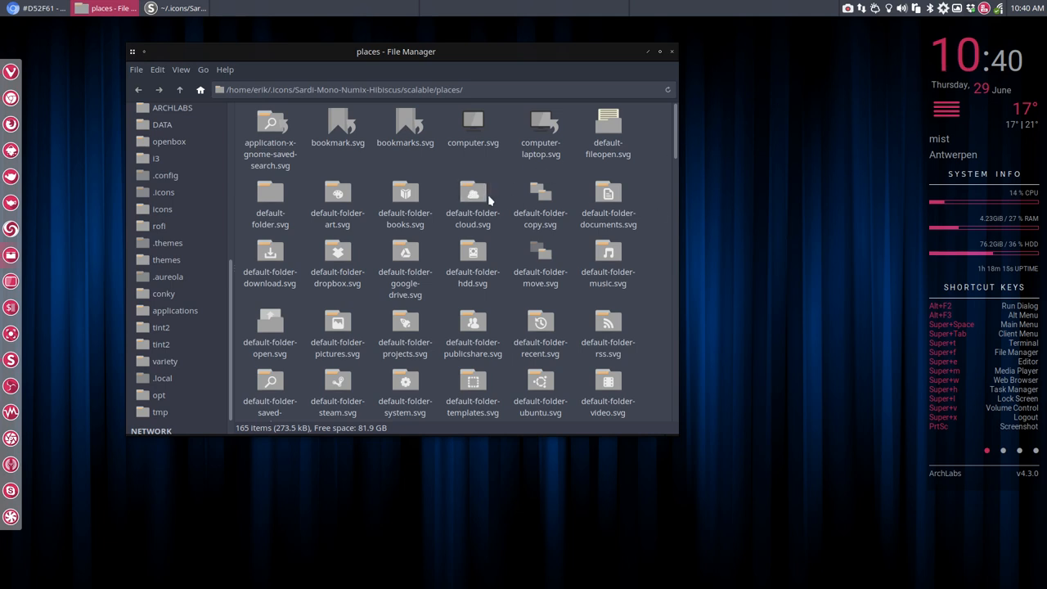
mouse_move(943, 127)
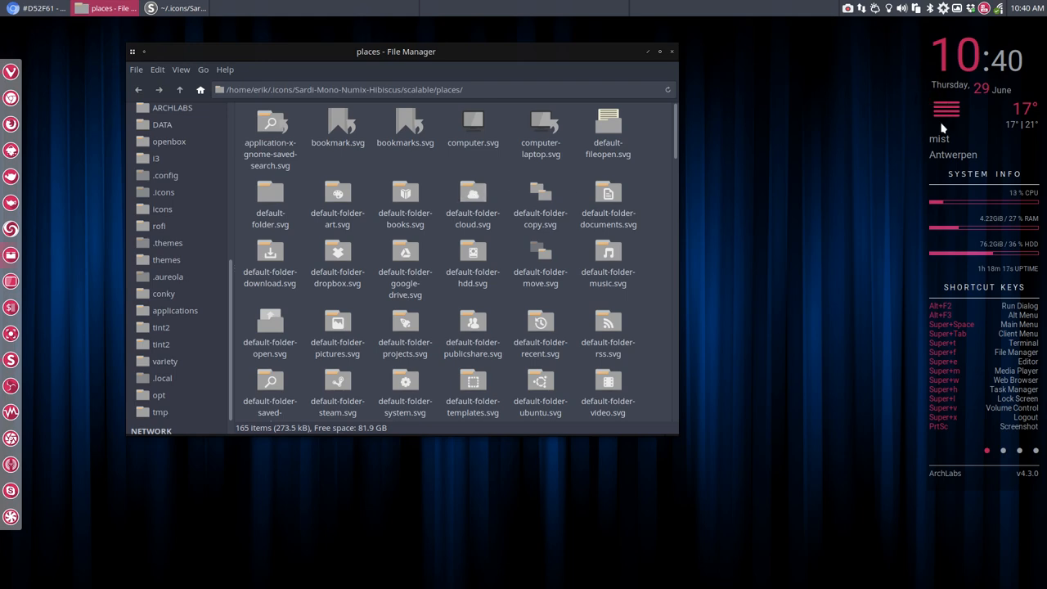
mouse_move(638, 357)
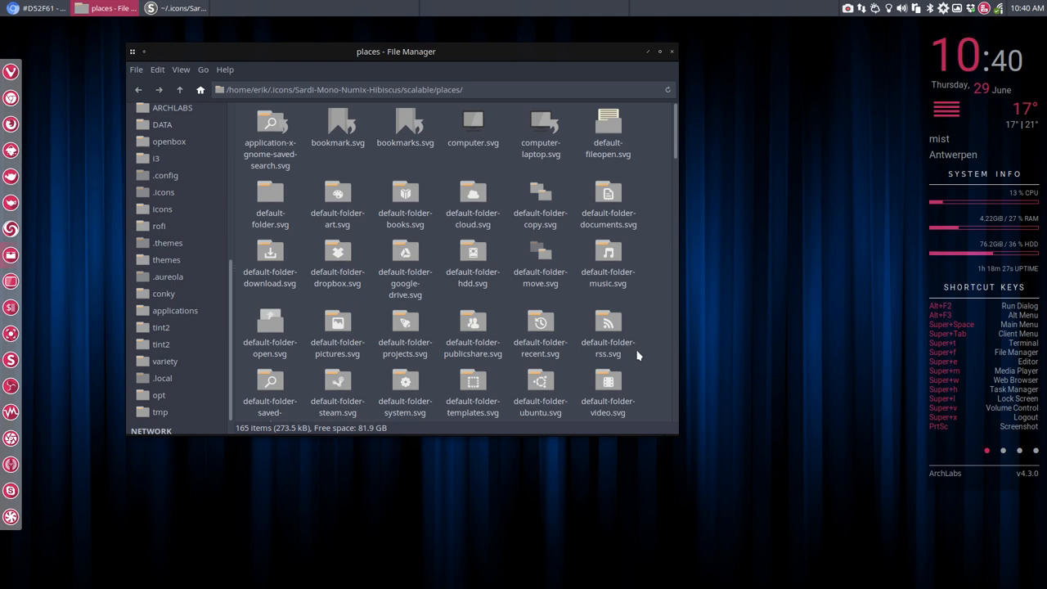
mouse_move(473, 193)
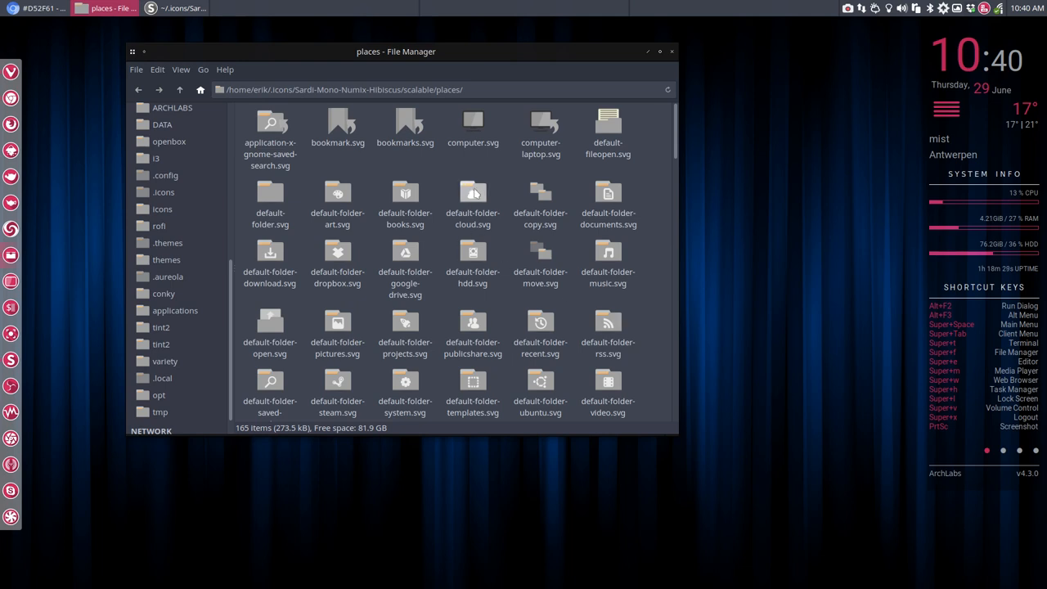
click(473, 197)
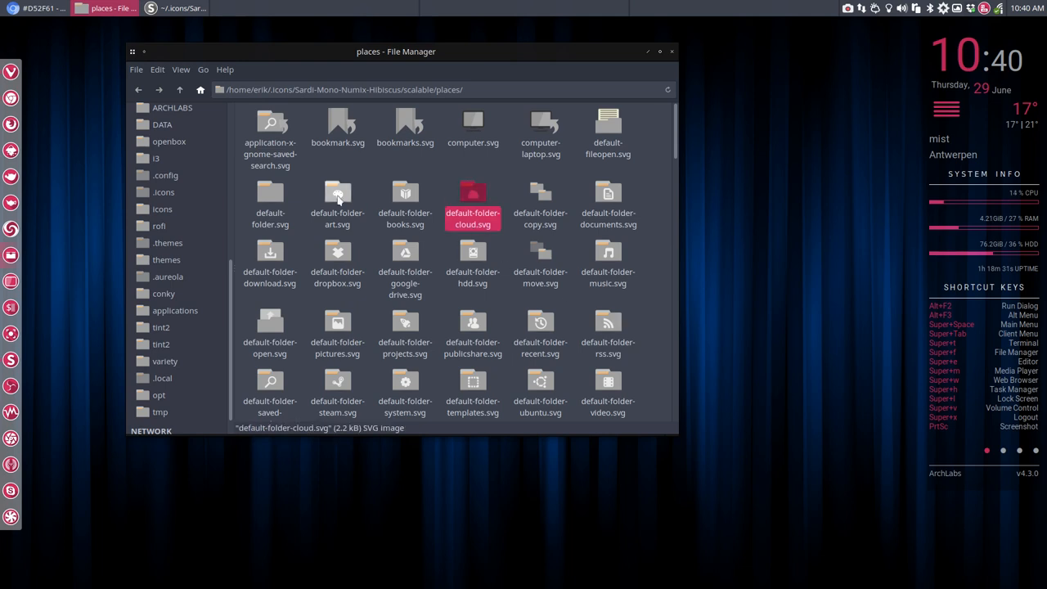
mouse_move(475, 213)
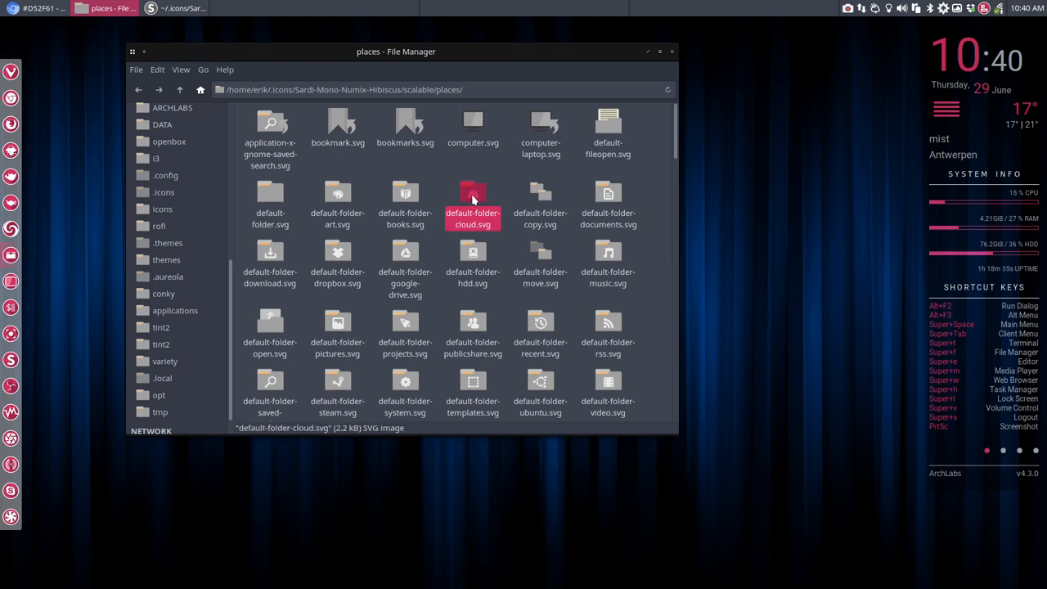
- Launch default-folder-cloud.svg in Inkscape via Open With
right_click(473, 204)
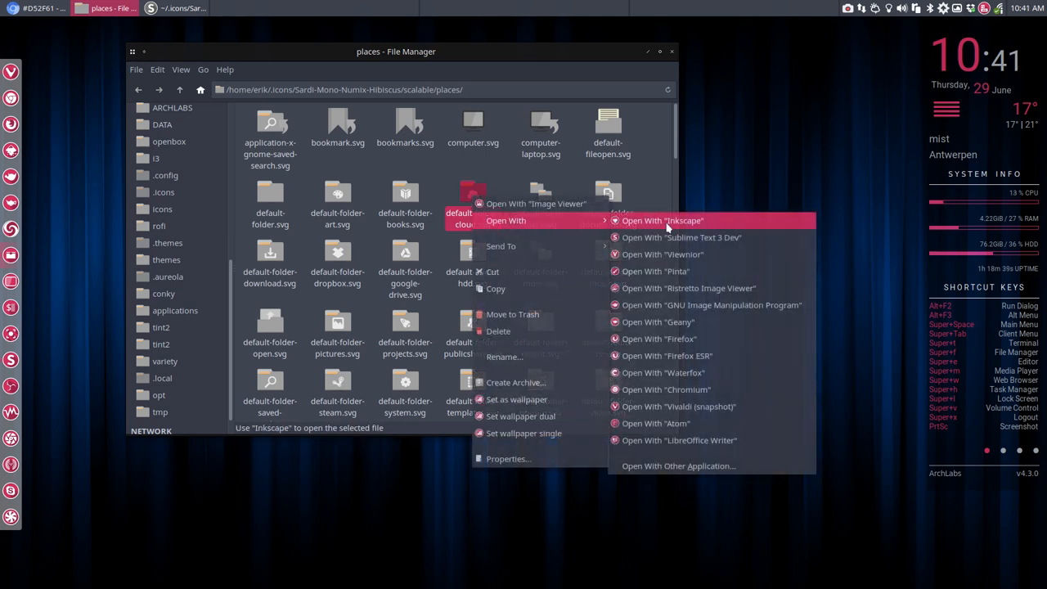
click(661, 219)
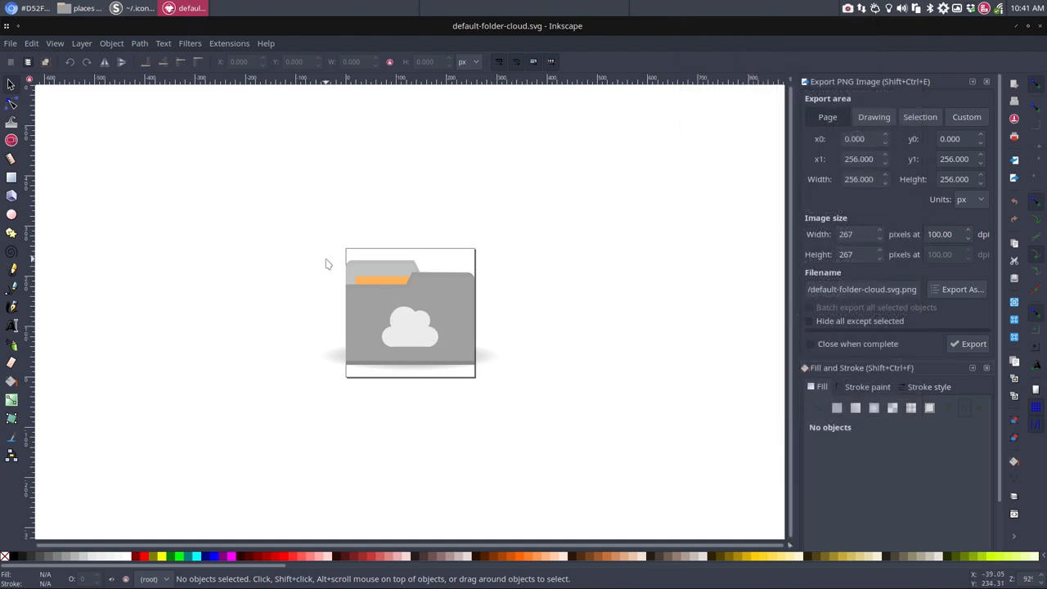
- Dismiss the Export PNG panel and inspect the grey folder body's fill in Fill and Stroke
click(985, 82)
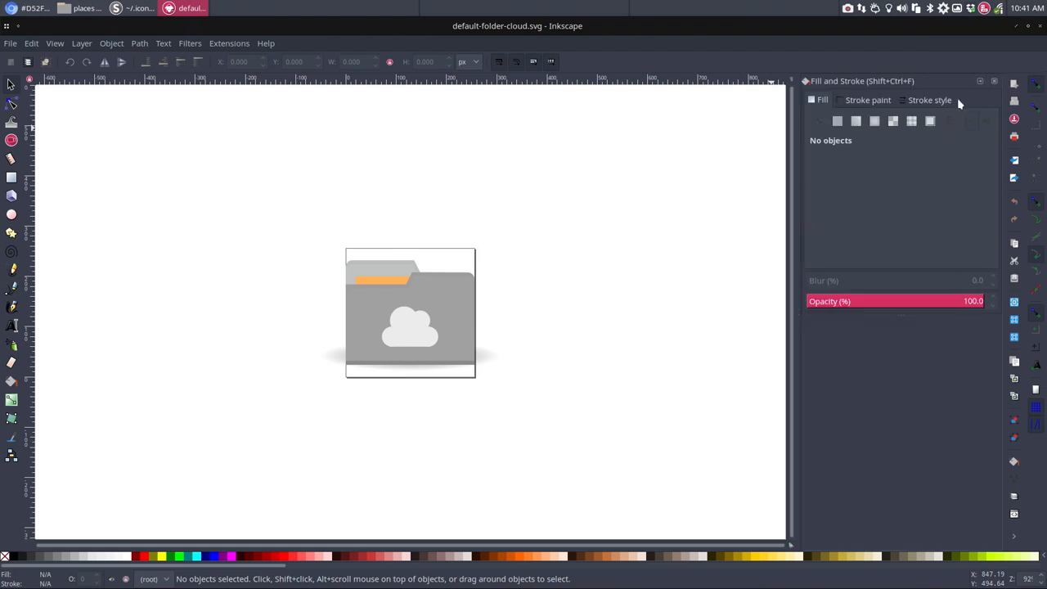
mouse_move(455, 311)
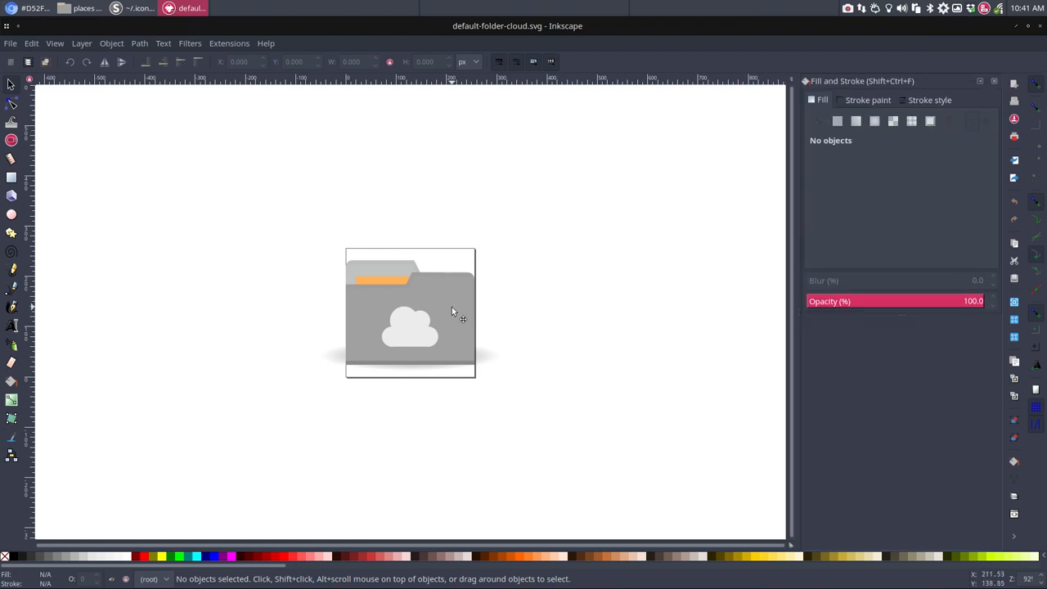
click(409, 314)
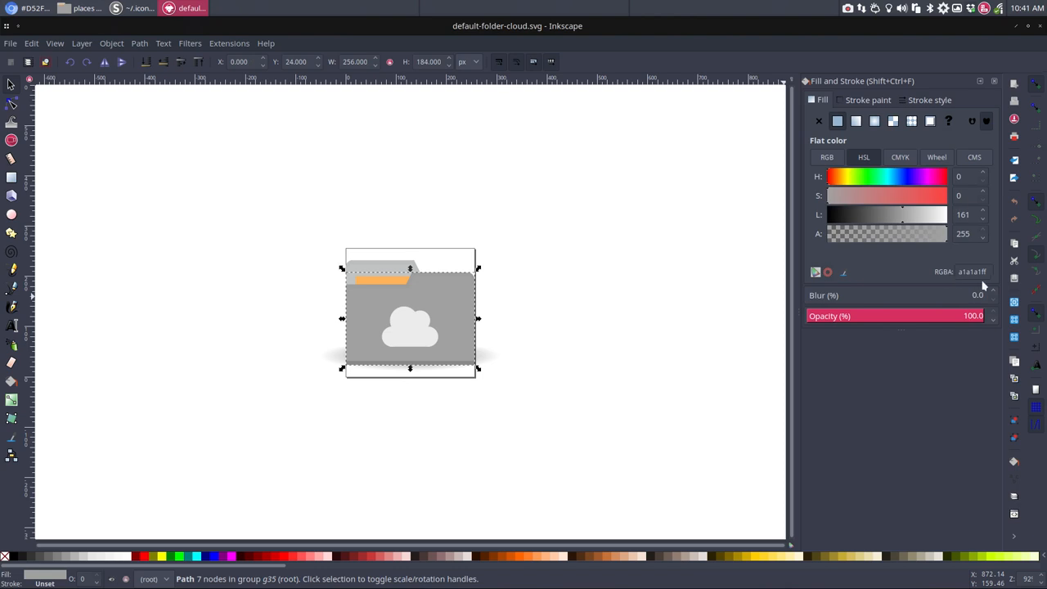
mouse_move(973, 271)
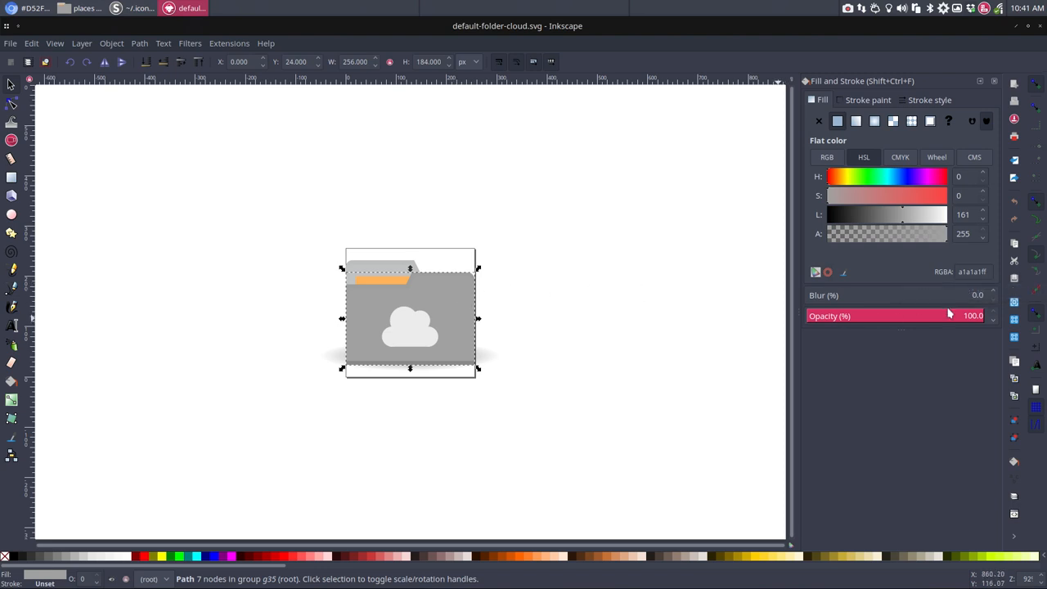
click(972, 272)
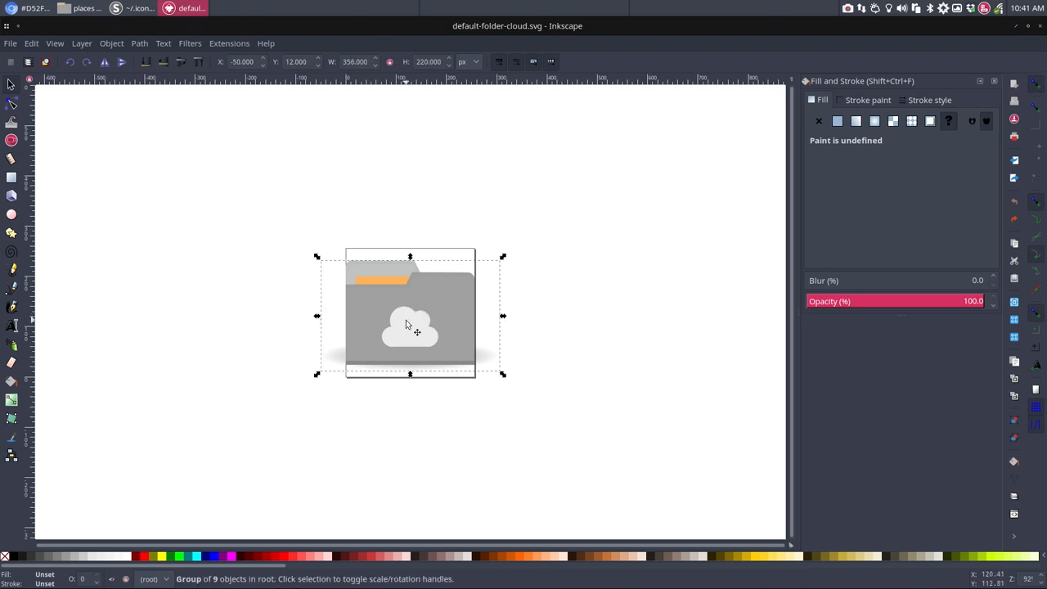
- Set the orange paper strip's RGBA fill to d52f61ff, undoing the lightness tweak
drag(409, 314, 438, 311)
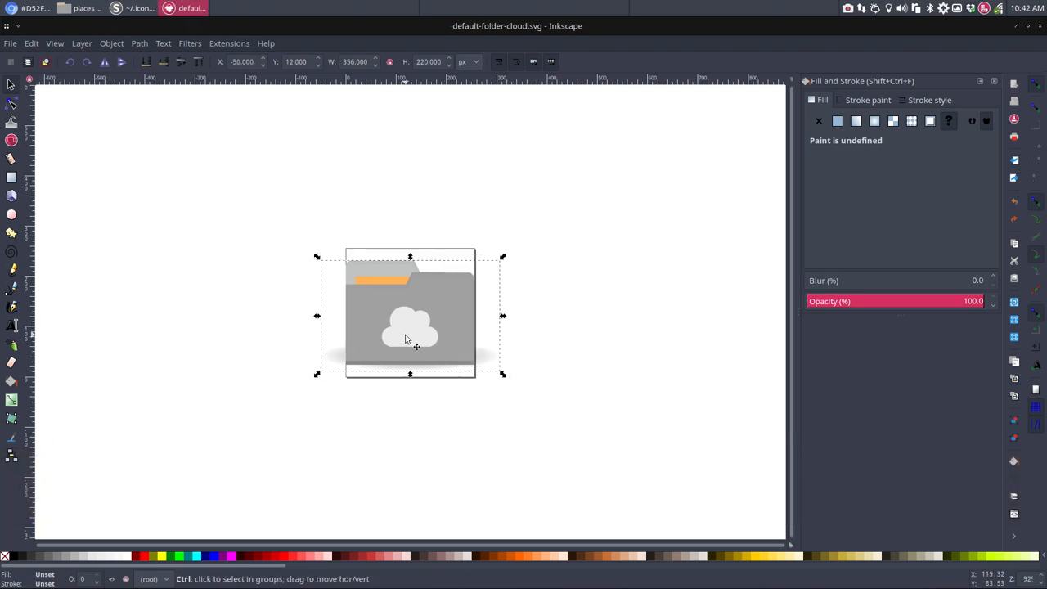
click(409, 314)
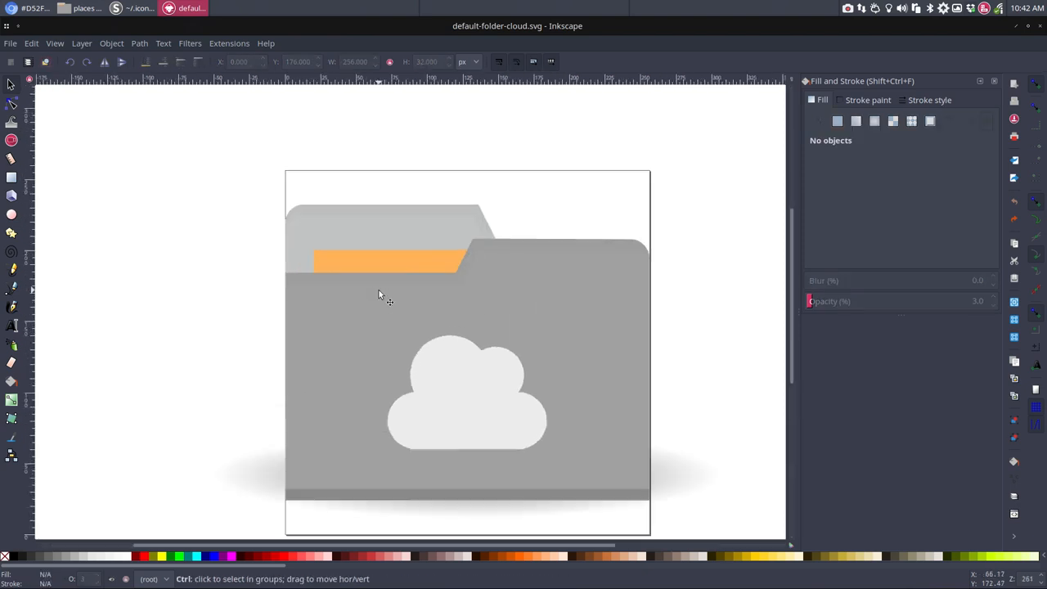
click(385, 260)
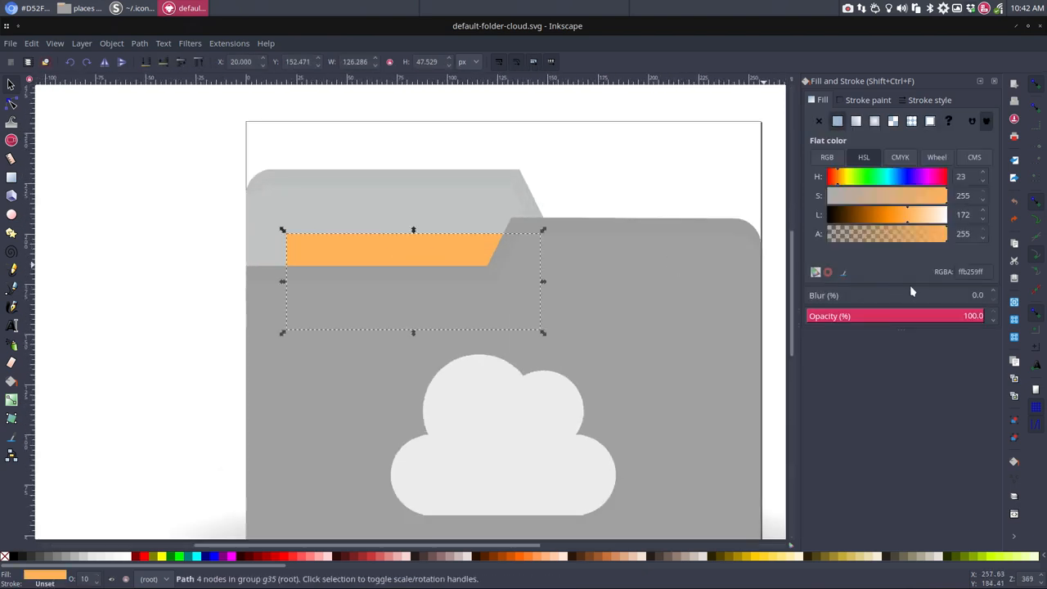
click(972, 272)
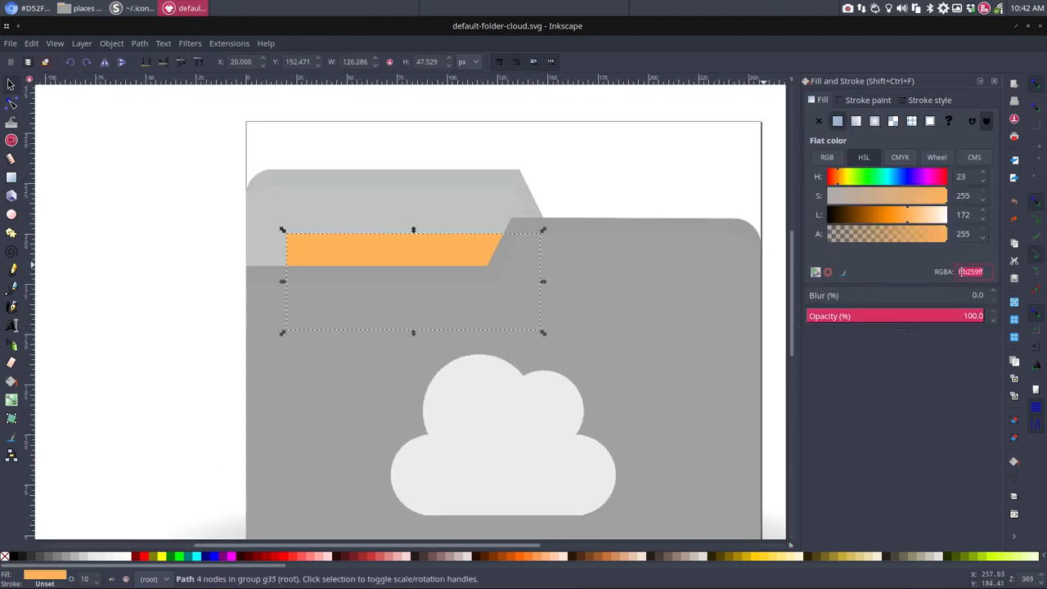
text(d52f61ff)
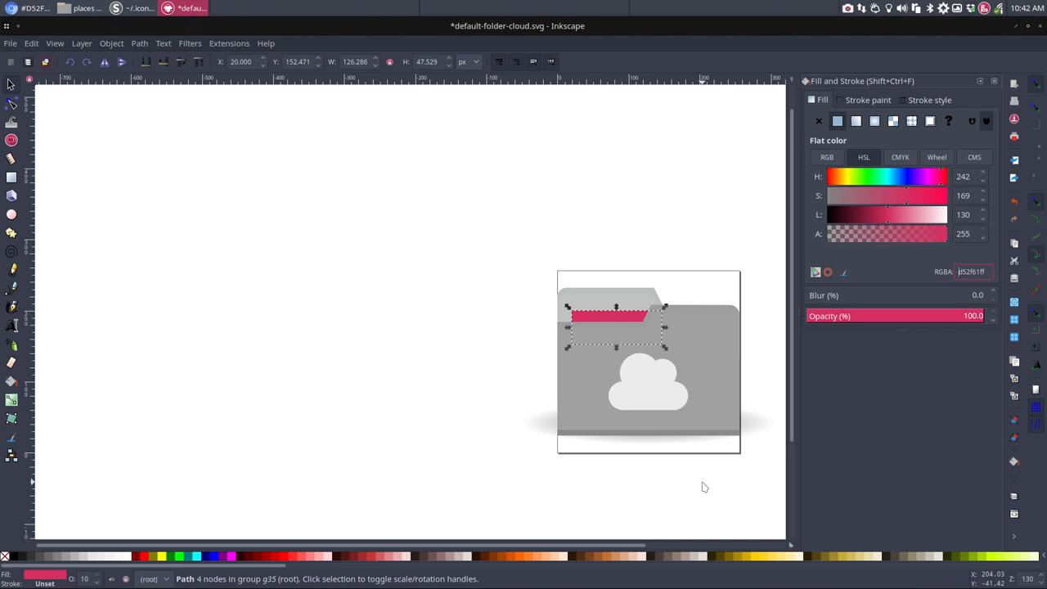
mouse_move(723, 436)
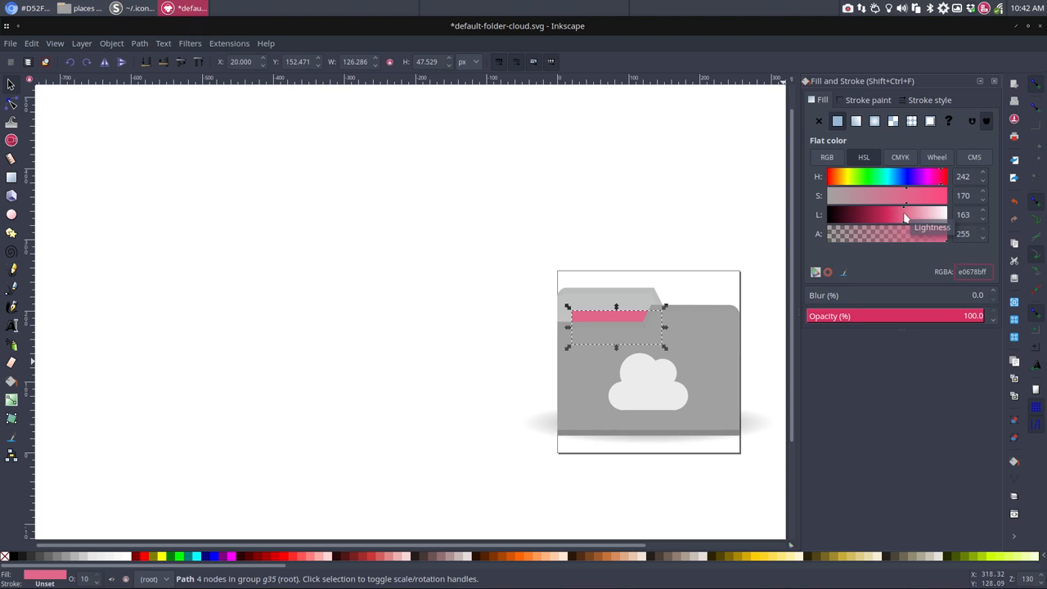
key(ctrl+z)
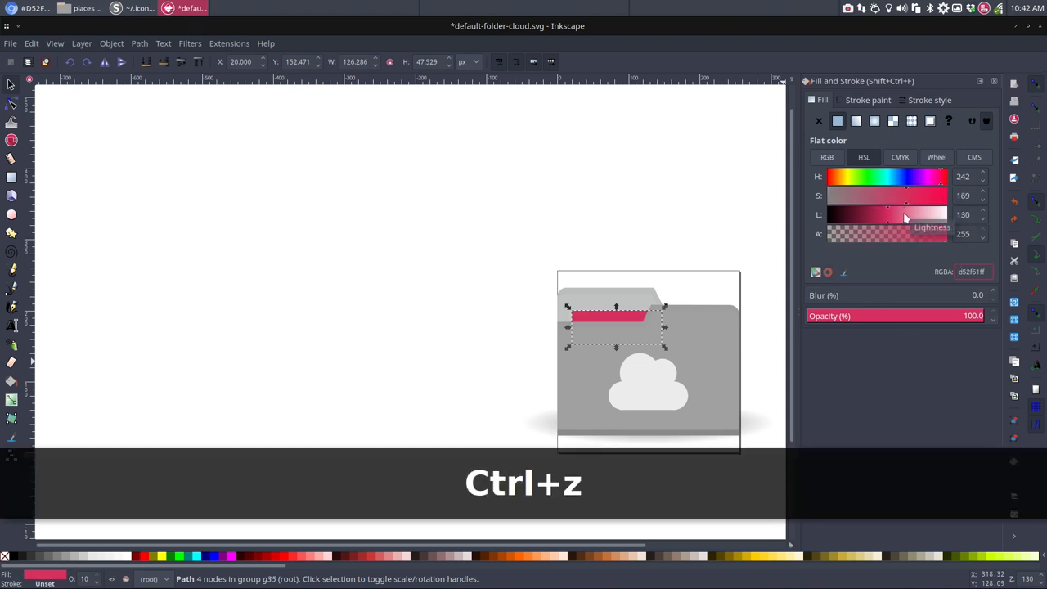
key(ctrl+z)
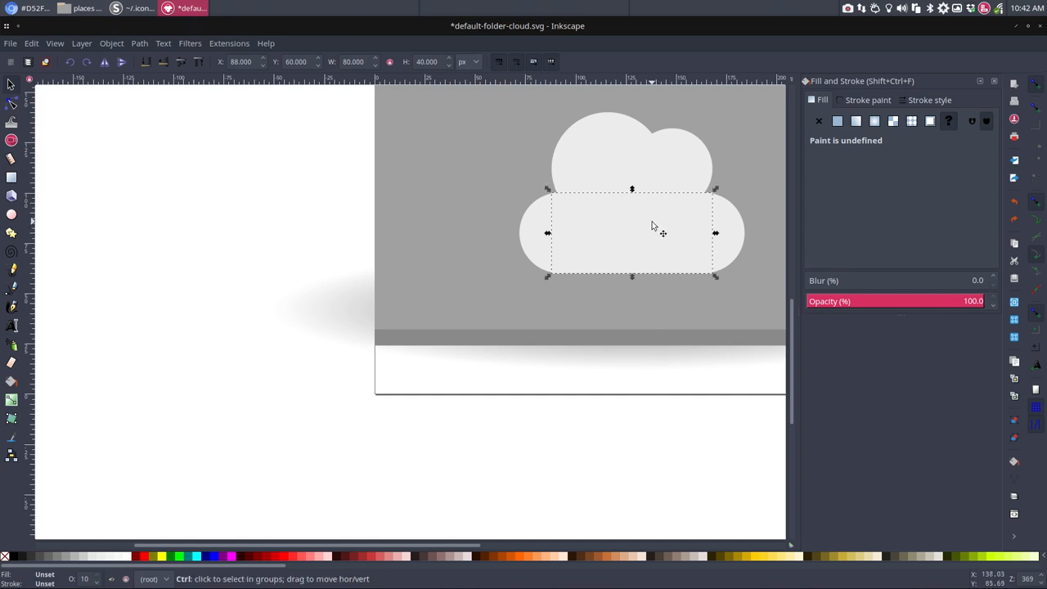
- Try the pink fill on a cloud circle and undo it
click(609, 167)
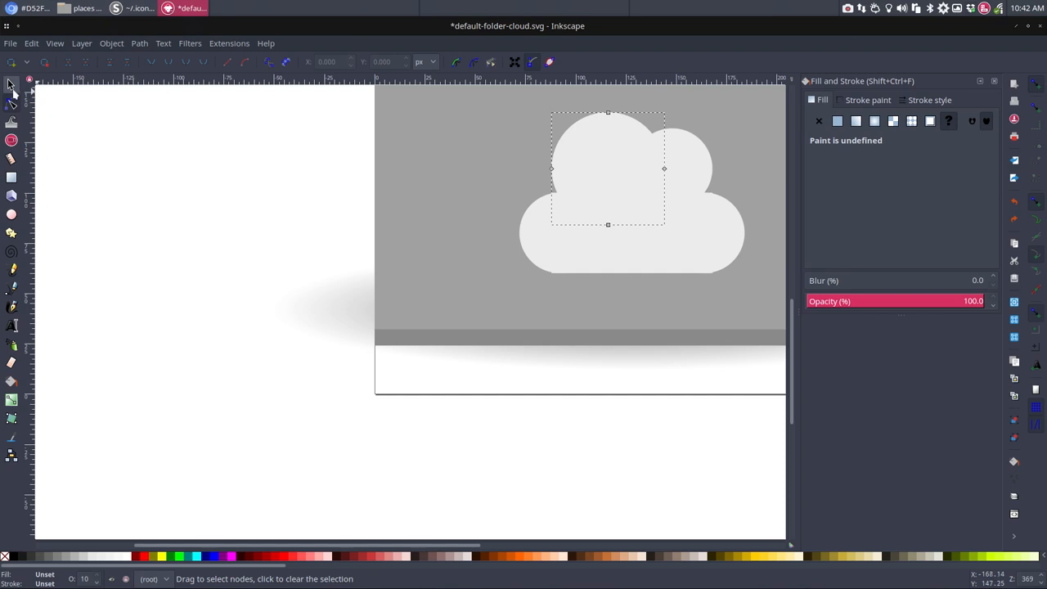
click(12, 92)
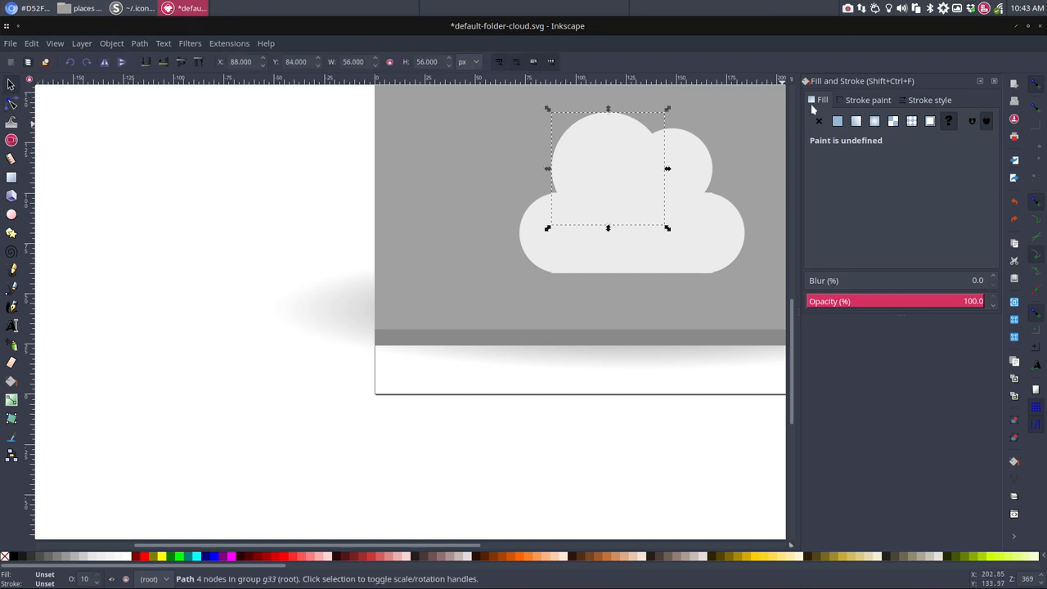
click(838, 121)
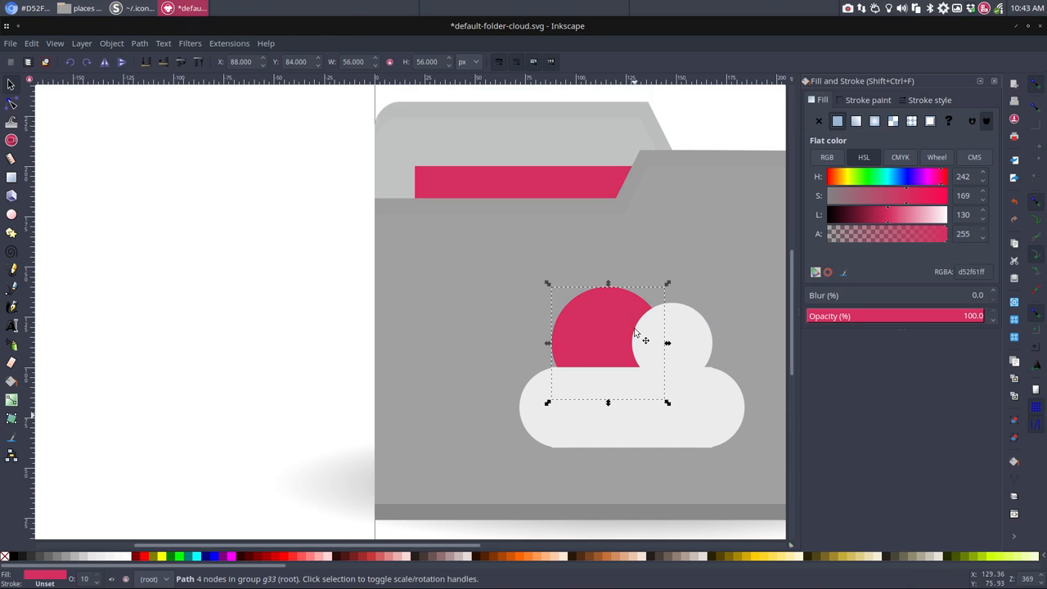
key(ctrl+z)
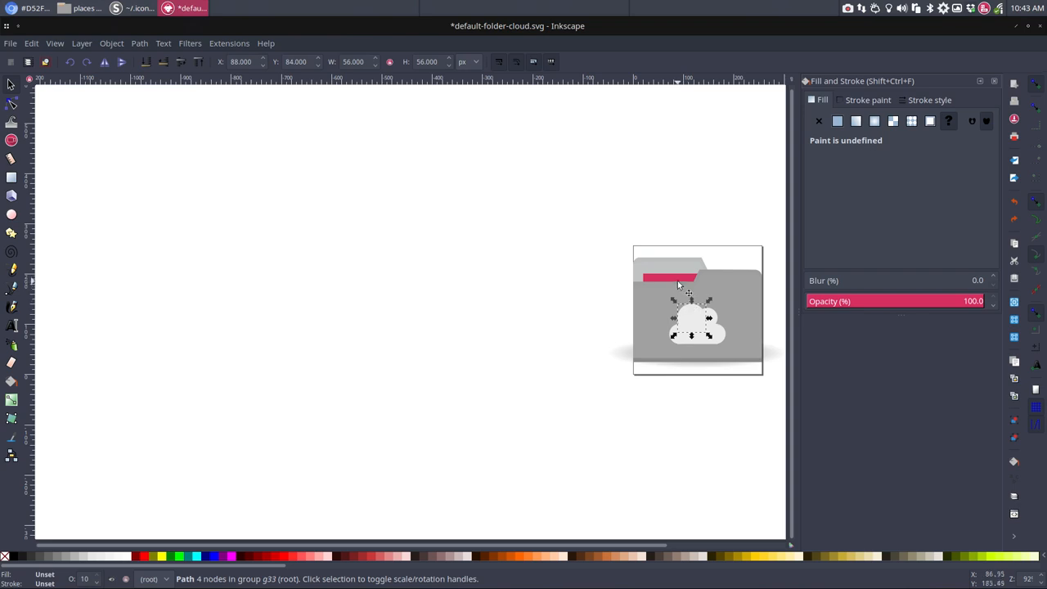
mouse_move(687, 282)
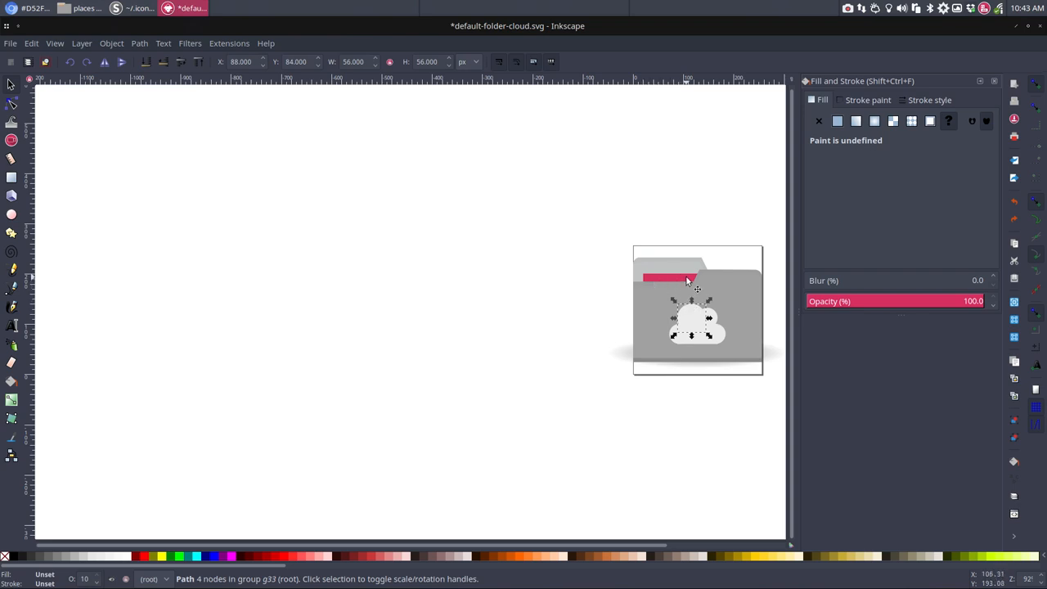
- Close the Inkscape document, discarding the unsaved changes
click(1040, 26)
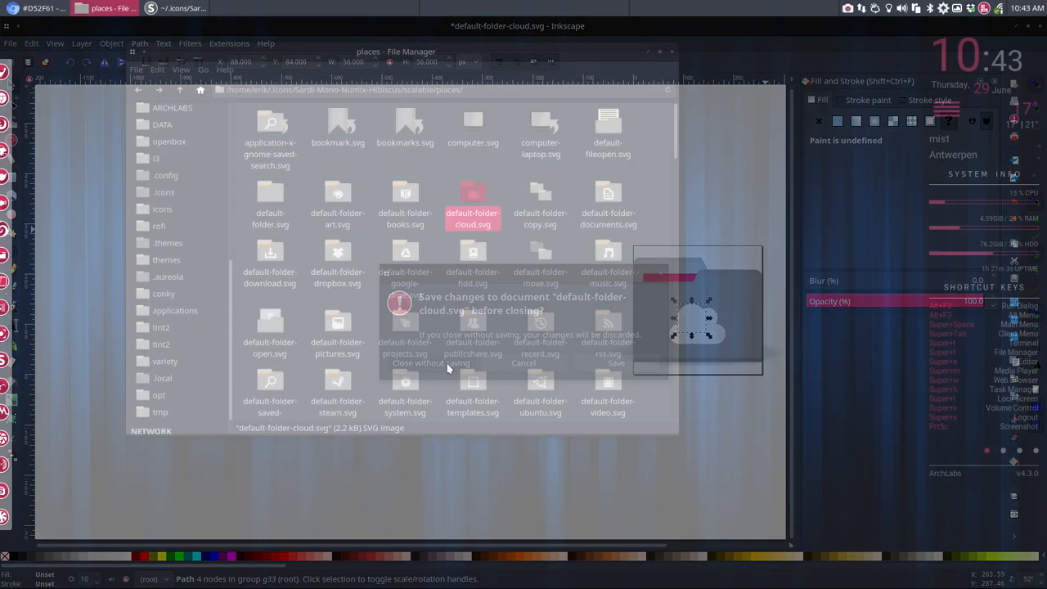
click(432, 363)
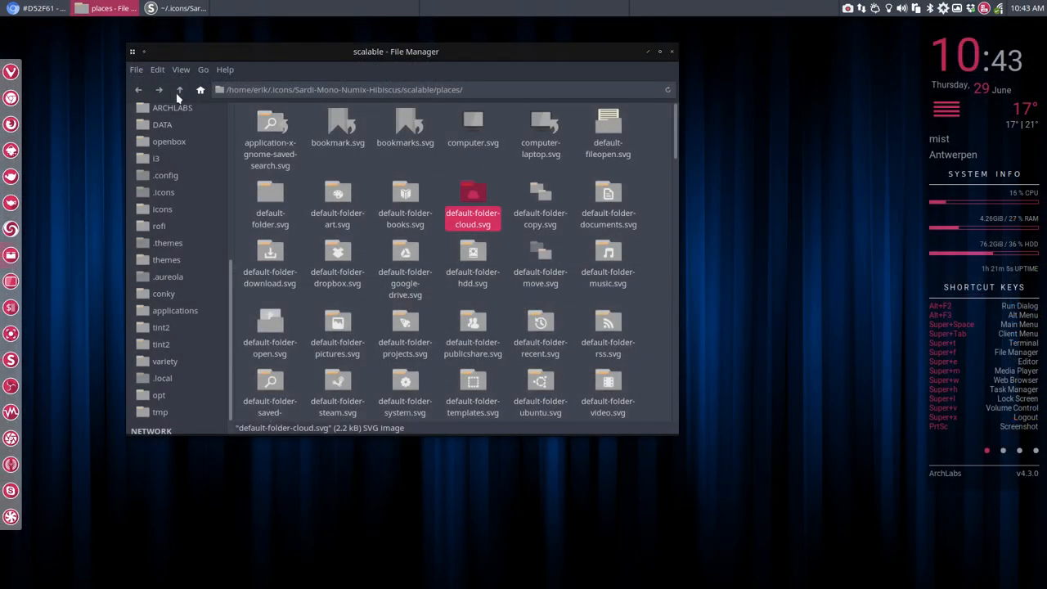
- Copy change-colours.sh in the theme folder and rename the duplicate sardi-numix-colora-hibiscus.sh
click(180, 90)
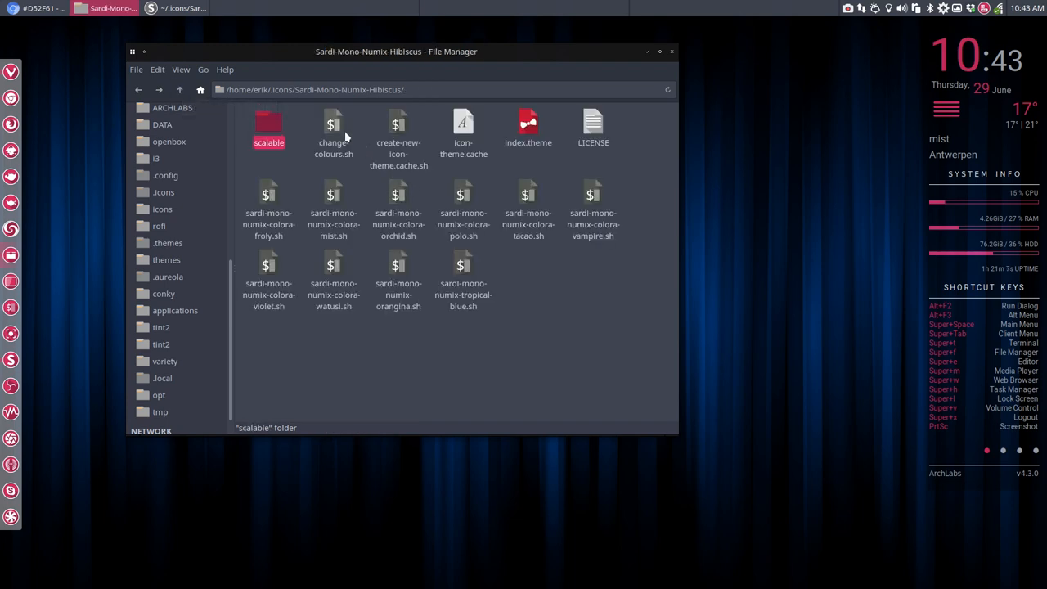
key(ctrl+v)
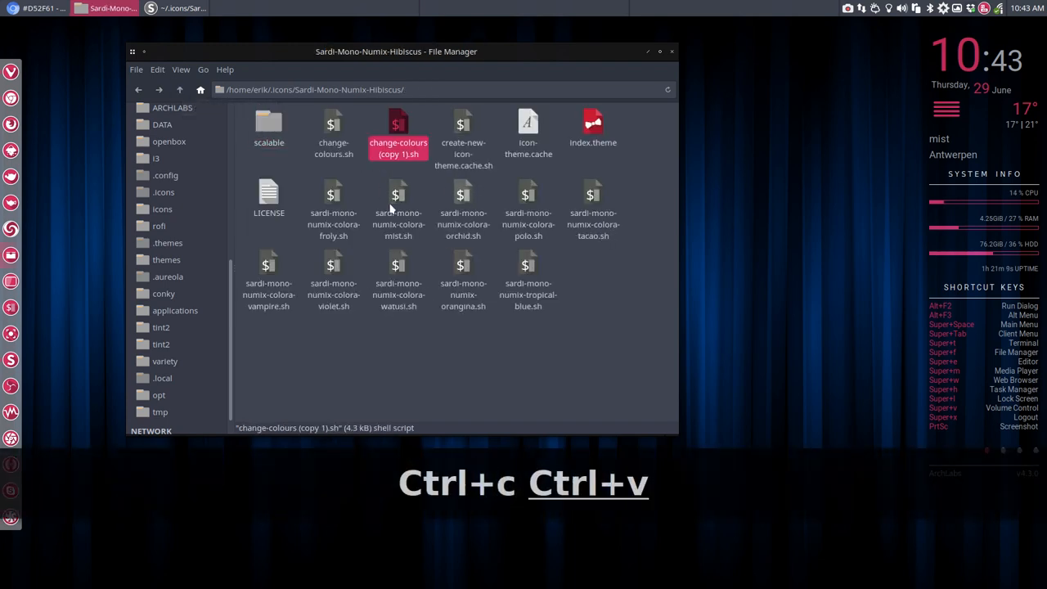
key(F2)
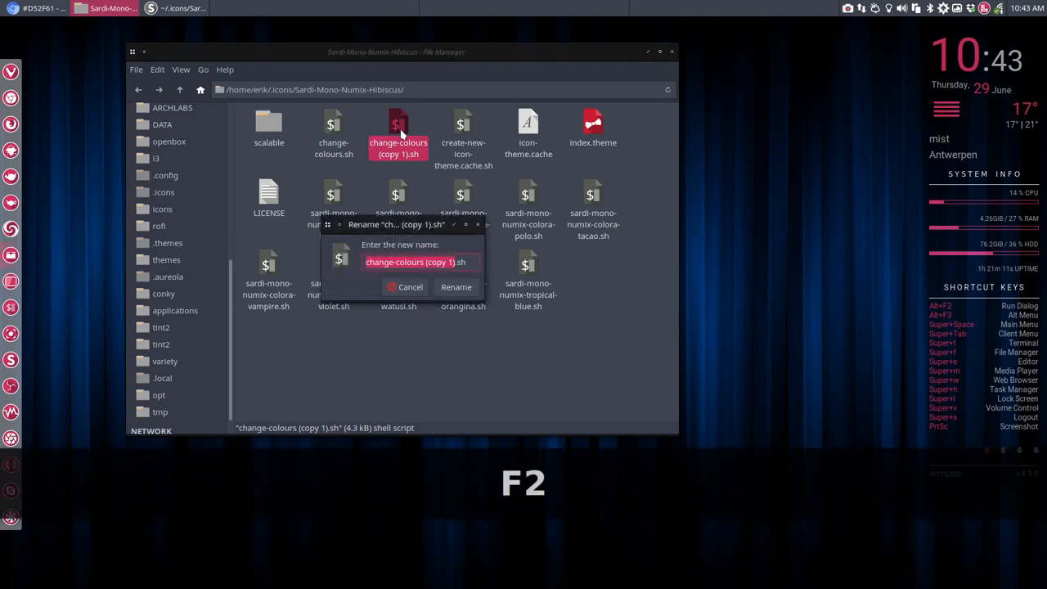
key(BackSpace)
text(sardi)
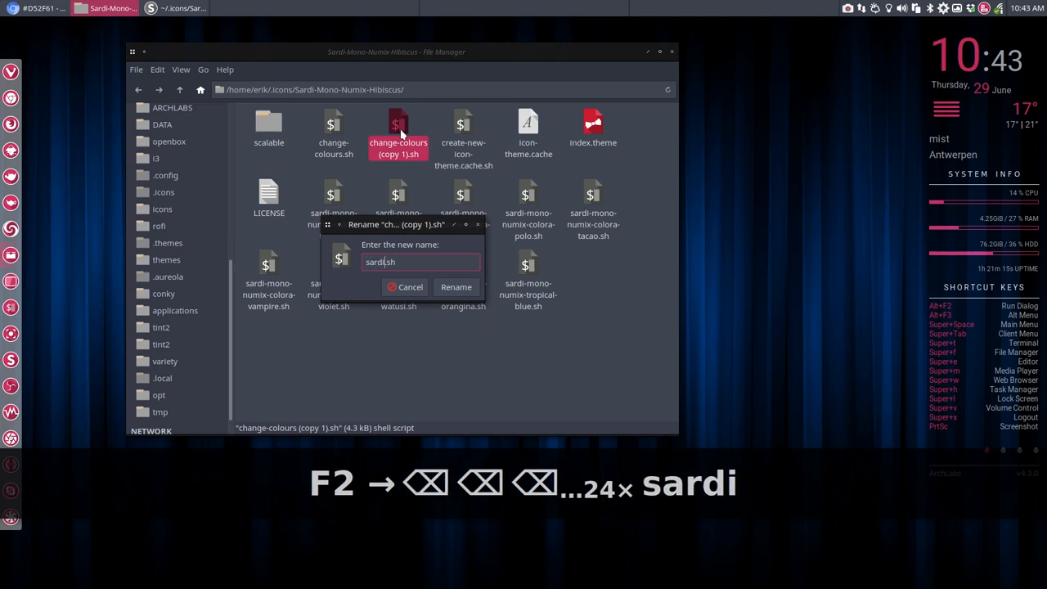
text(-numix)
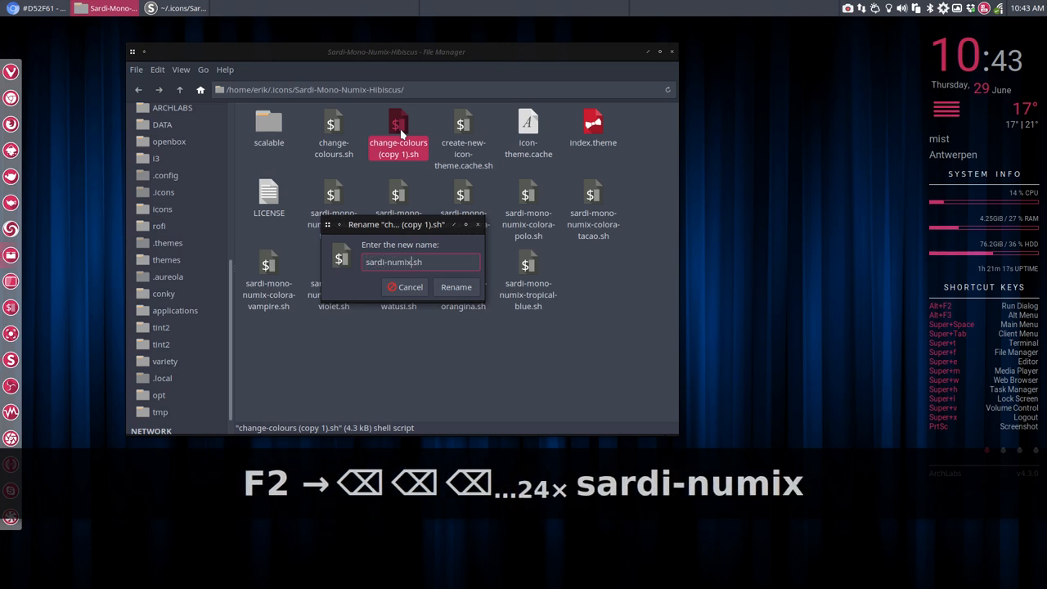
text(-colora-)
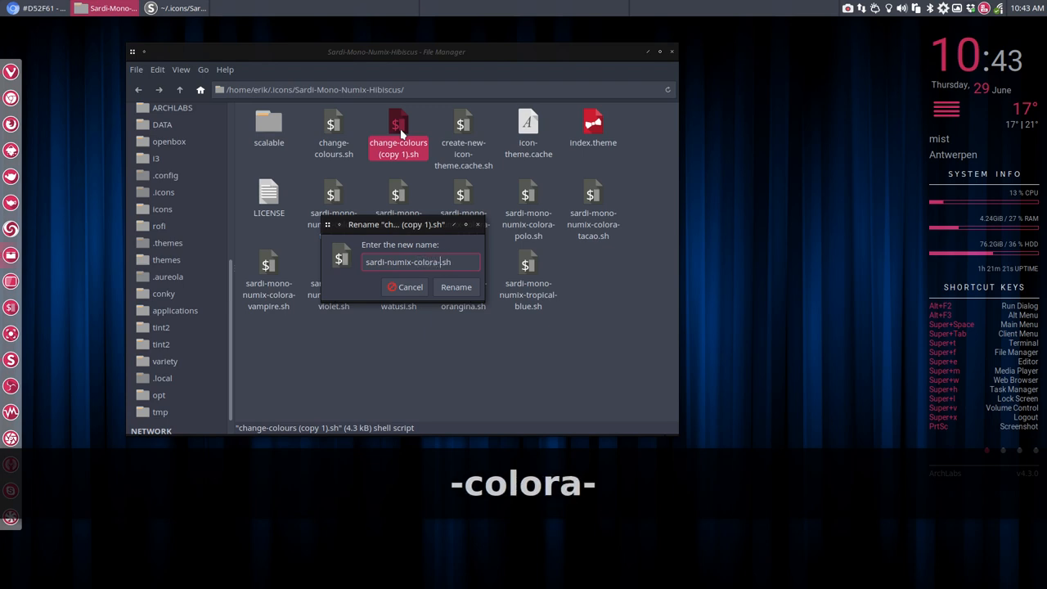
text(hibiscu)
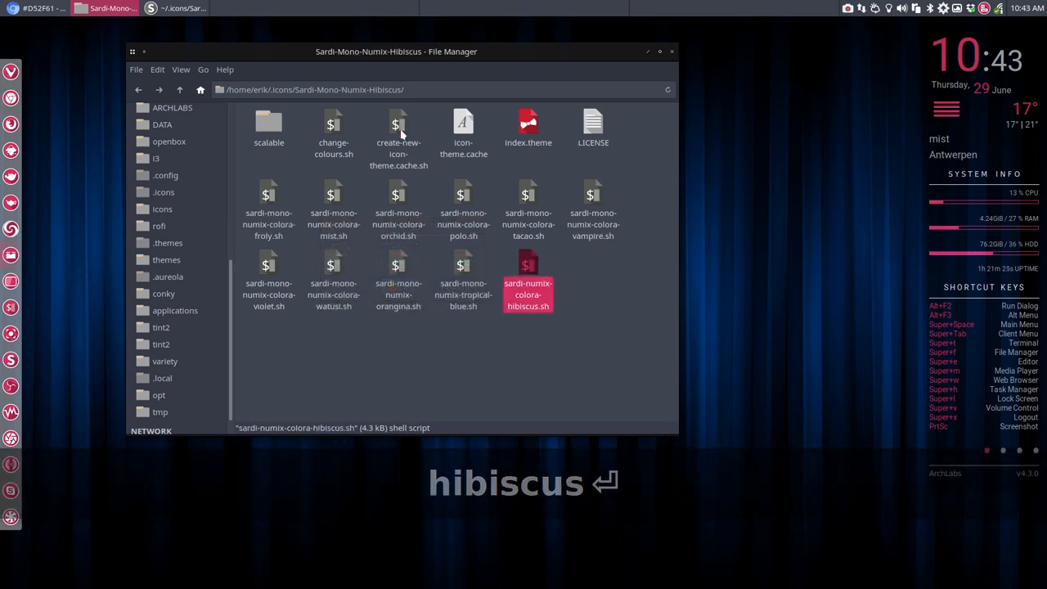
- Set newpapercolour= to d52f61 in the hibiscus script and save it
double_click(527, 282)
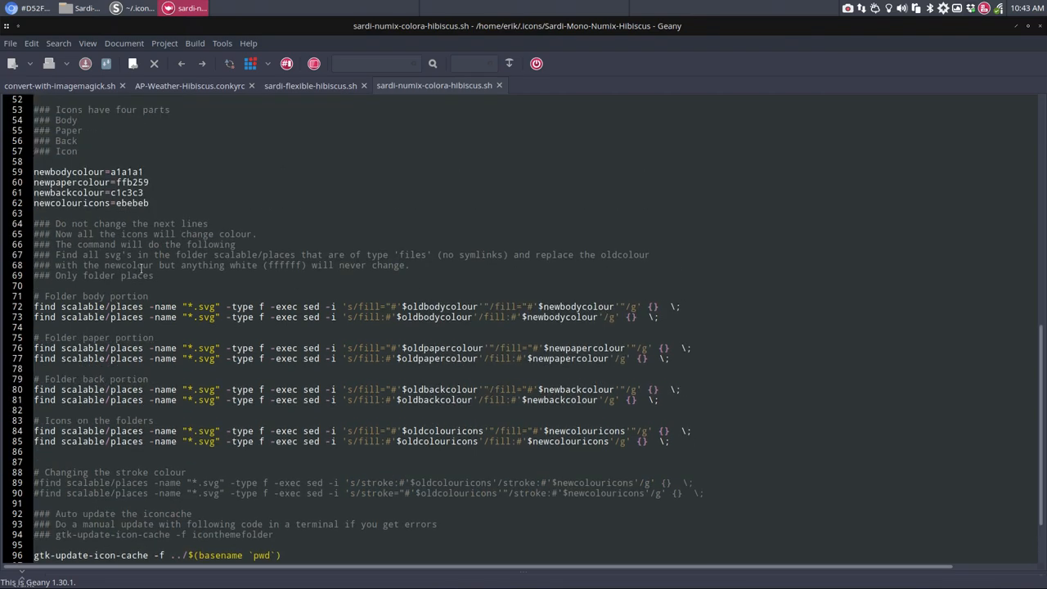
mouse_move(140, 269)
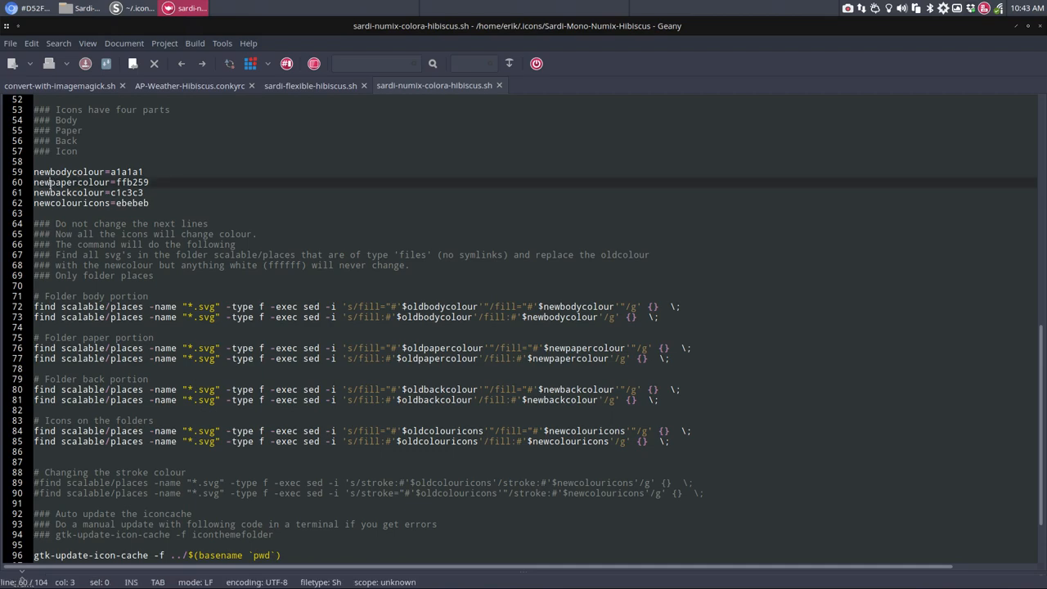
double_click(78, 182)
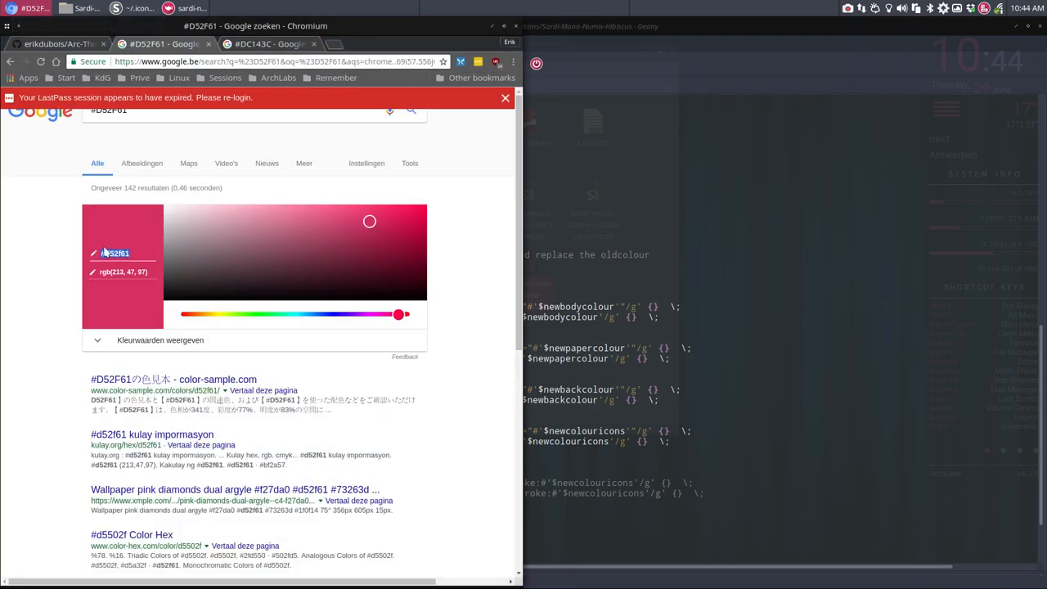
right_click(115, 252)
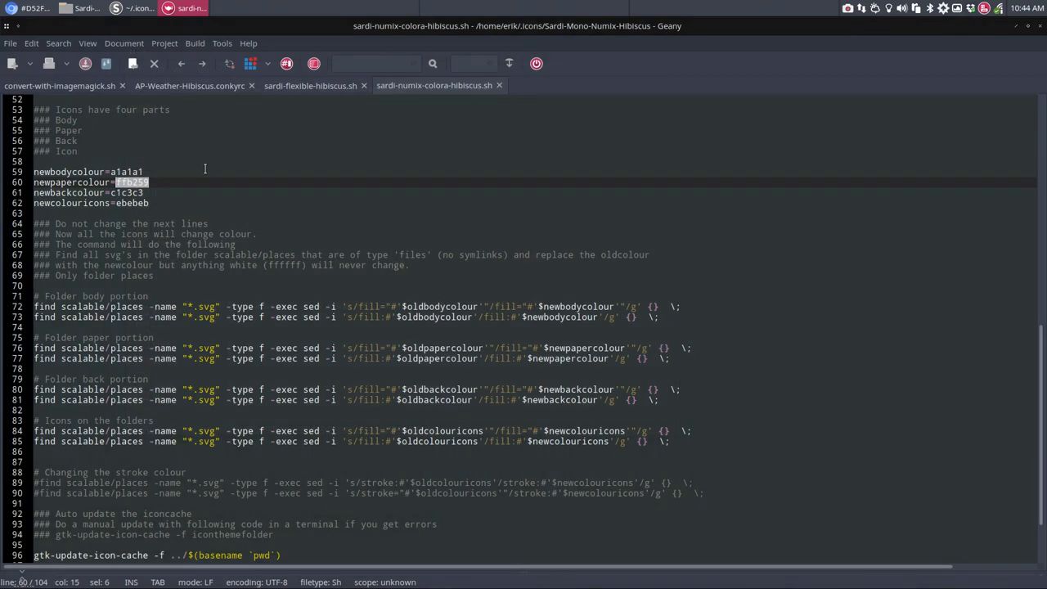
text(d52f61)
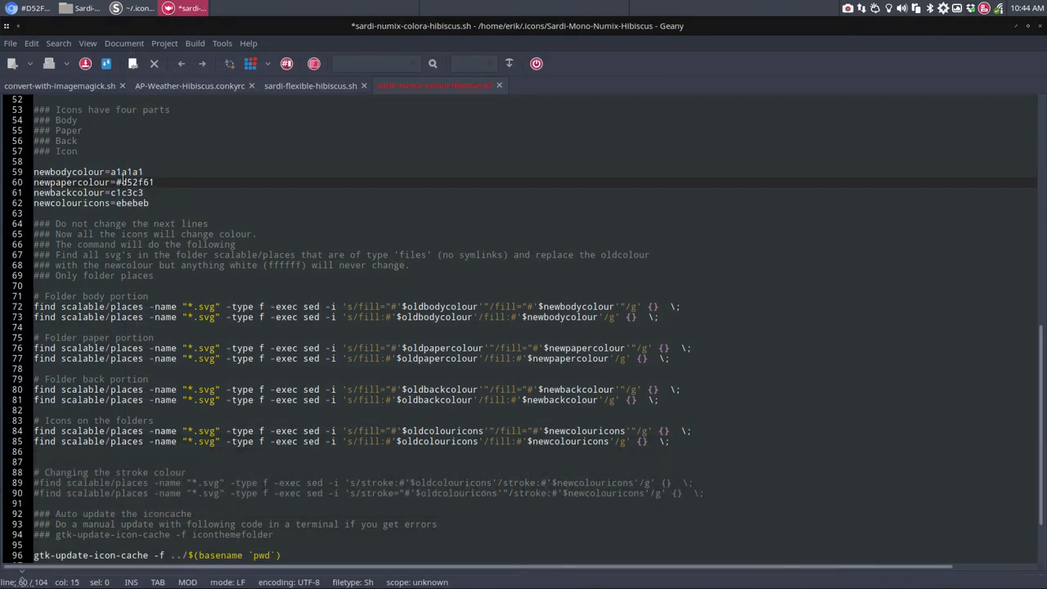
key(ctrl+s)
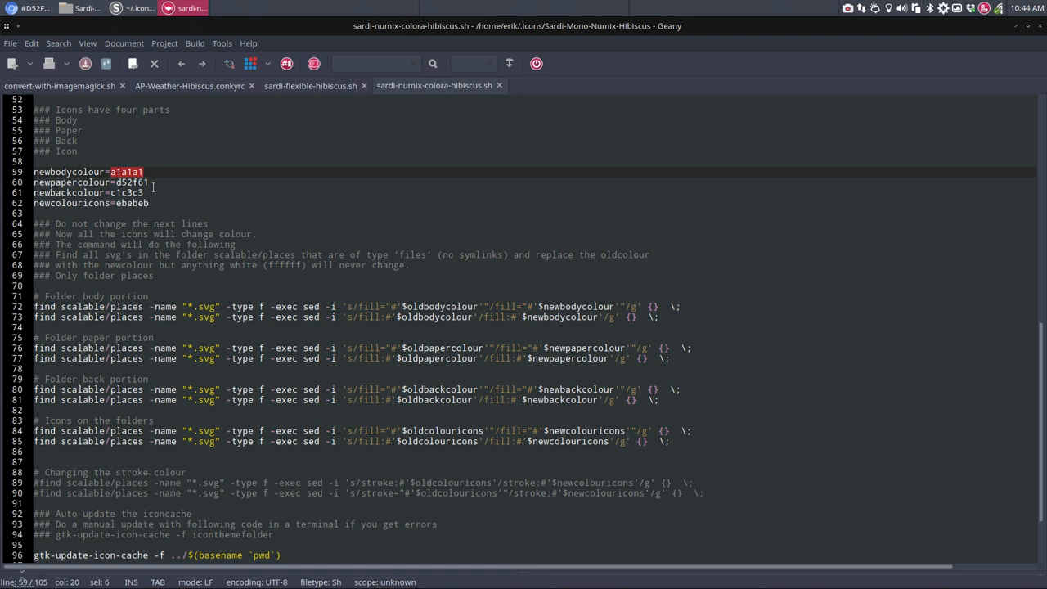
- Review the script's find/sed recolour commands below the colour values
click(131, 181)
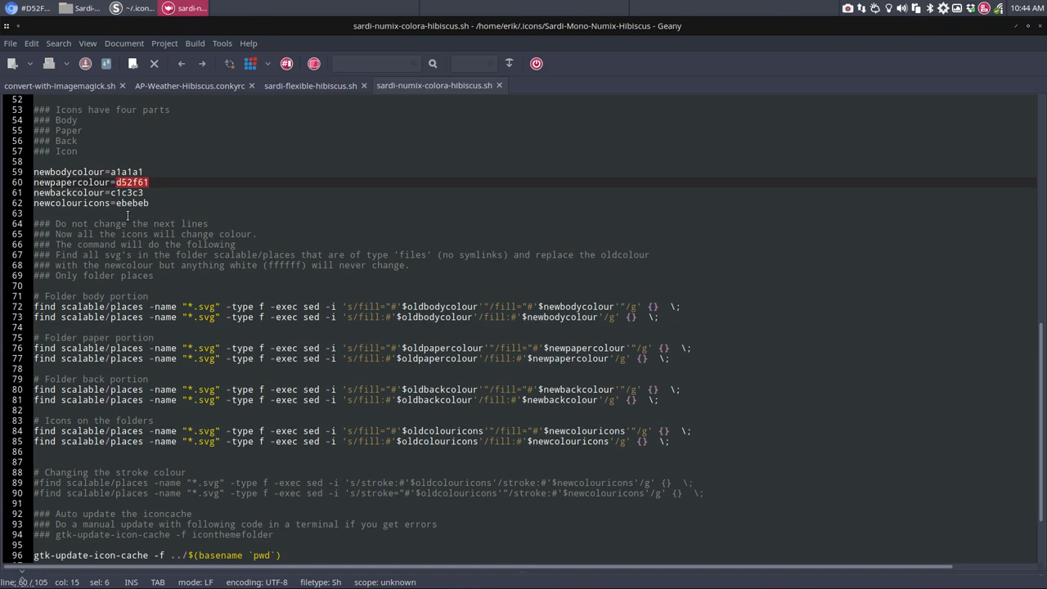
scroll(down, 3)
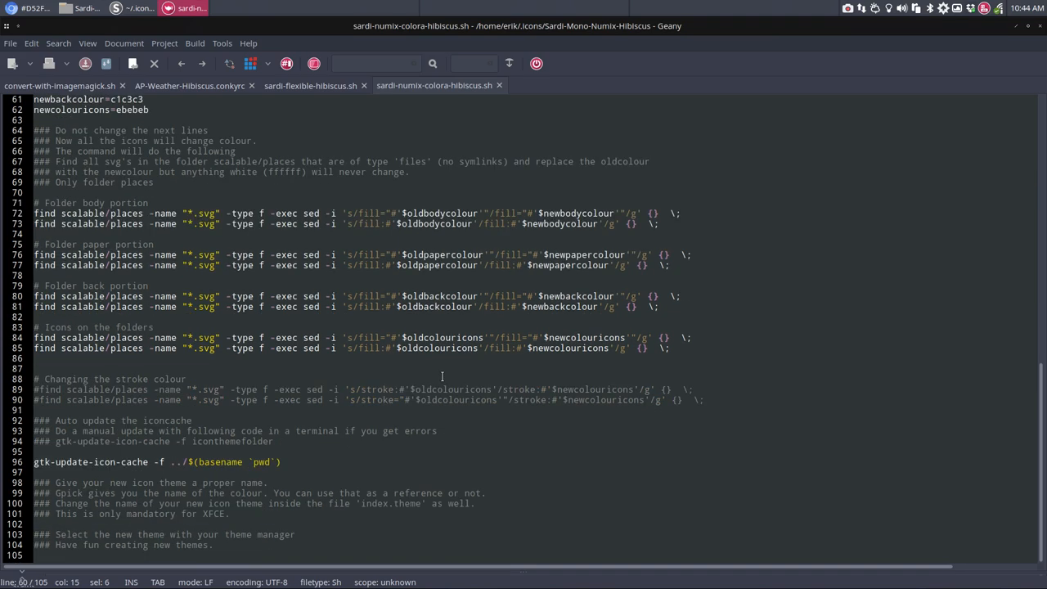
scroll(up, 3)
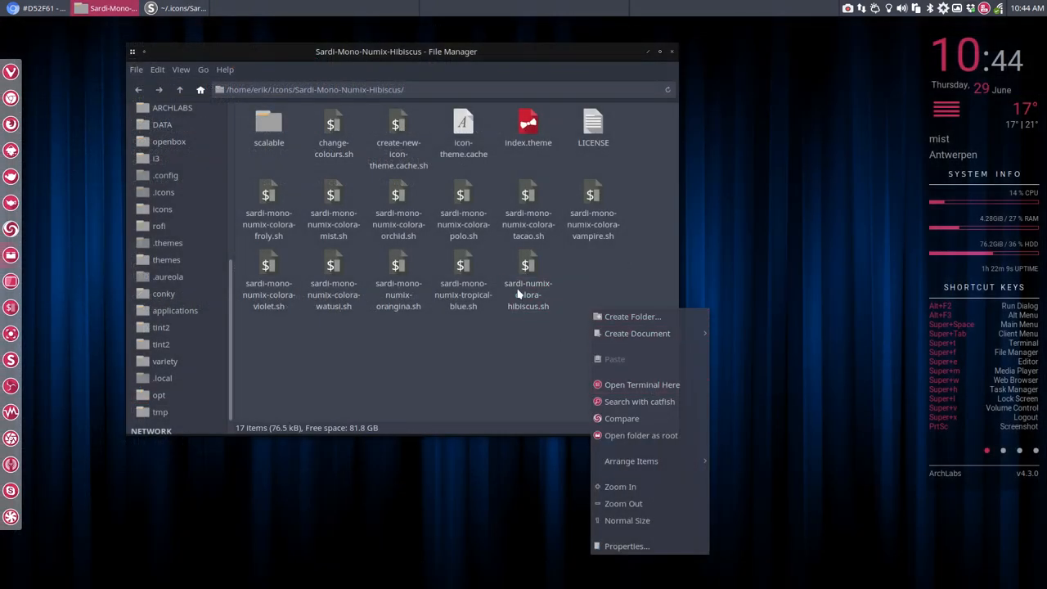
- Check the script's Properties, then launch Open Terminal Here in the theme folder
click(626, 546)
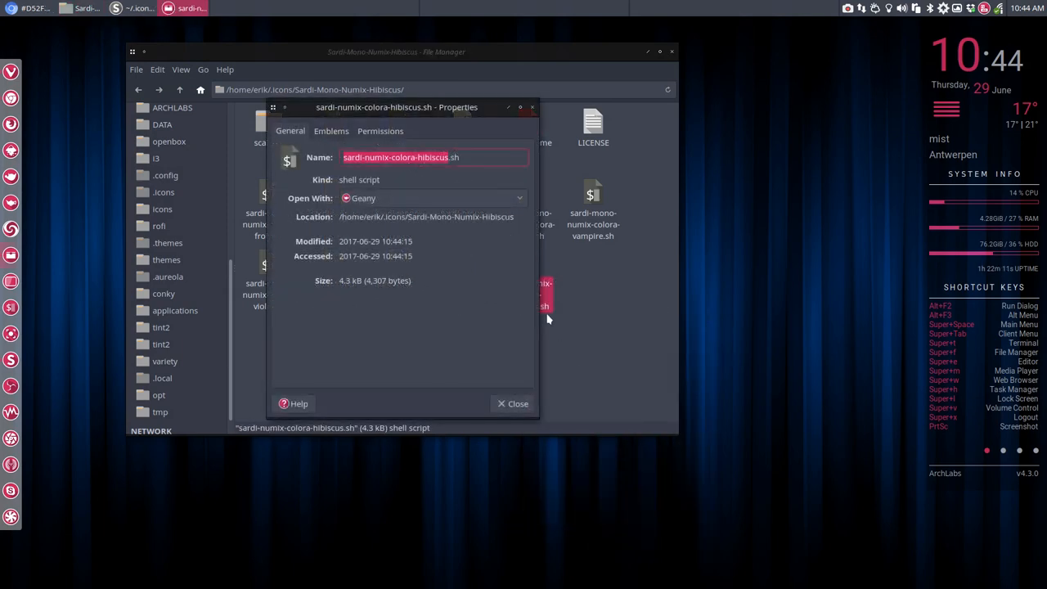
click(380, 131)
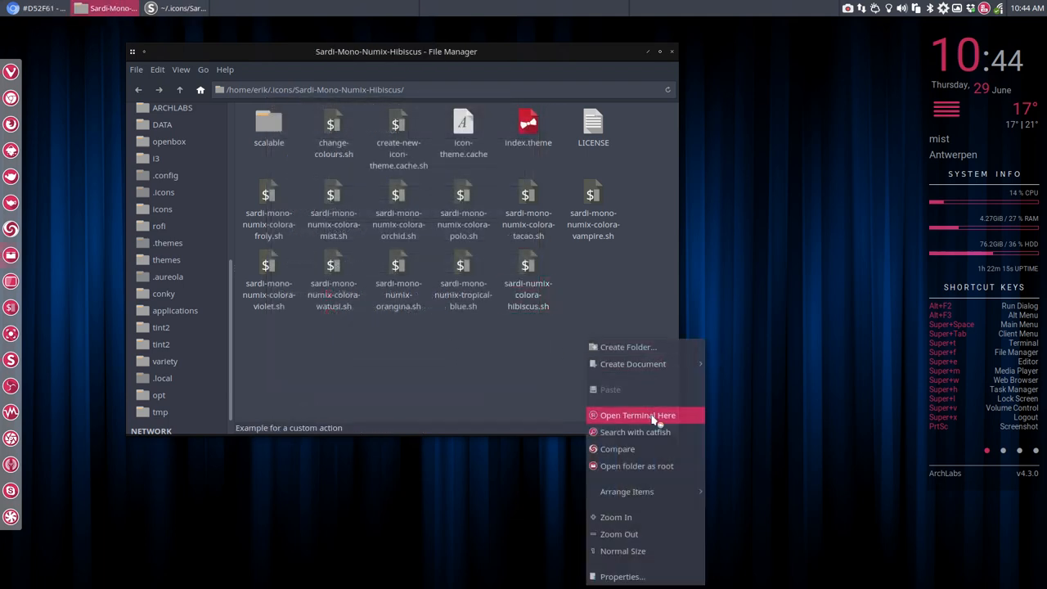
click(638, 416)
text(./sardi-mono-numix-)
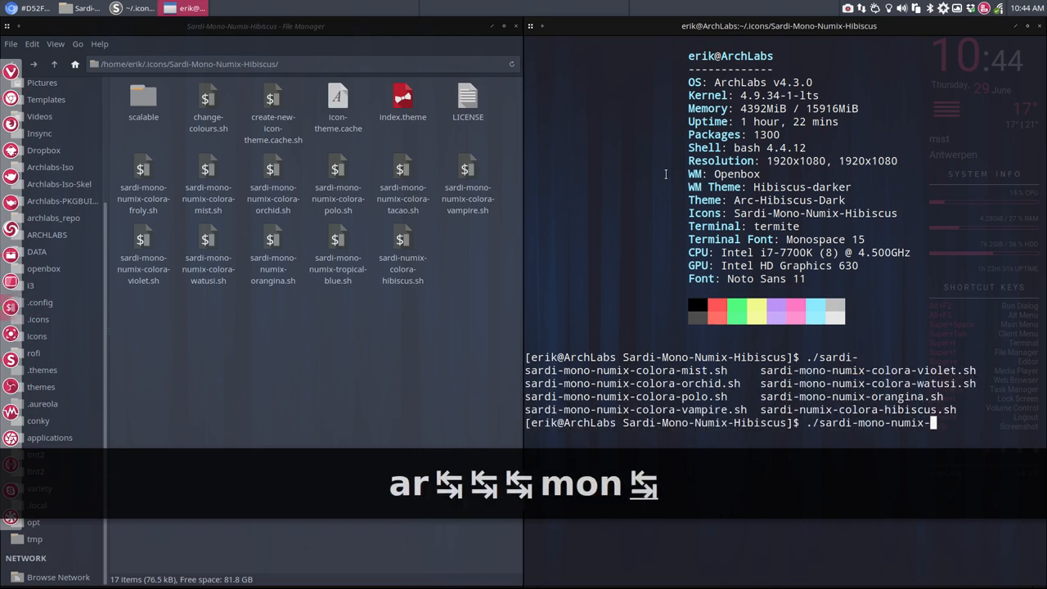
- Run ./sardi-mono-numix-colora-hibiscus.sh to recolour the icons and rebuild the icon cache
text(colora-)
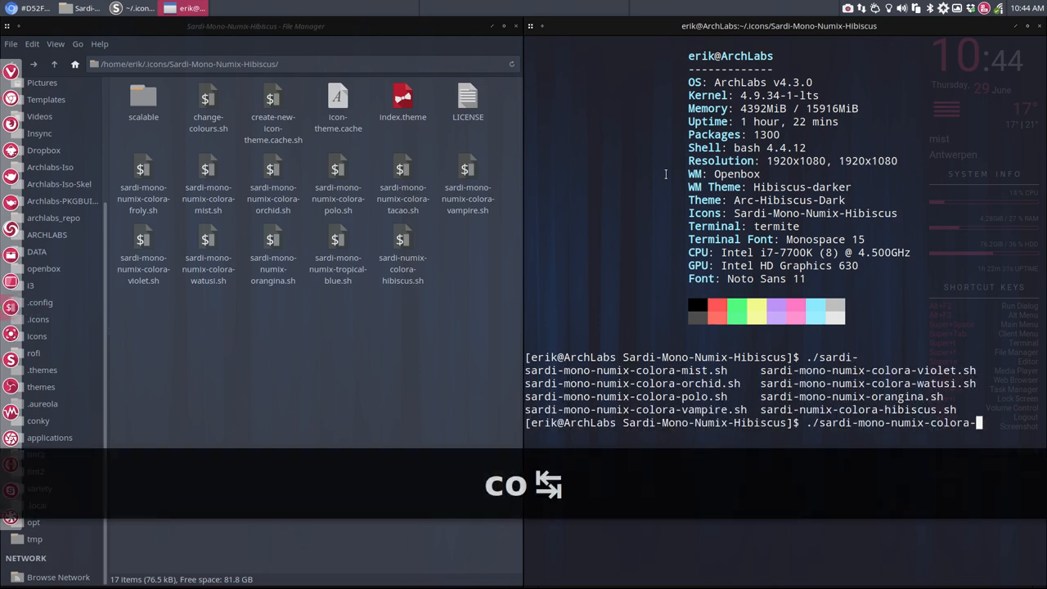
text(hi)
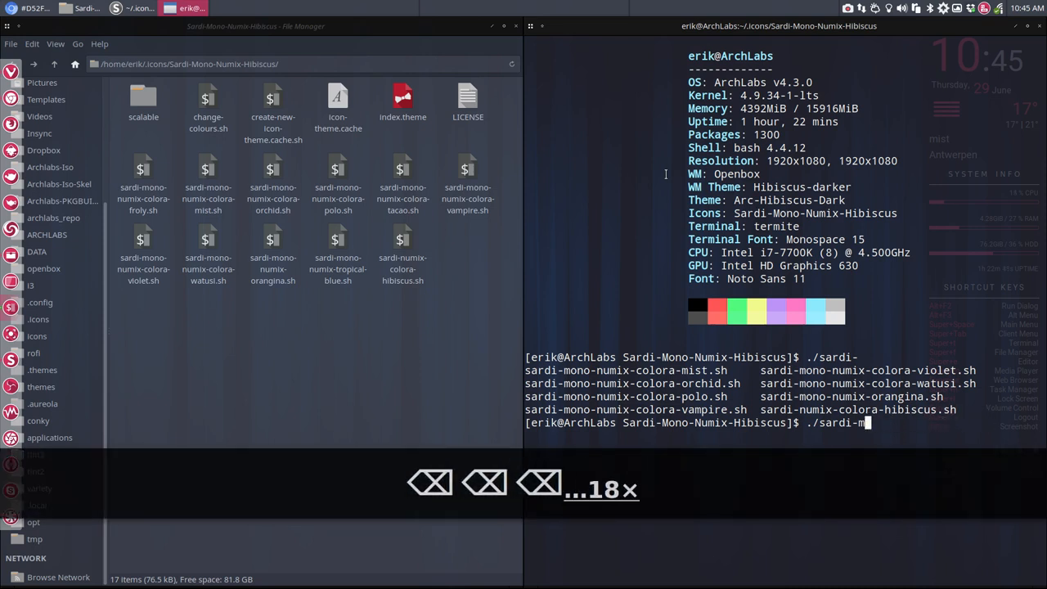
text(numix-colora-hibiscus.sh)
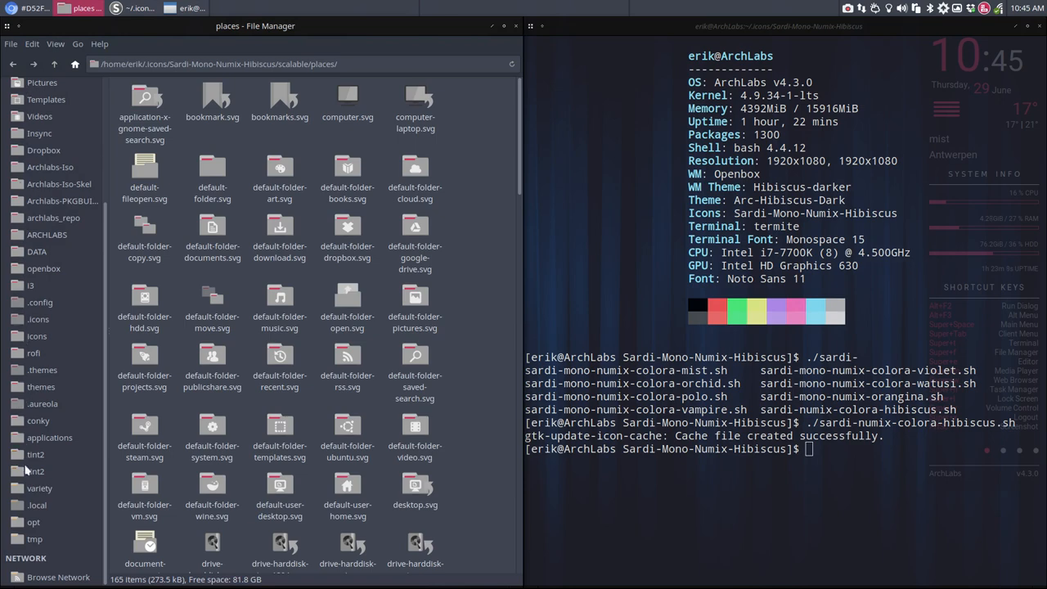
mouse_move(298, 347)
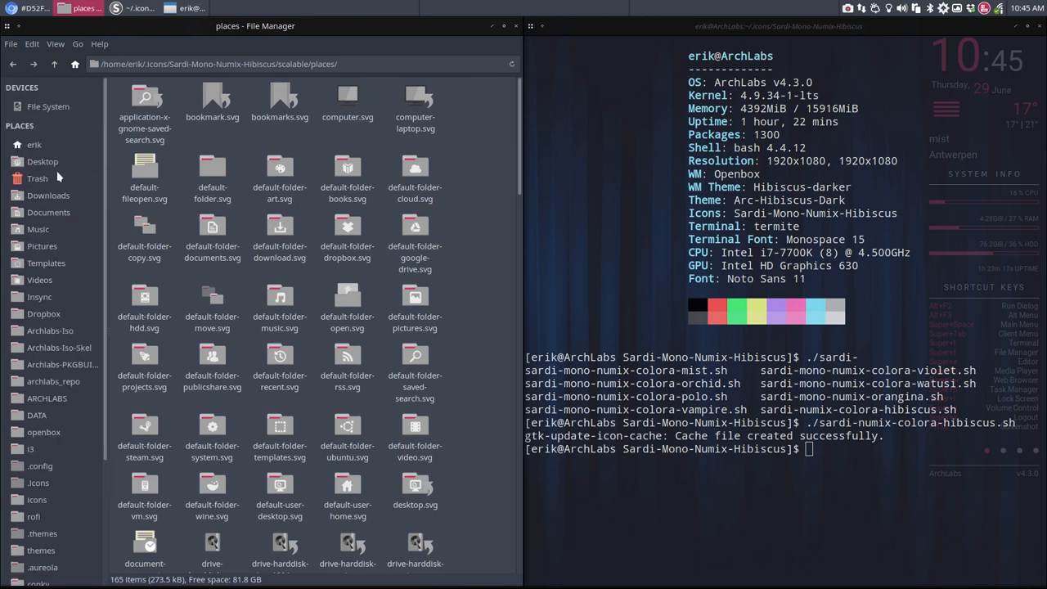
- View the recoloured icons in the home folder, repositioning the file manager window
click(35, 144)
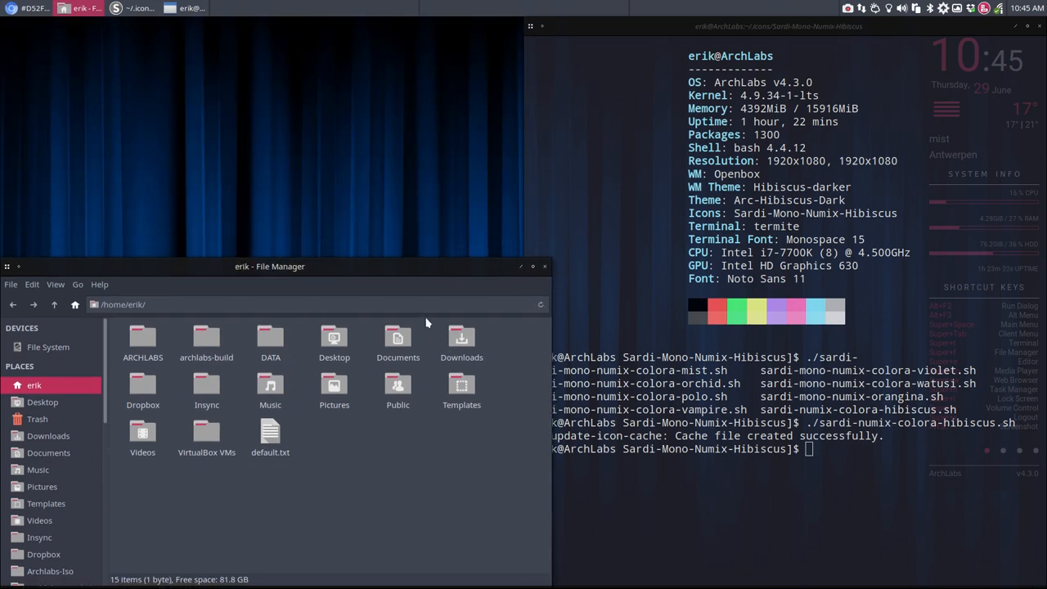
drag(269, 265, 260, 26)
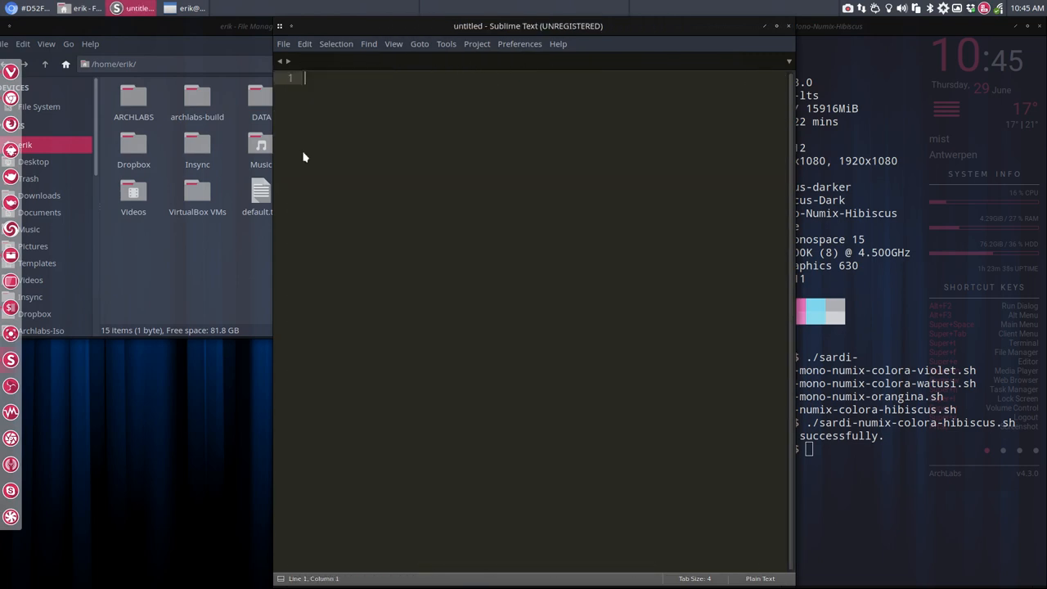
click(79, 9)
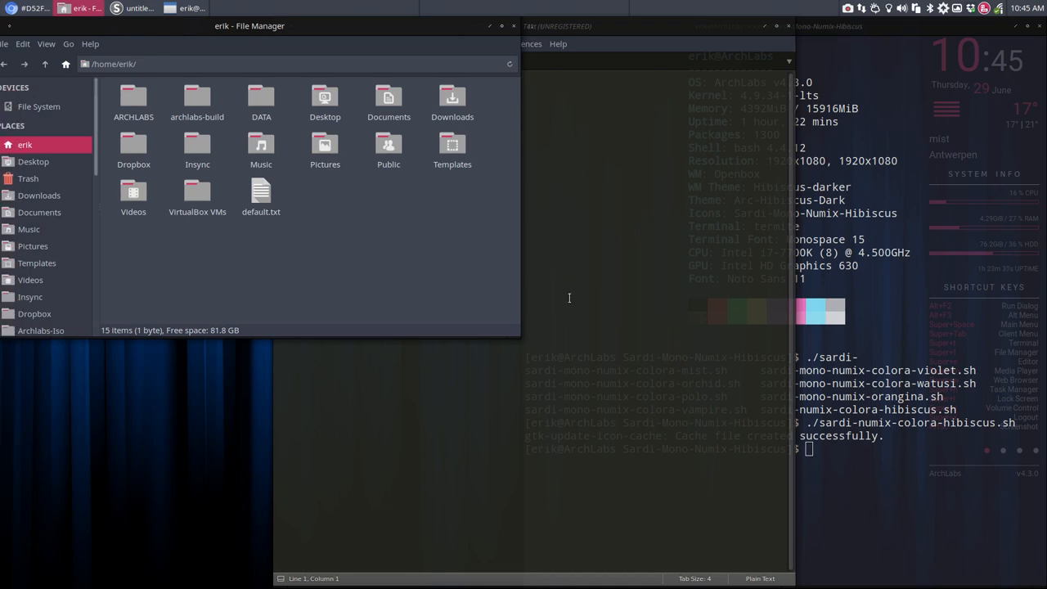
click(284, 43)
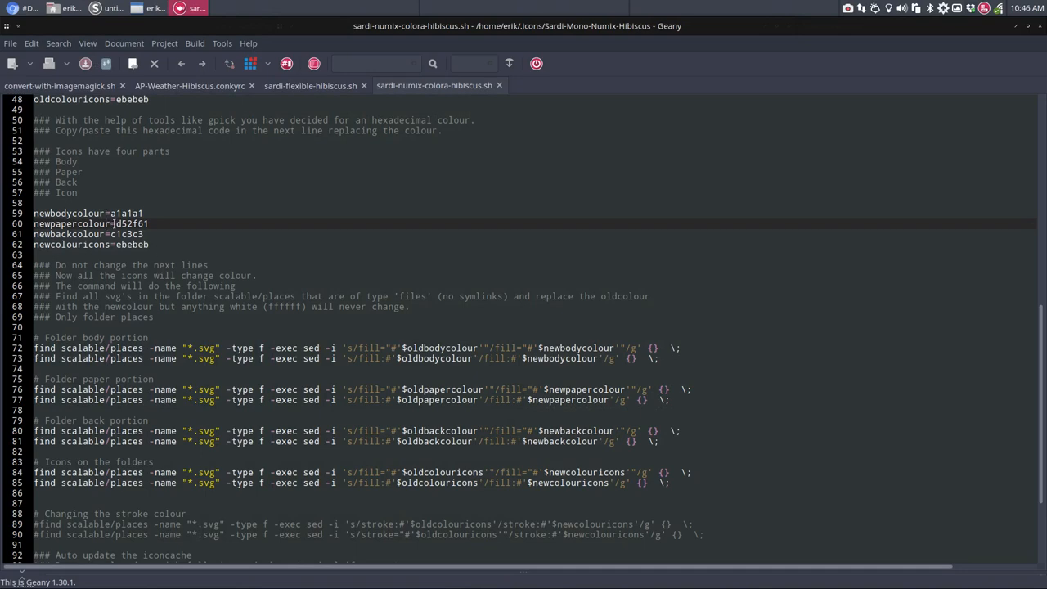
- Select the paper colour value in the sardi-numix-colora-hibiscus.sh script
double_click(130, 222)
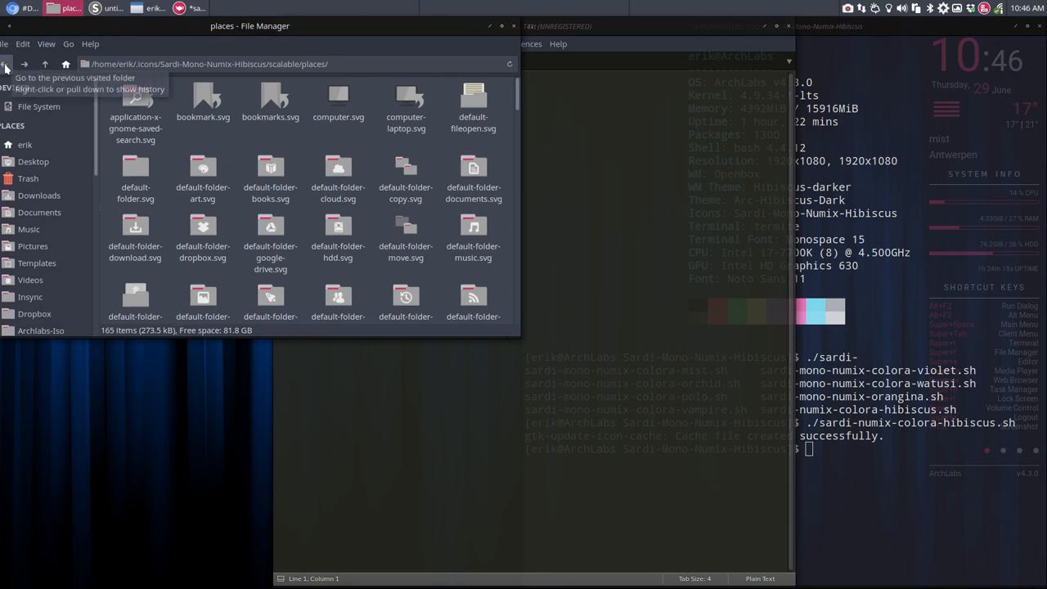
- Edit default-folder-cloud.svg and copy the soft pink RGBA code of its paper path
double_click(337, 172)
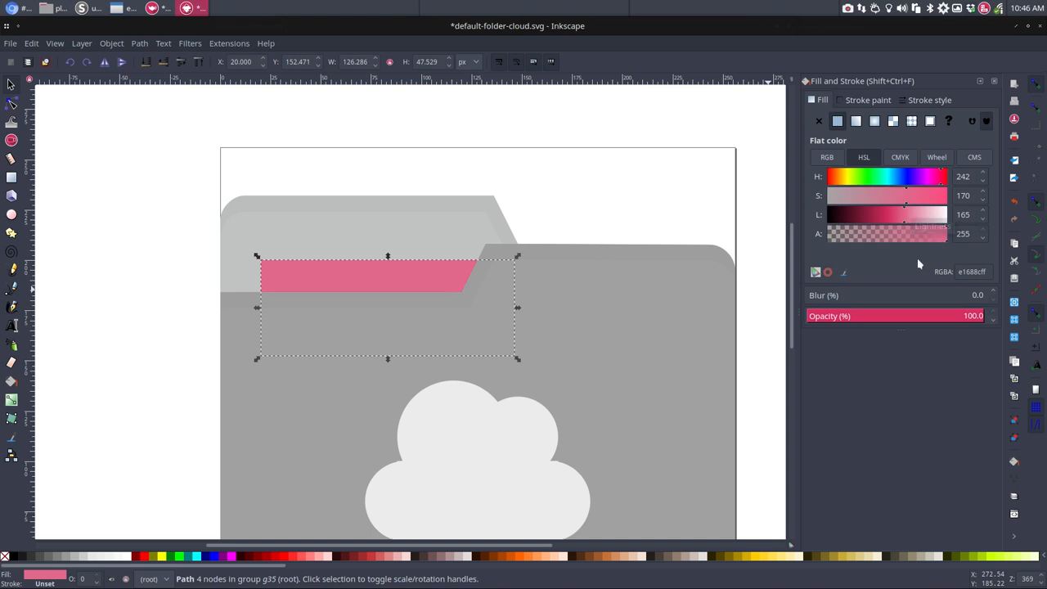
click(972, 272)
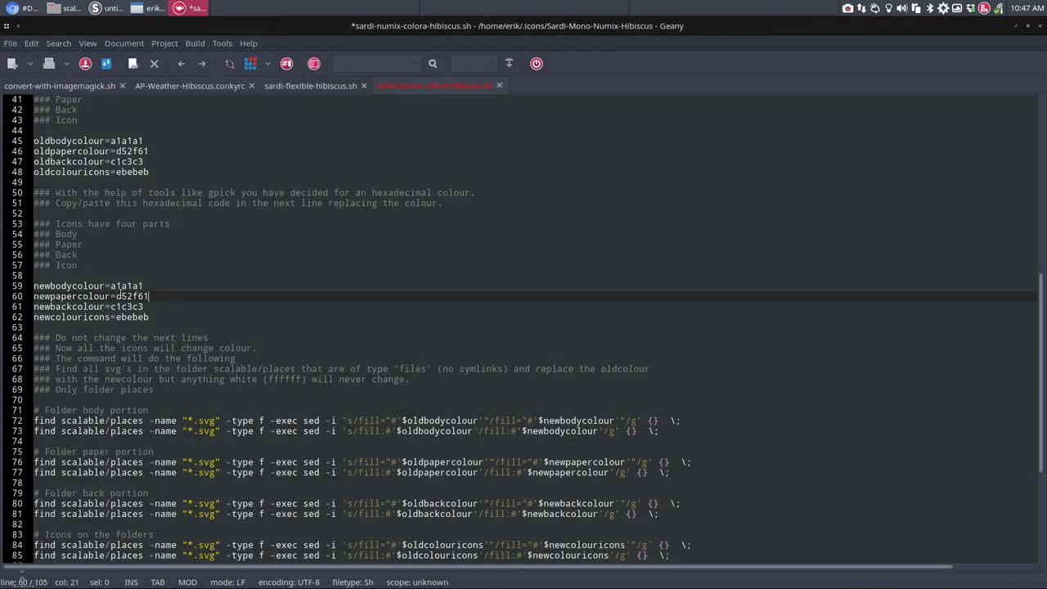
- Set newpapercolour to the pasted pink e1688c without the trailing ff and save the script
key(ctrl+v)
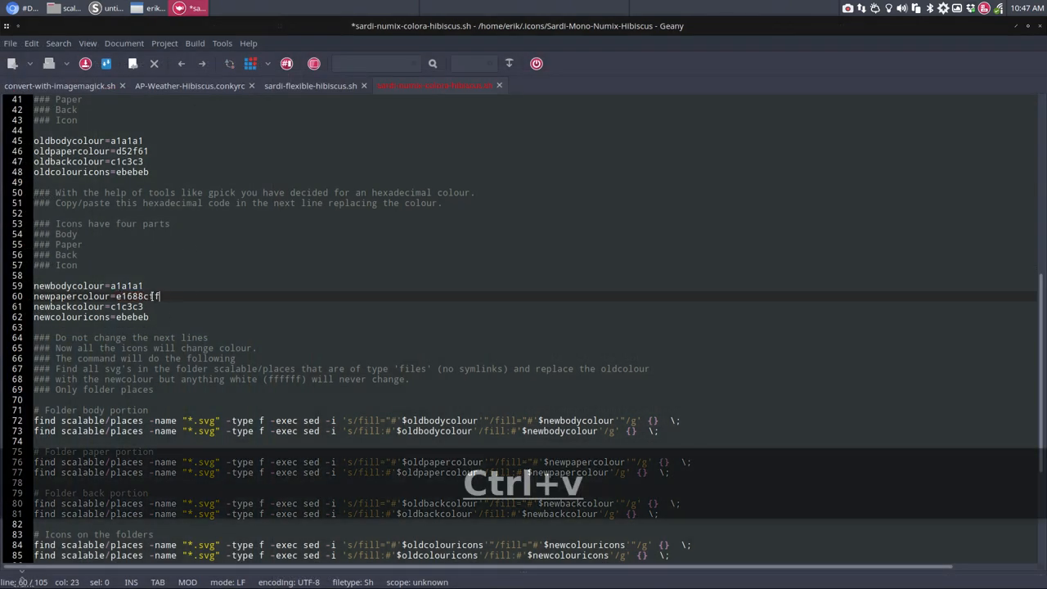
key(BackSpace)
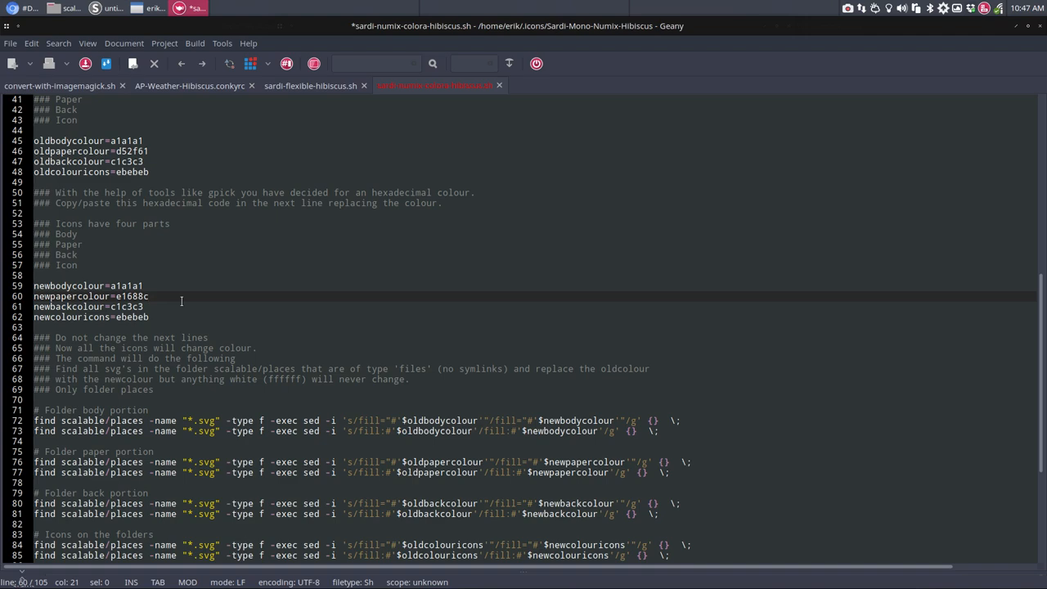
key(ctrl+s)
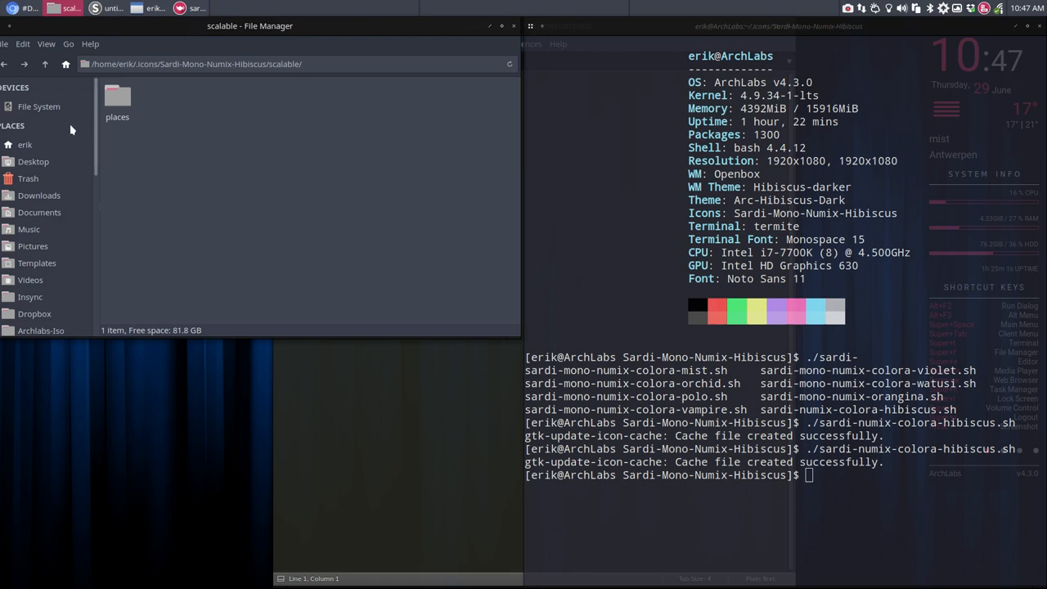
- Show the 'erik' home folder with its recoloured icons and move the window lower
click(25, 144)
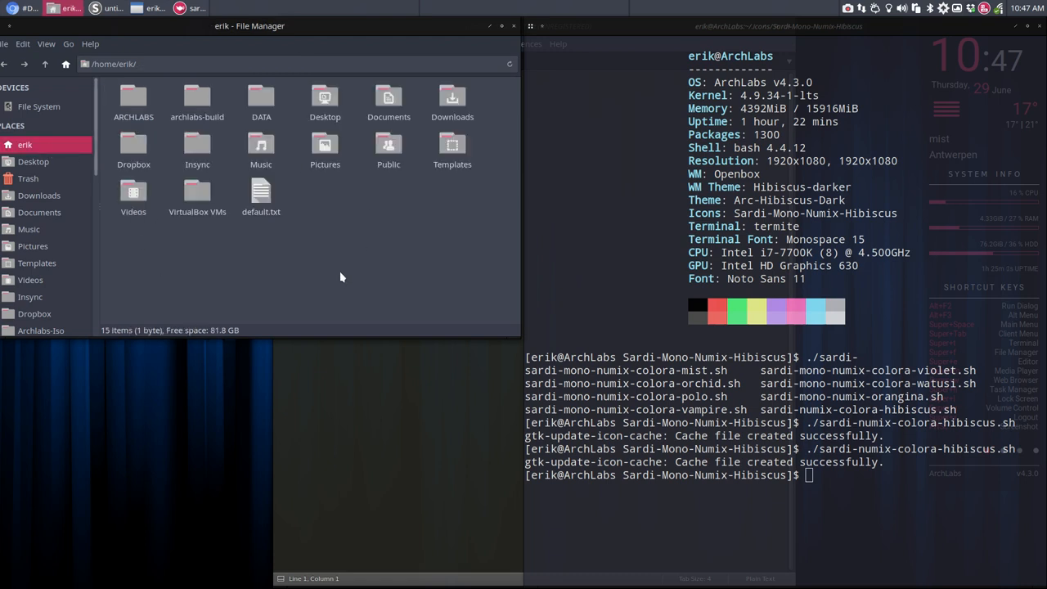
drag(249, 26, 426, 118)
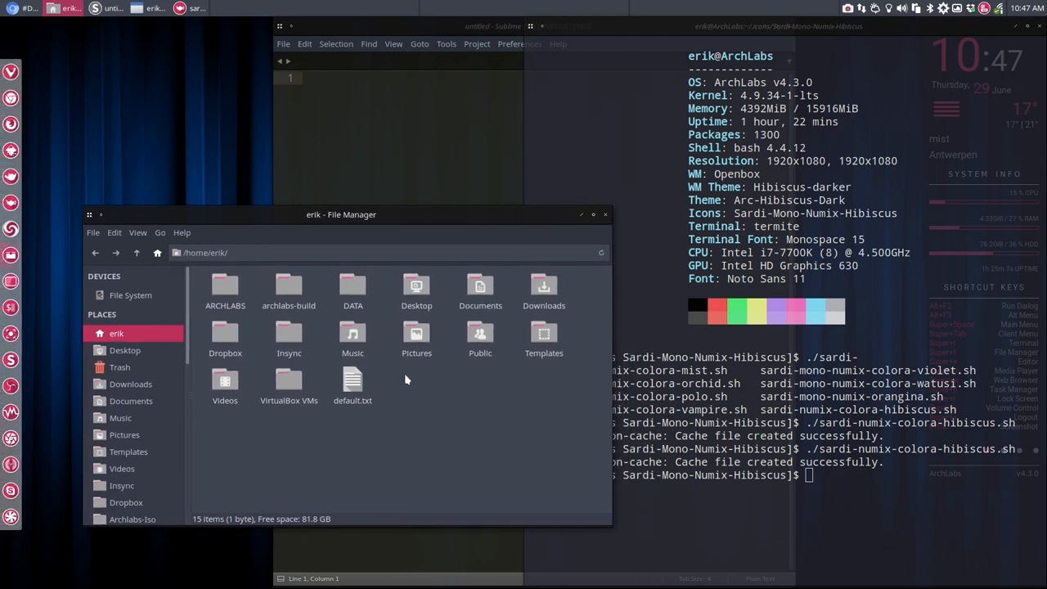
mouse_move(406, 398)
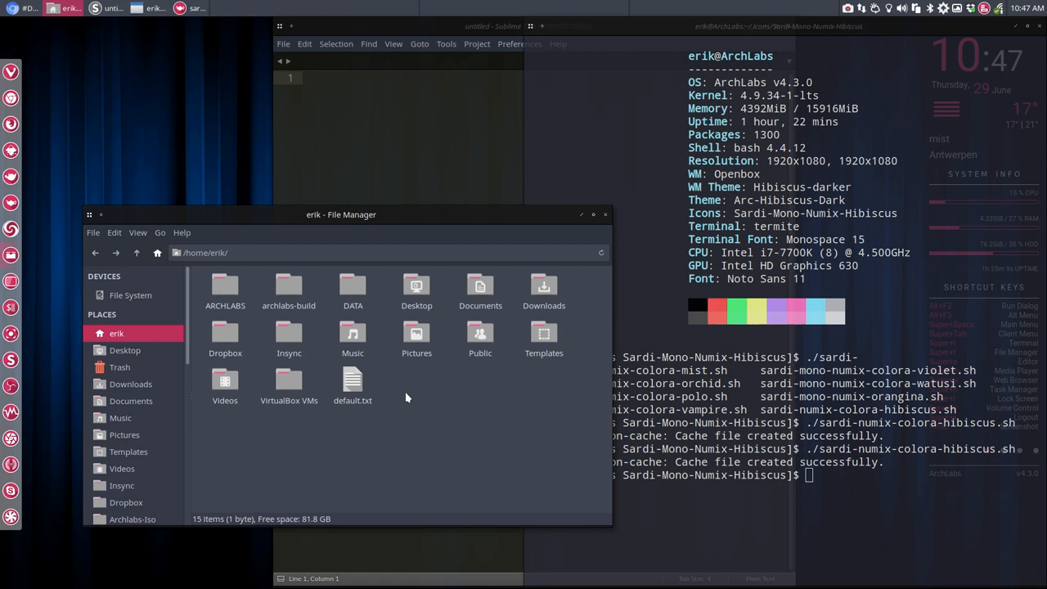
mouse_move(543, 292)
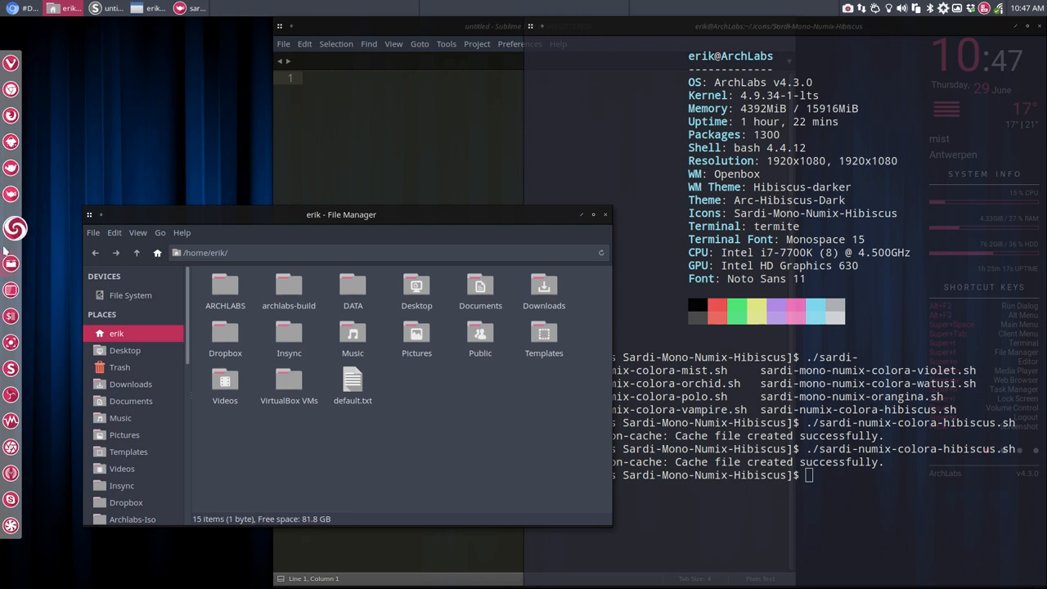
mouse_move(286, 465)
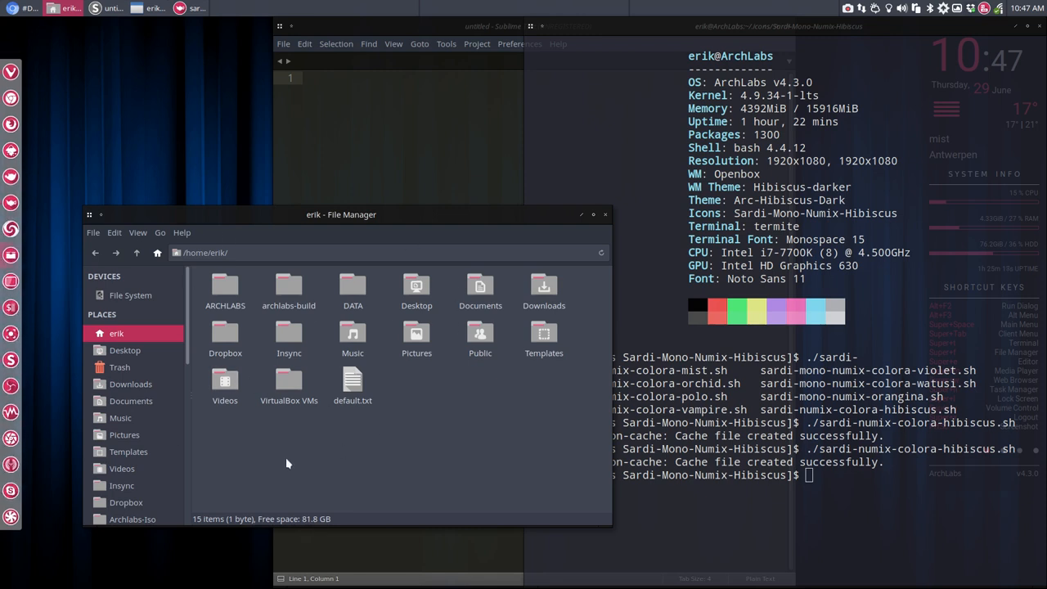
mouse_move(12, 72)
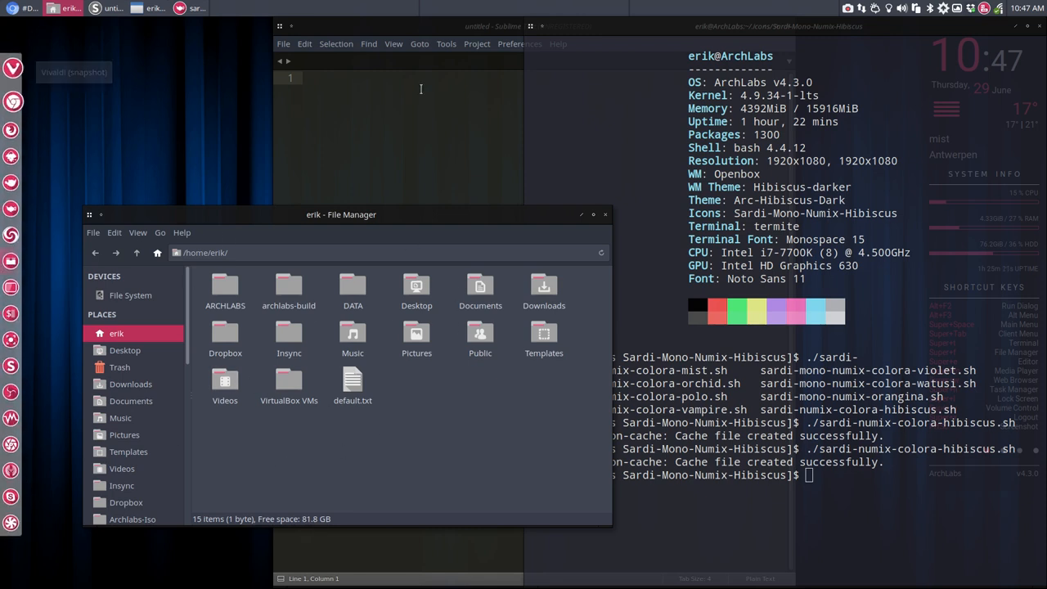